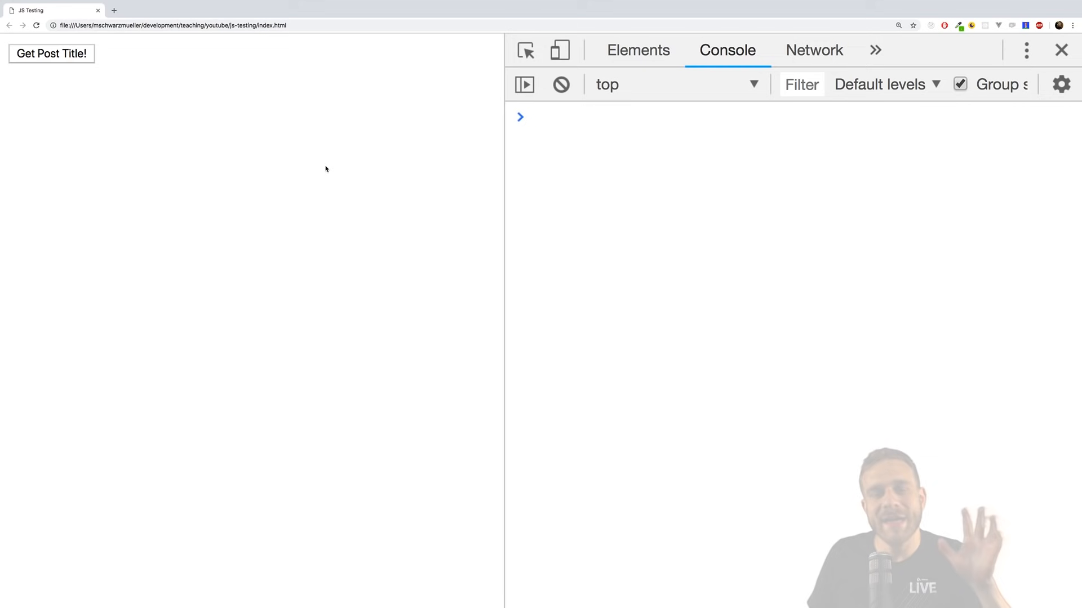
pyautogui.moveTo(302, 170)
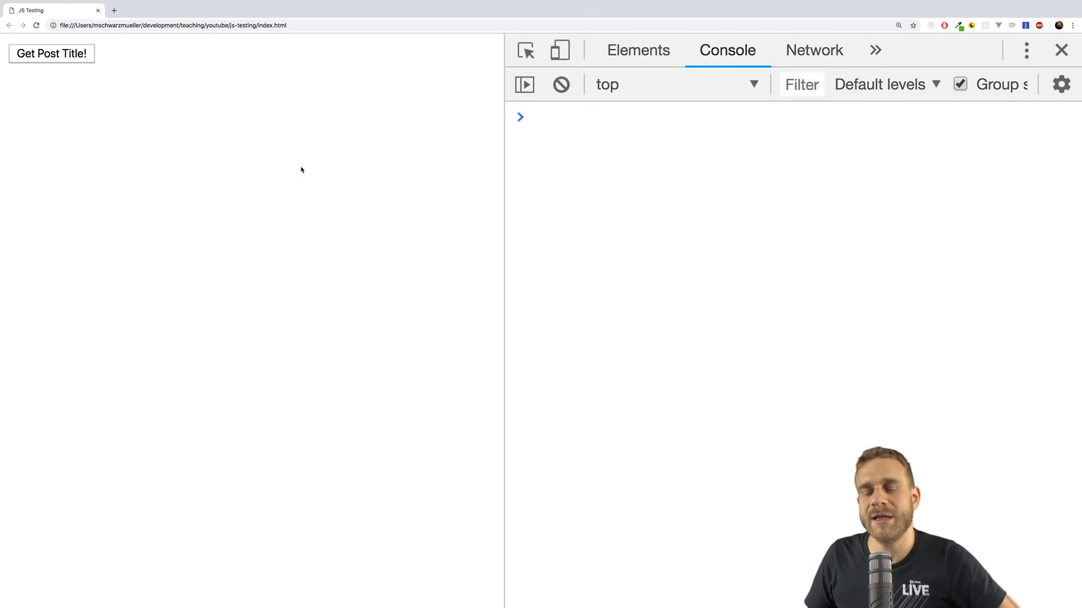
pyautogui.moveTo(276, 158)
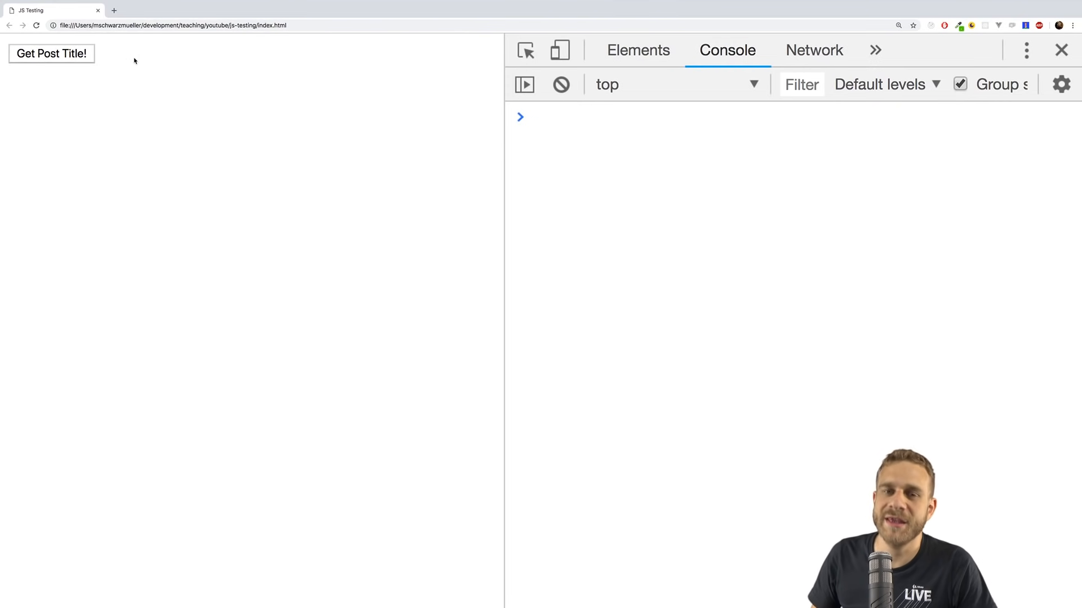
# Step: Review http.js's axios get call and response.data, then view package.json's jest test script
pyautogui.click(52, 54)
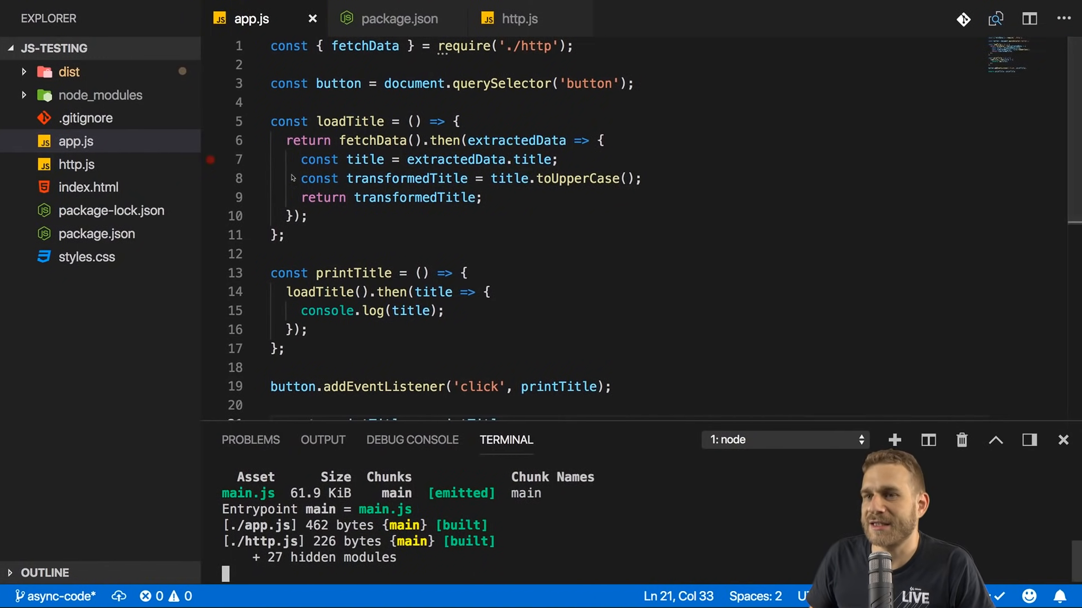
pyautogui.scroll(-3)
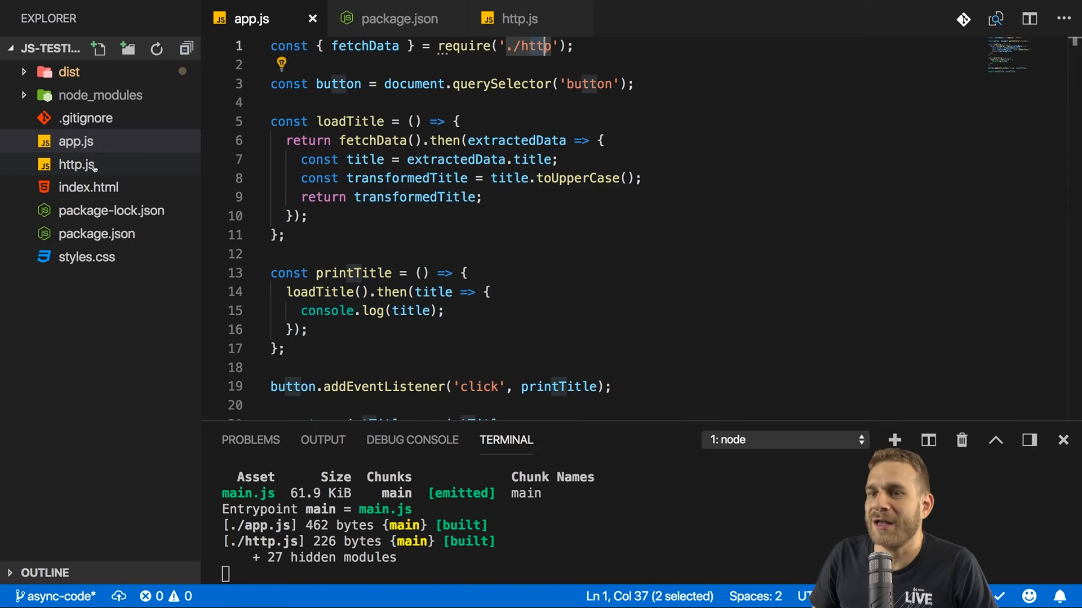
pyautogui.click(518, 18)
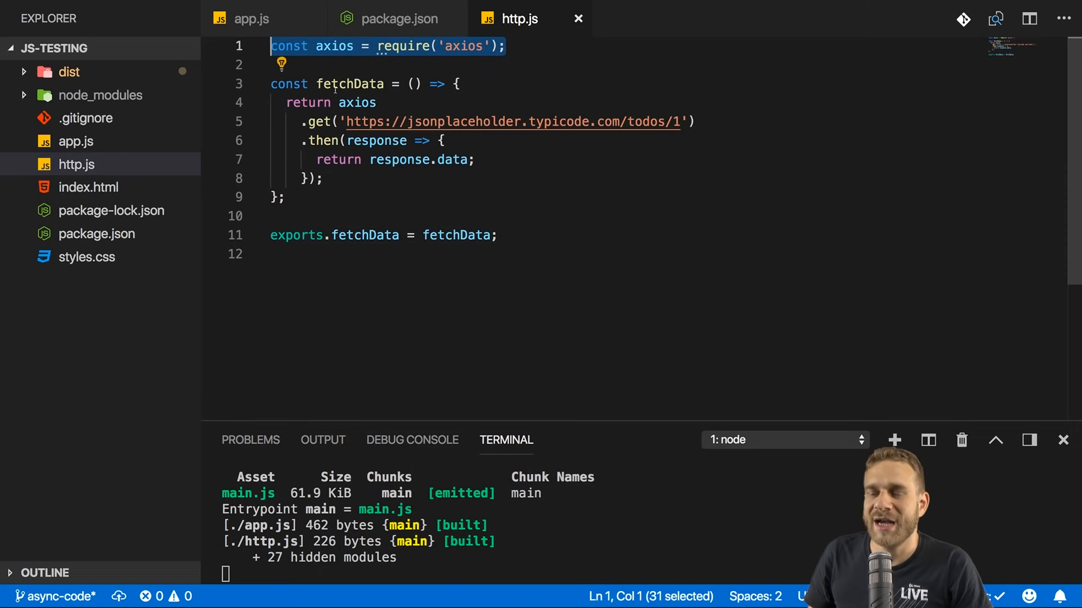
pyautogui.click(303, 121)
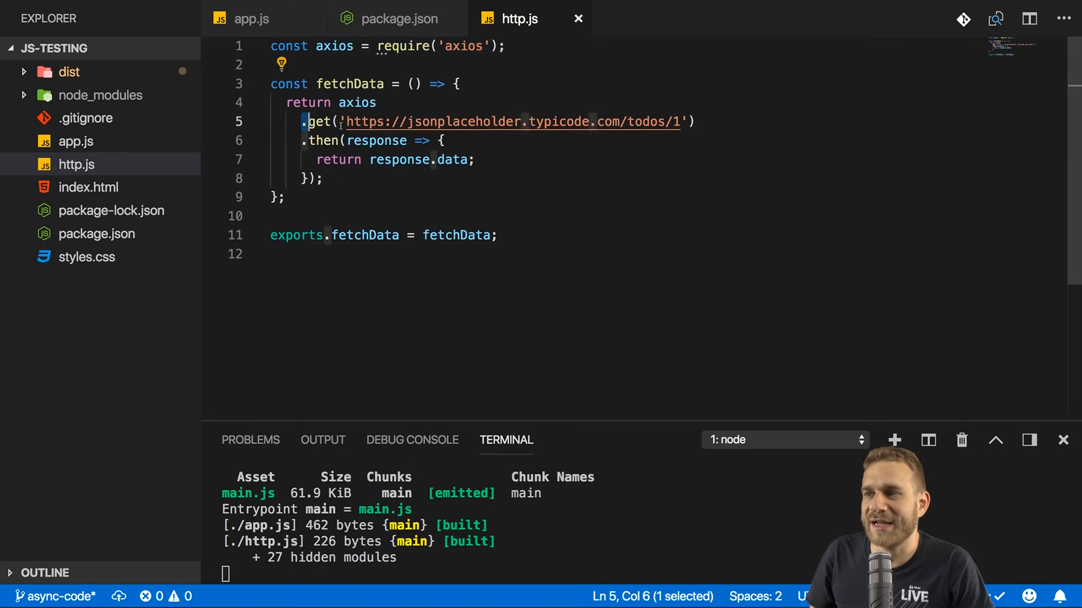
pyautogui.moveTo(308, 122); pyautogui.dragTo(694, 121)
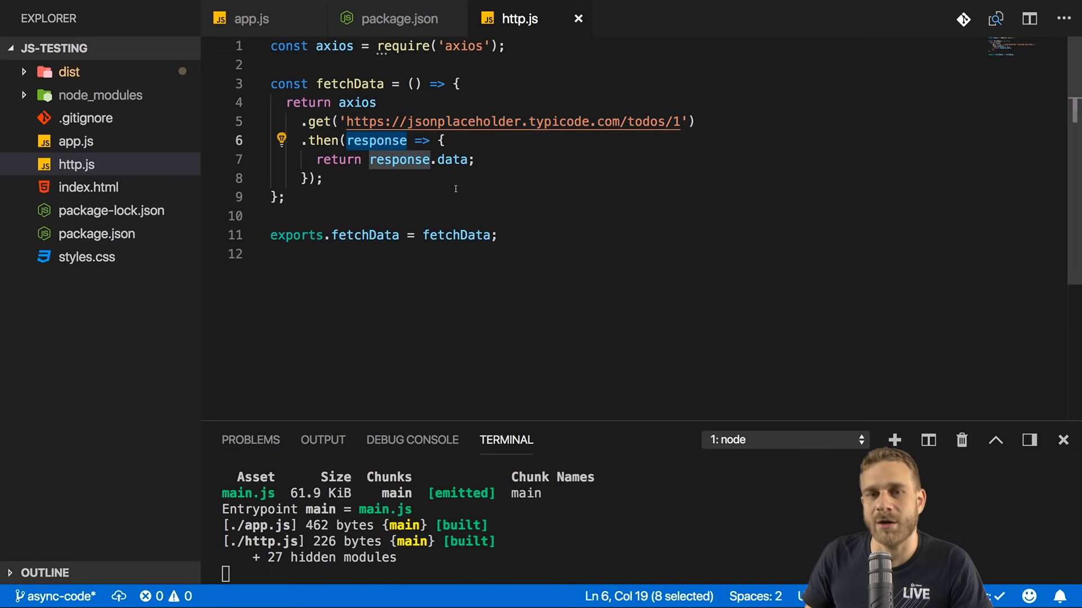
pyautogui.moveTo(442, 190)
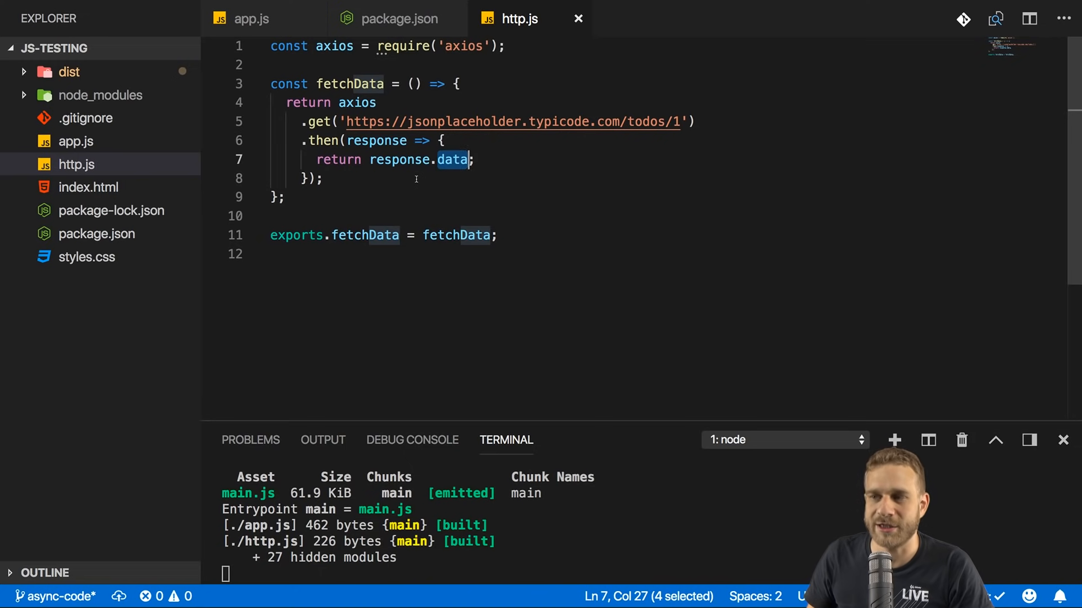
pyautogui.moveTo(340, 213)
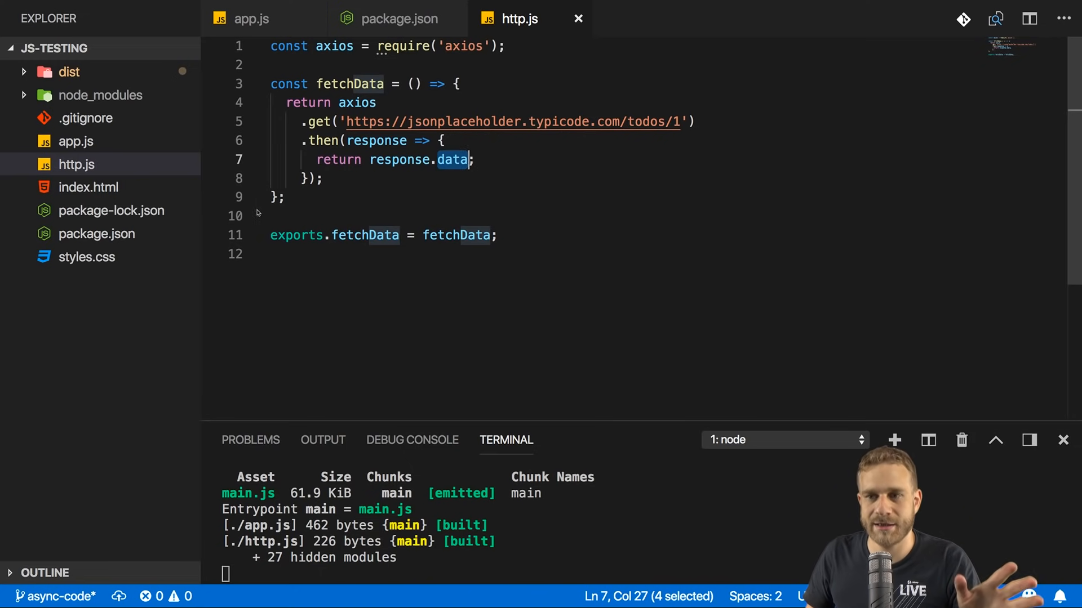
pyautogui.click(399, 18)
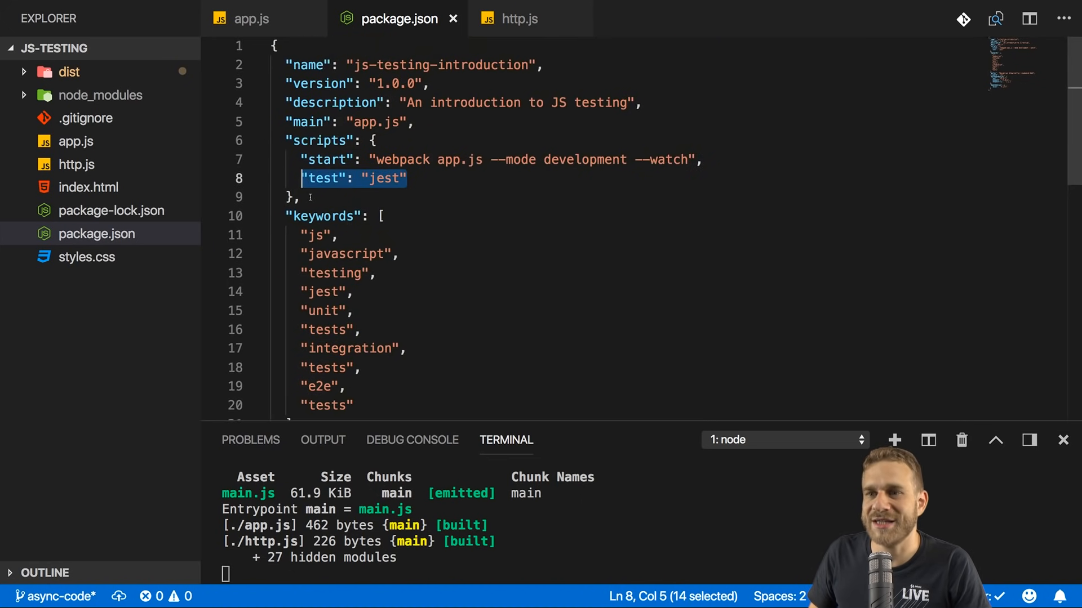
# Step: Return to app.js once the webpack watcher is stopped at a bash prompt
pyautogui.click(252, 19)
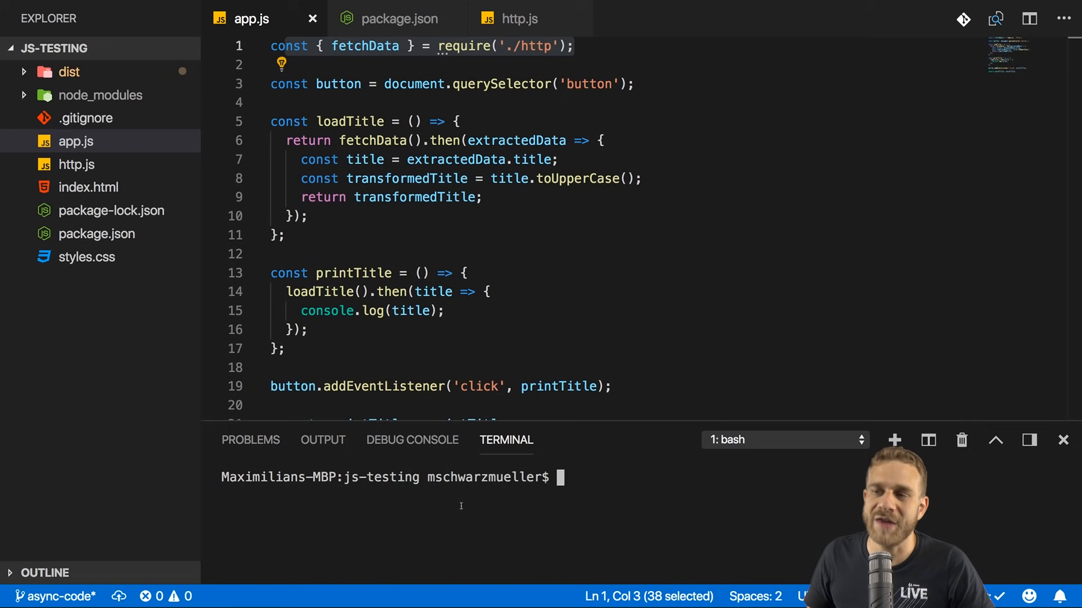
# Step: Create an empty app.test.js file and check printTitle's export in app.js
pyautogui.click(76, 140)
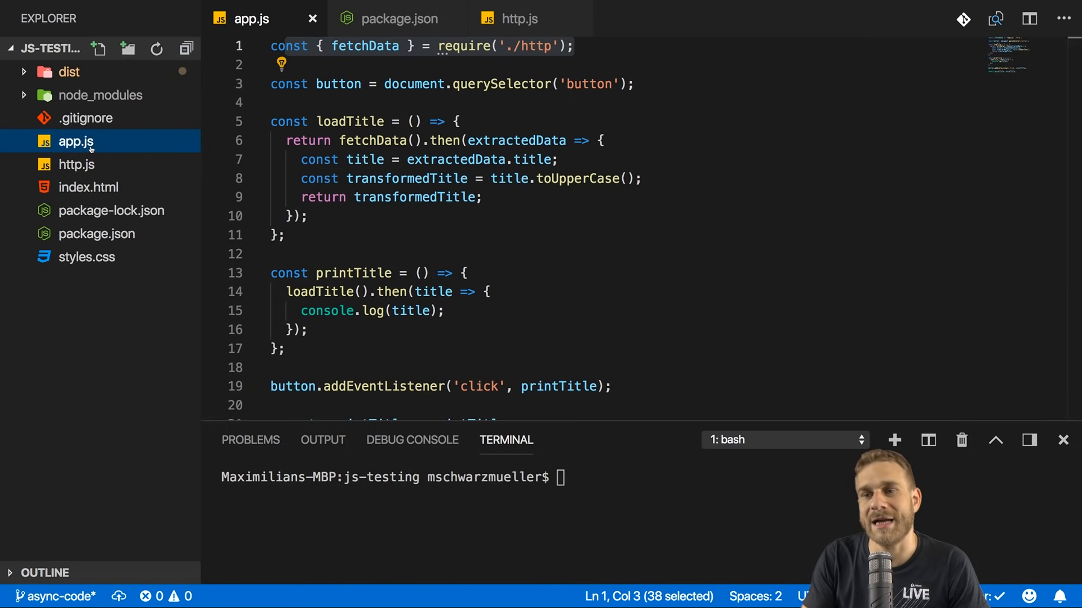
pyautogui.click(98, 49)
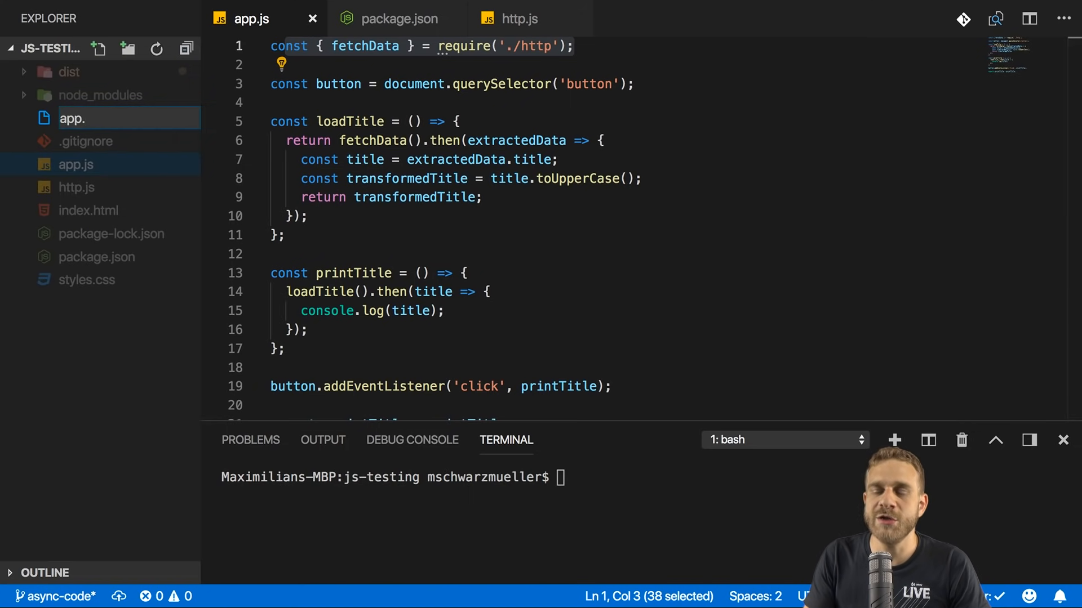
pyautogui.write('test.')
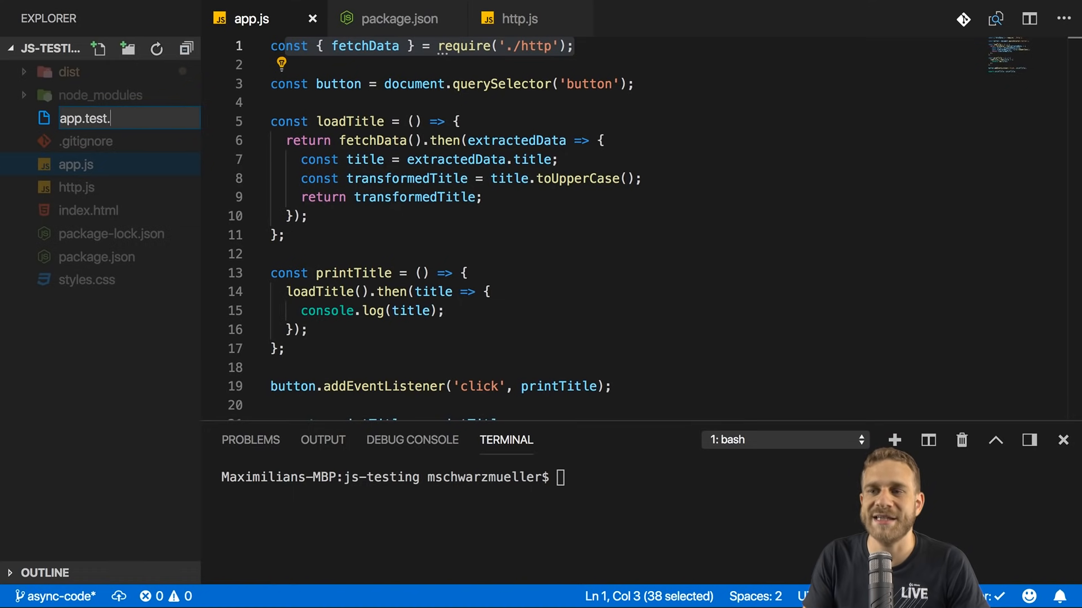
pyautogui.press('Enter')
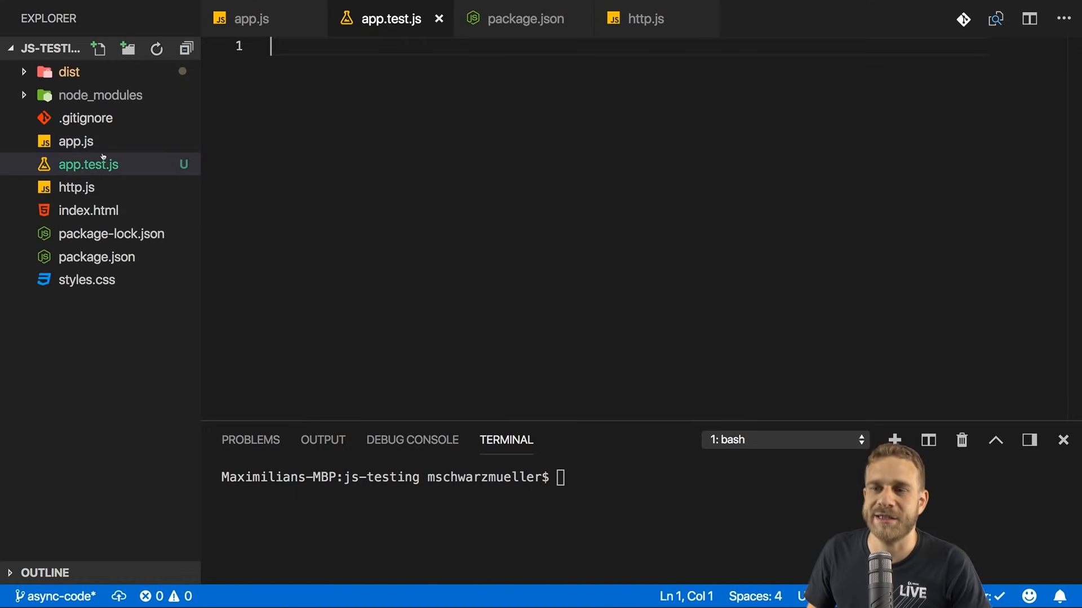
pyautogui.click(89, 164)
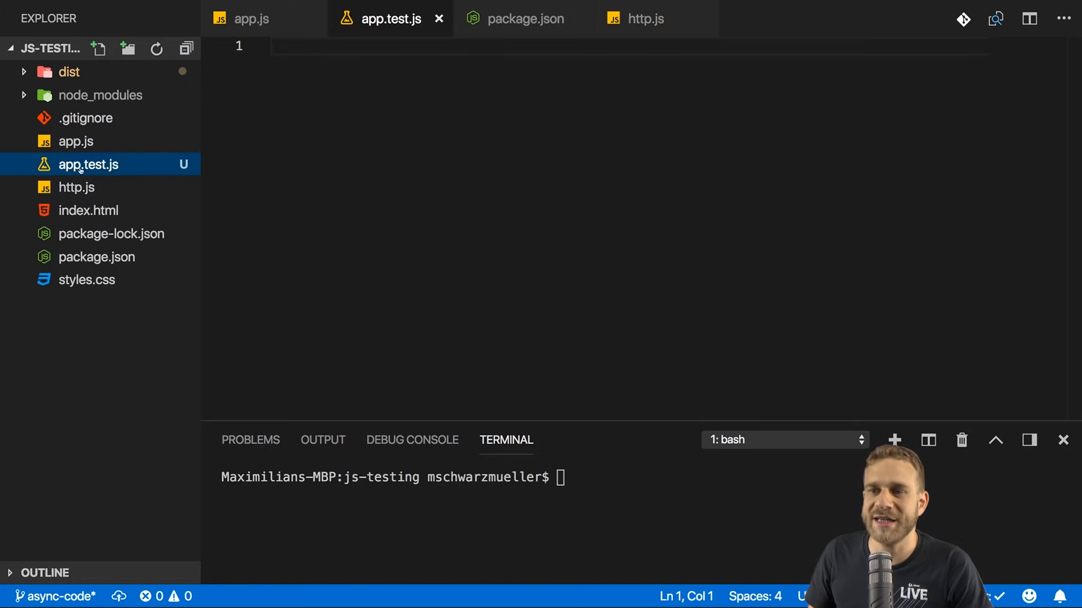
pyautogui.click(252, 18)
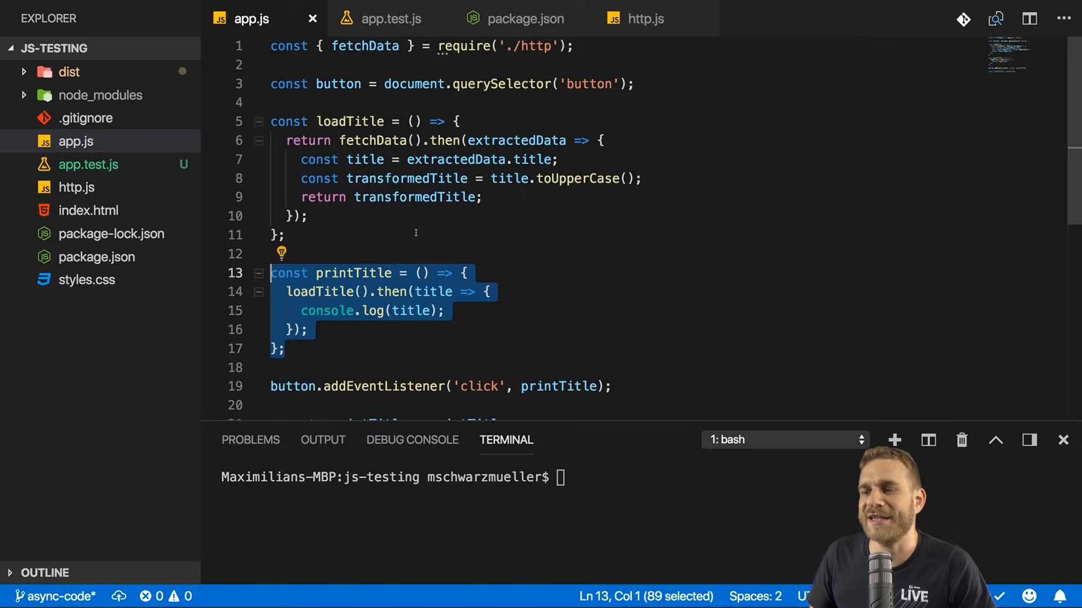
pyautogui.scroll(-3)
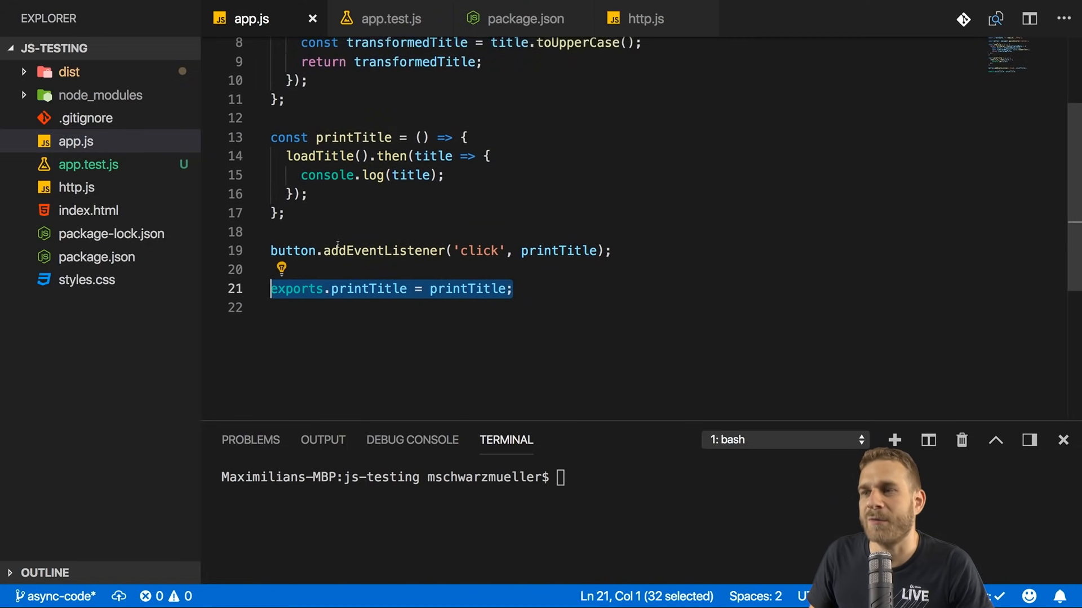
pyautogui.click(388, 18)
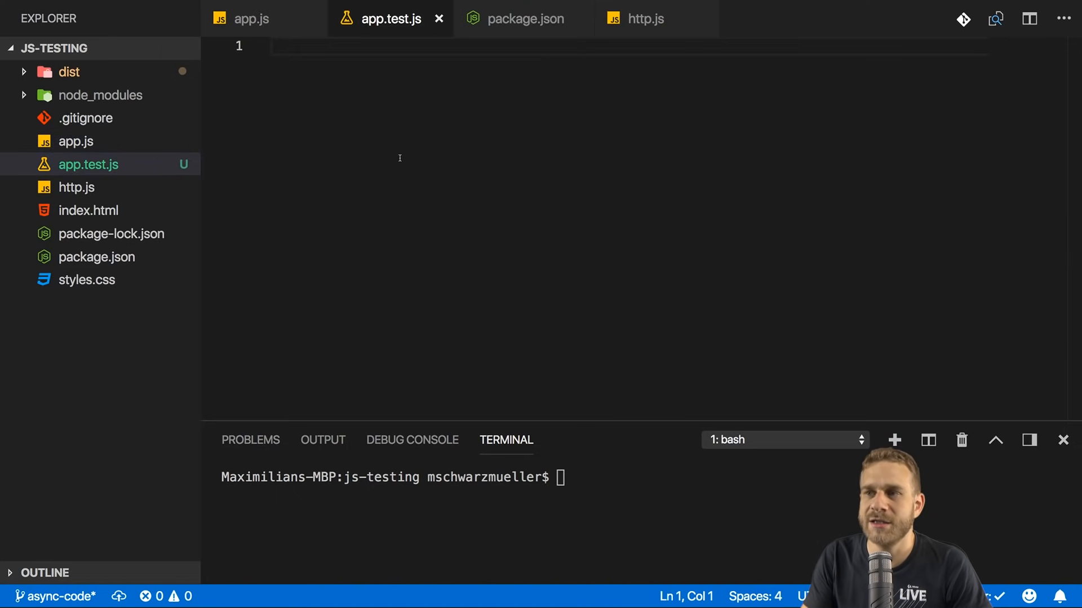
# Step: Write test('should print an uppercase text', () => {}); and begin an expect inside it
pyautogui.write('test(')
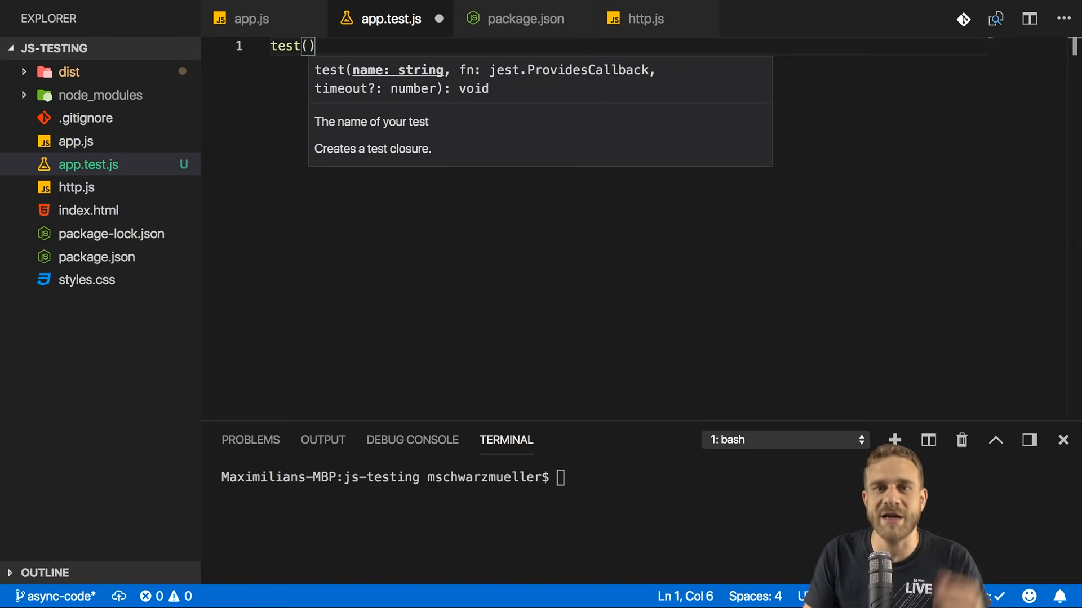
pyautogui.write("'")
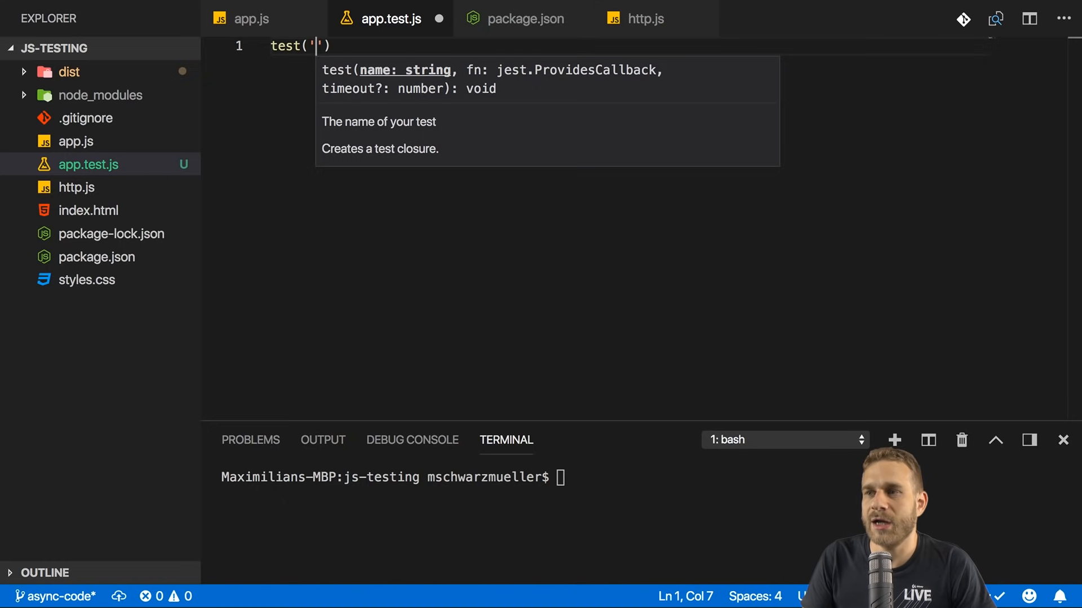
pyautogui.write('should print an uppercase text')
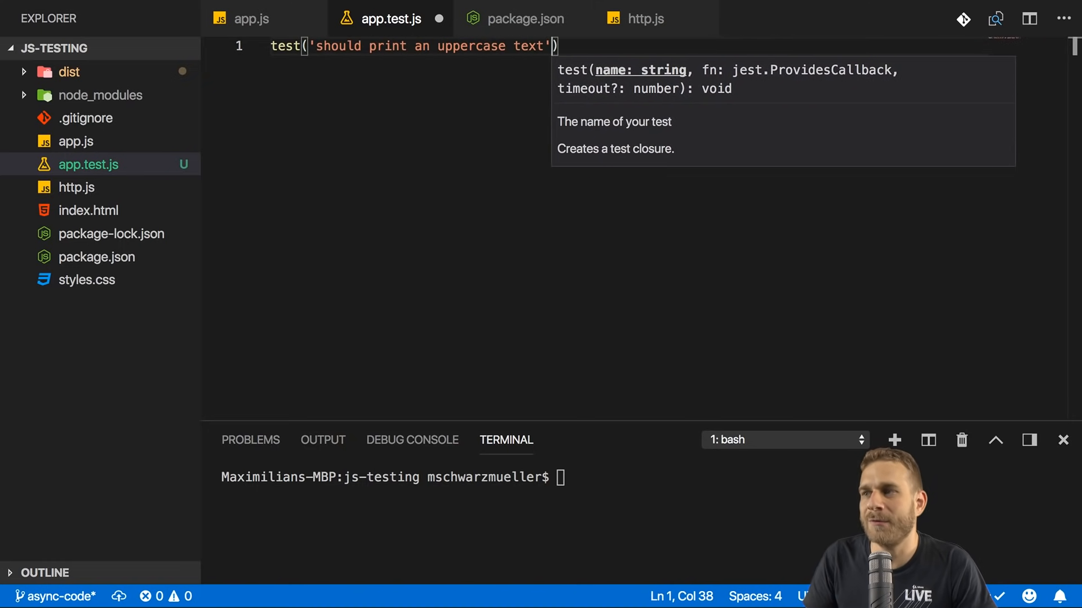
pyautogui.write(', () => {}')
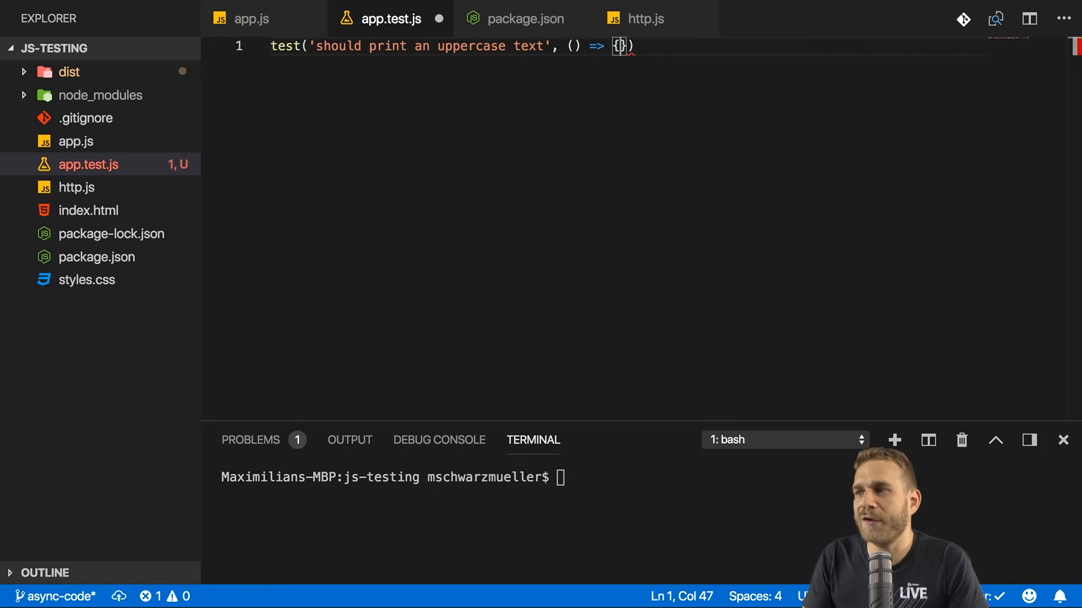
pyautogui.write(';')
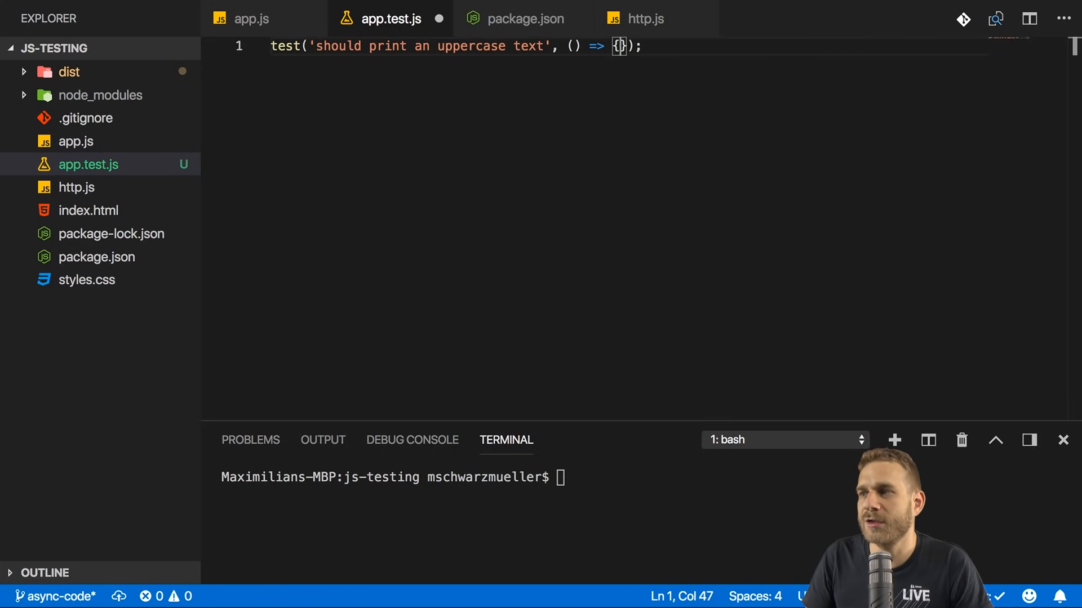
pyautogui.press('Enter')
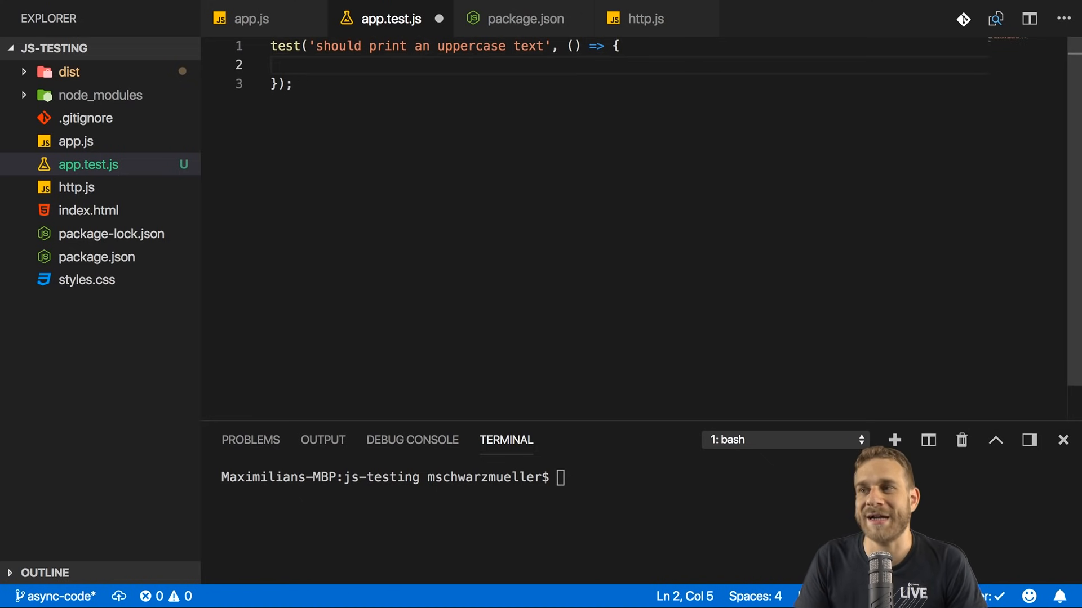
pyautogui.write('expect')
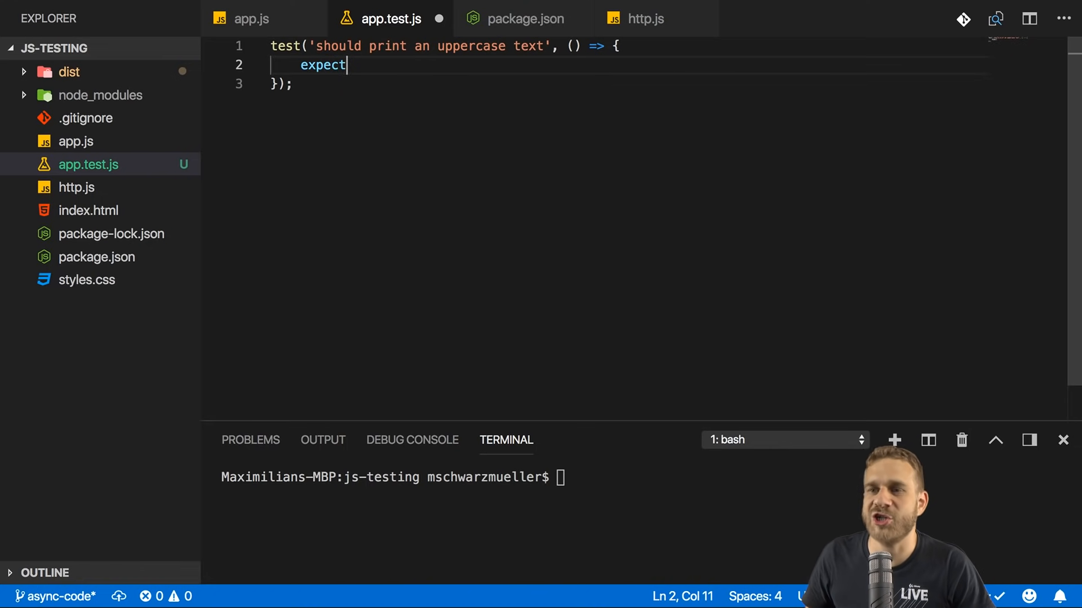
pyautogui.moveTo(316, 164)
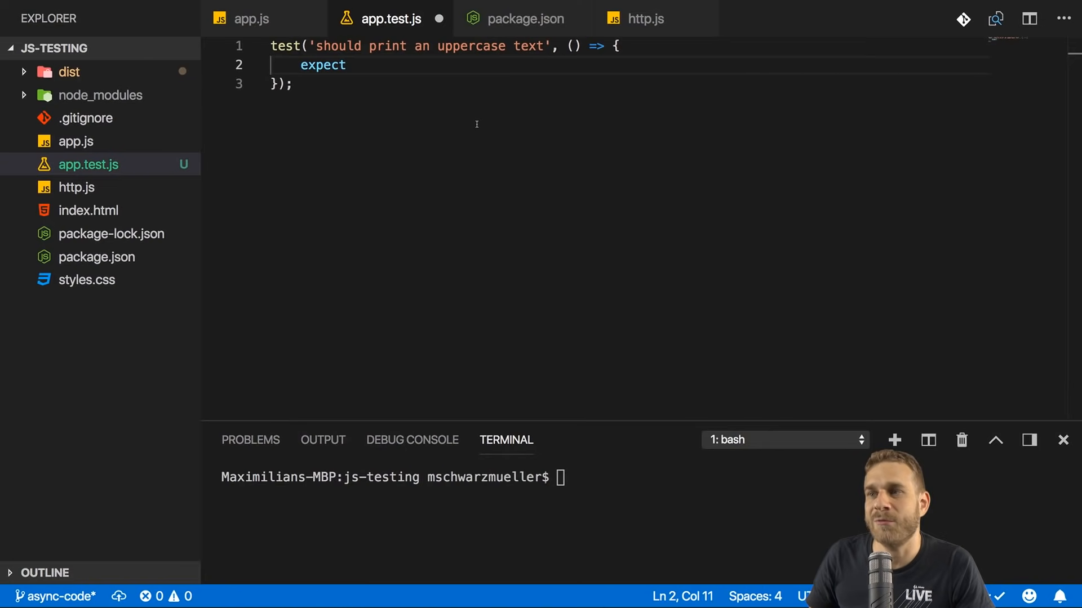
# Step: Add const { printTitle } = require('./app') to app.test.js
pyautogui.write('(')
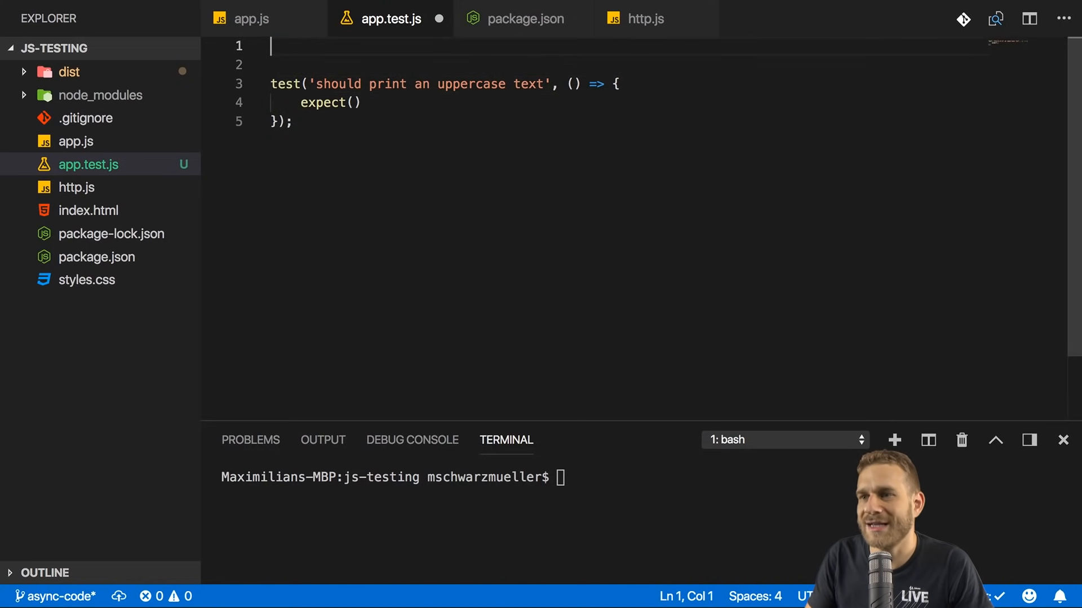
pyautogui.write('const { prin')
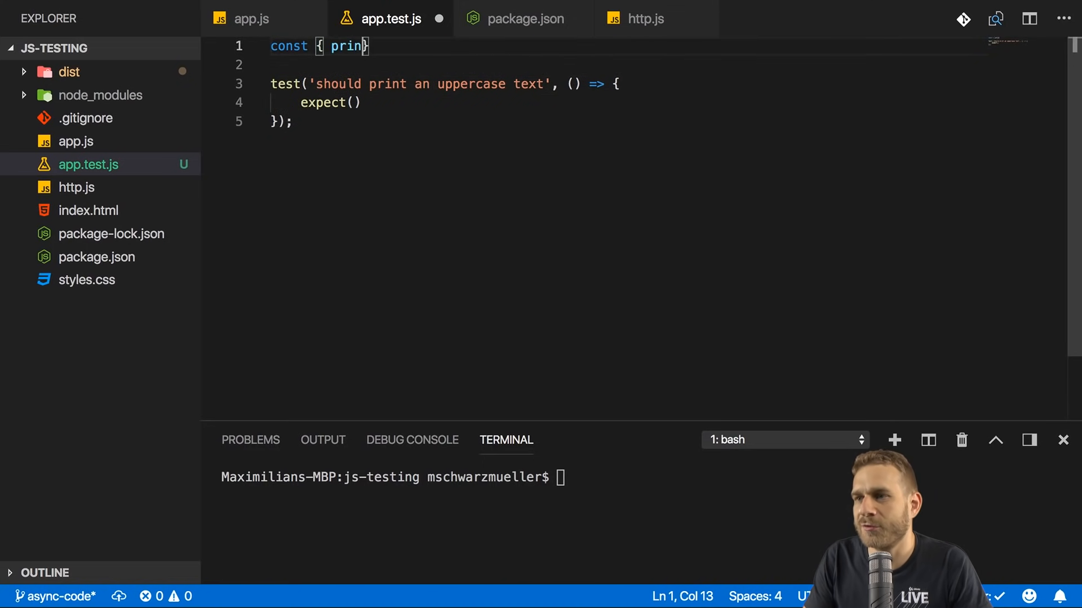
pyautogui.write("tTitle } = require('./app');")
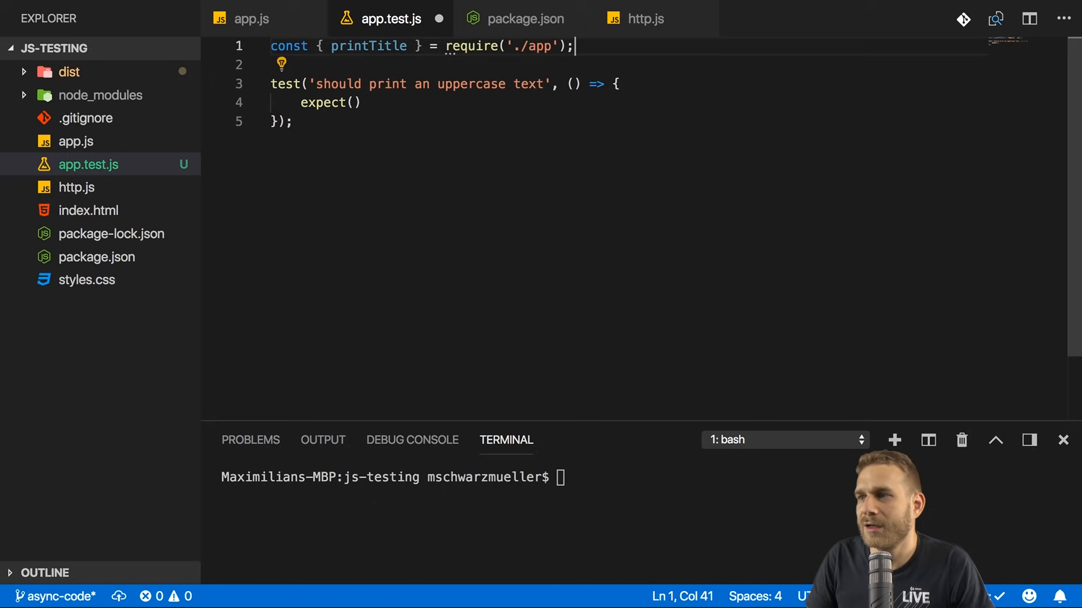
pyautogui.moveTo(576, 46); pyautogui.dragTo(430, 46)
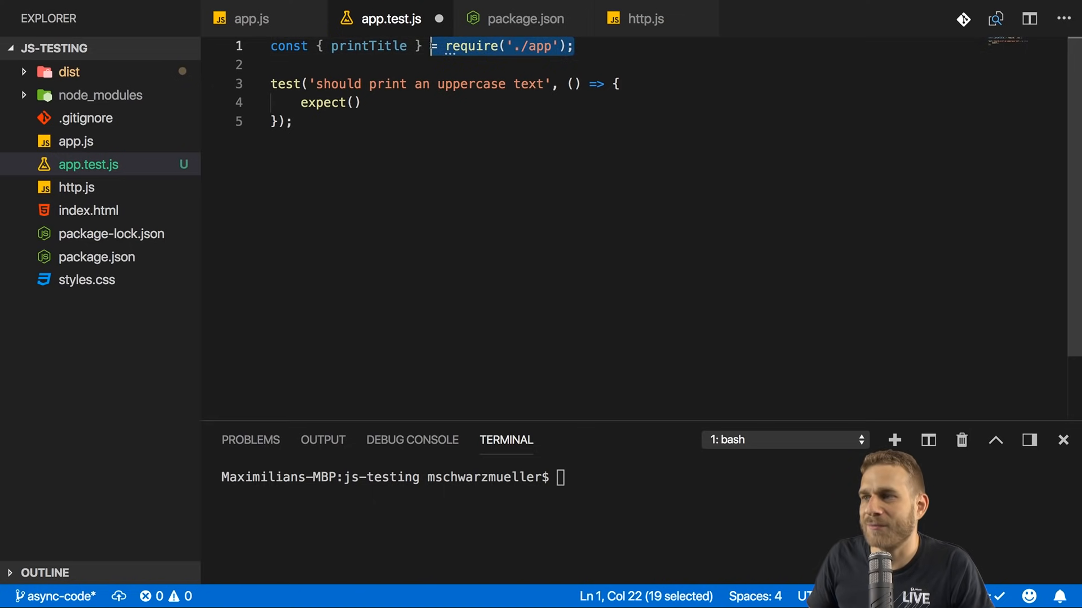
# Step: Expect printTitle() toBe 'DELECTUS AUT AUTEM', run npm test, and inspect app.js
pyautogui.write('printTitle(')
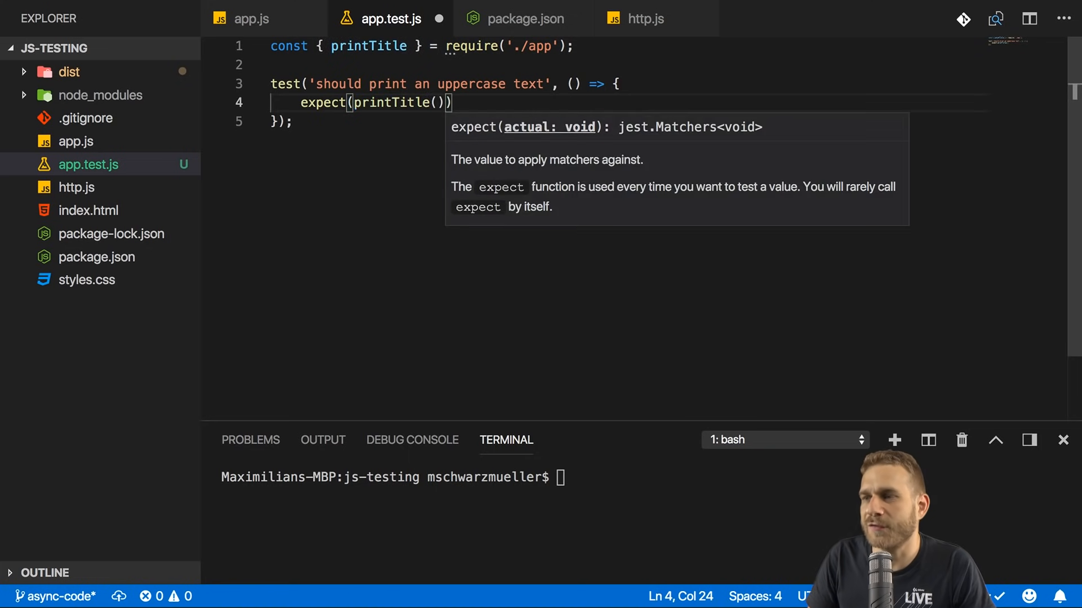
pyautogui.write('.toBe')
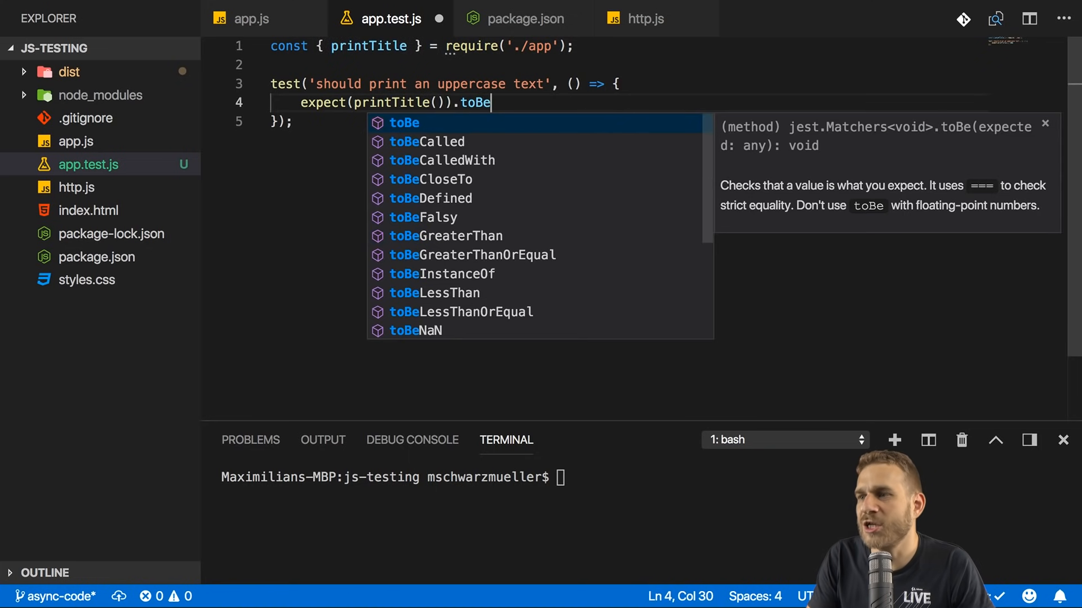
pyautogui.write("('DELECTUS AUT AUTEM');")
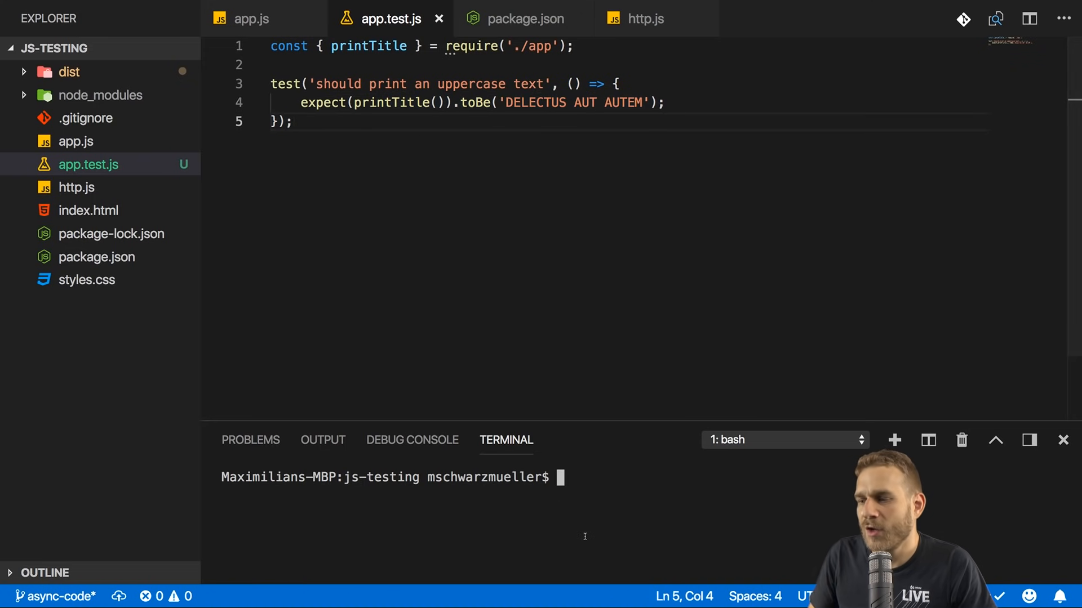
pyautogui.write('npm test')
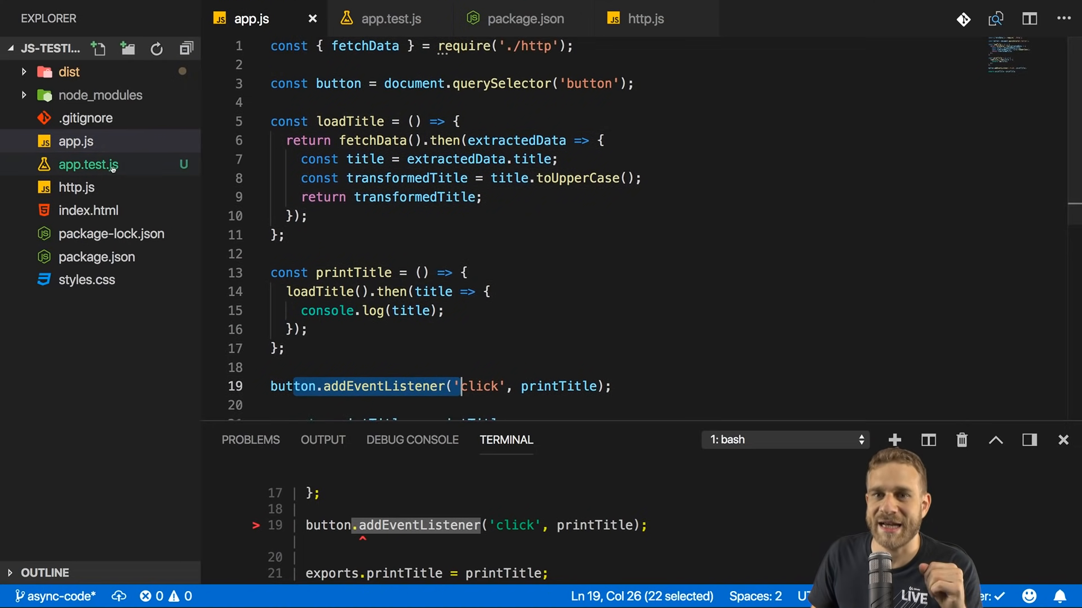
pyautogui.click(388, 18)
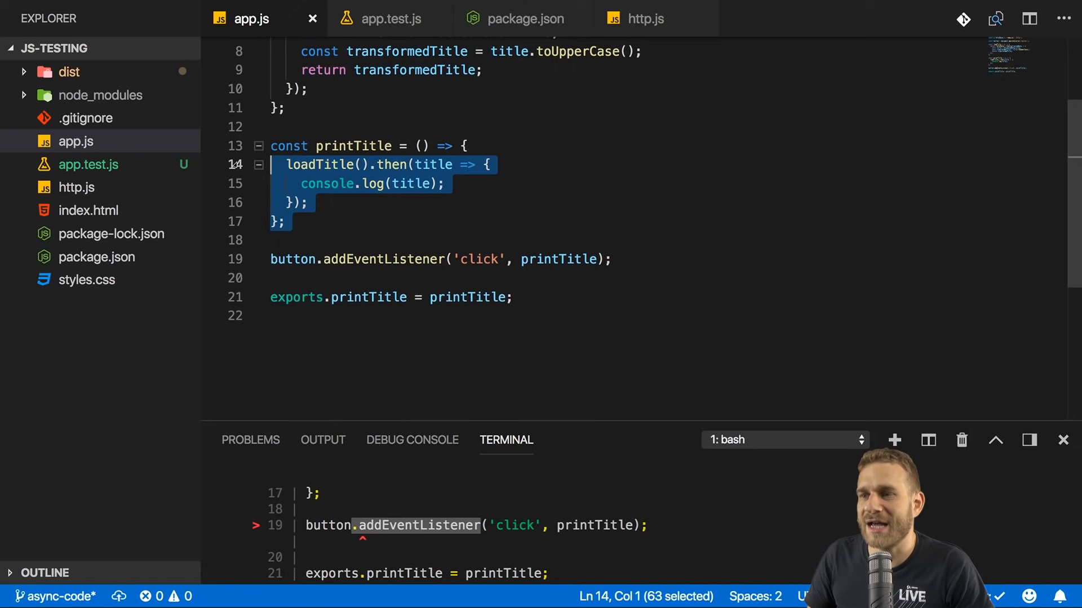
# Step: Move printTitle from app.js into a new util.js with exports.printTitle = printTitle
pyautogui.press('Delete')
pyautogui.write('u')
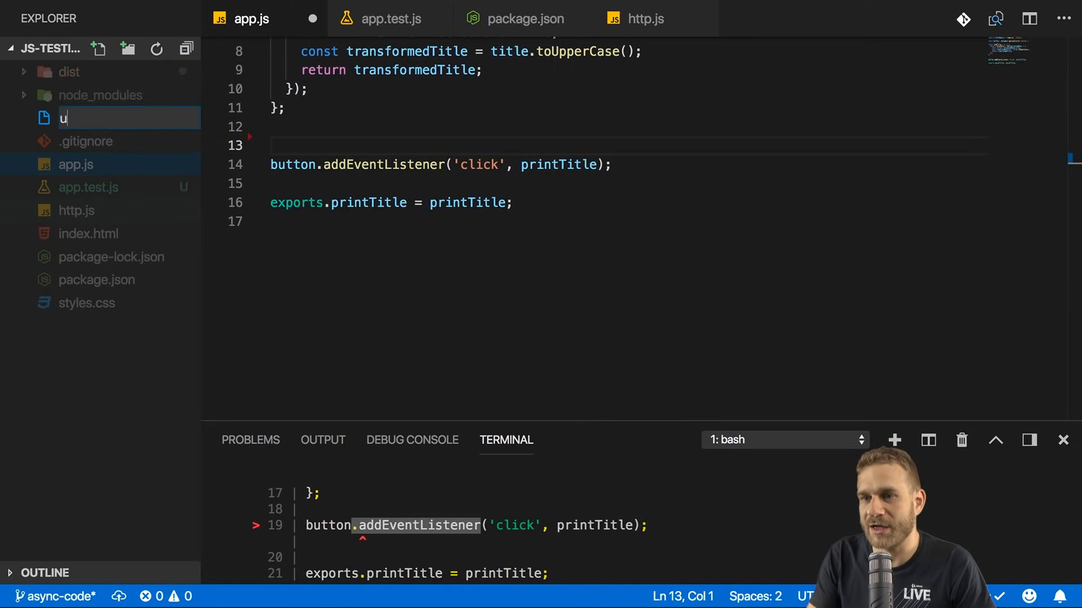
pyautogui.write('til.js')
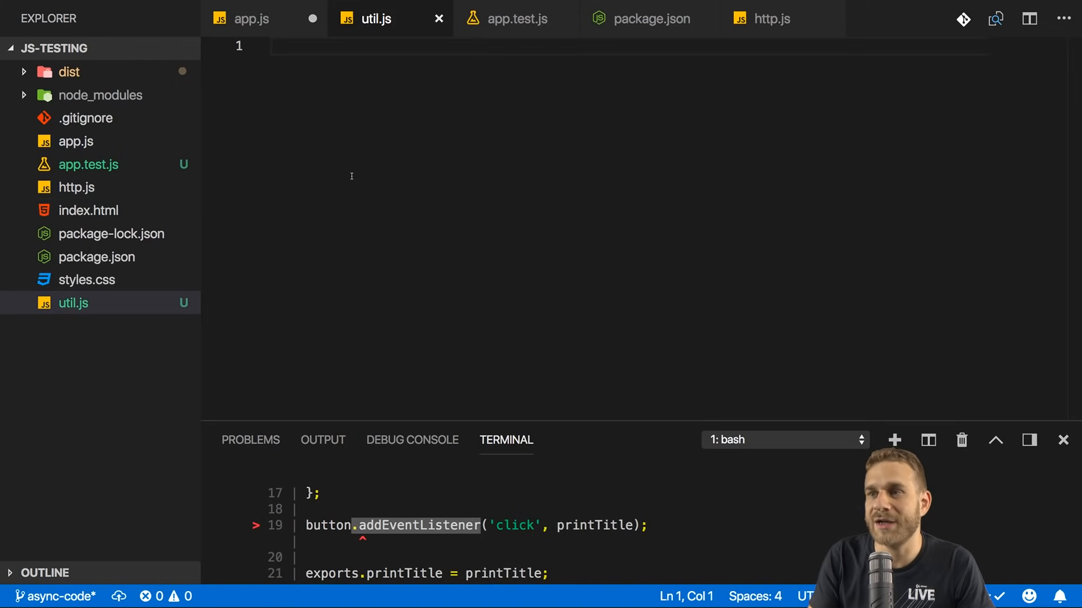
pyautogui.write('exports')
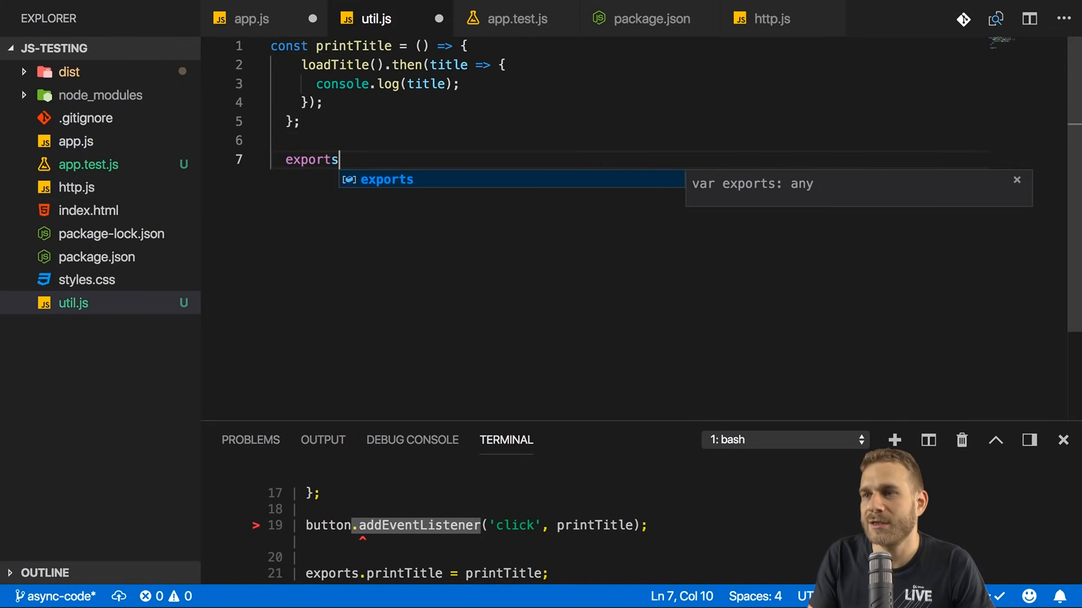
pyautogui.write('.printTitle =')
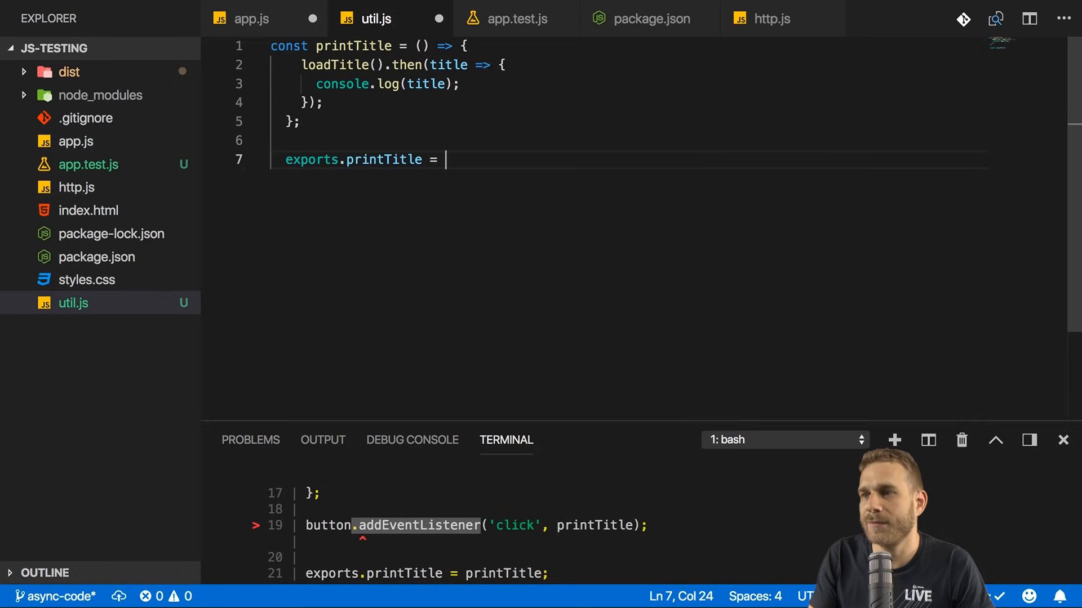
pyautogui.write('printT')
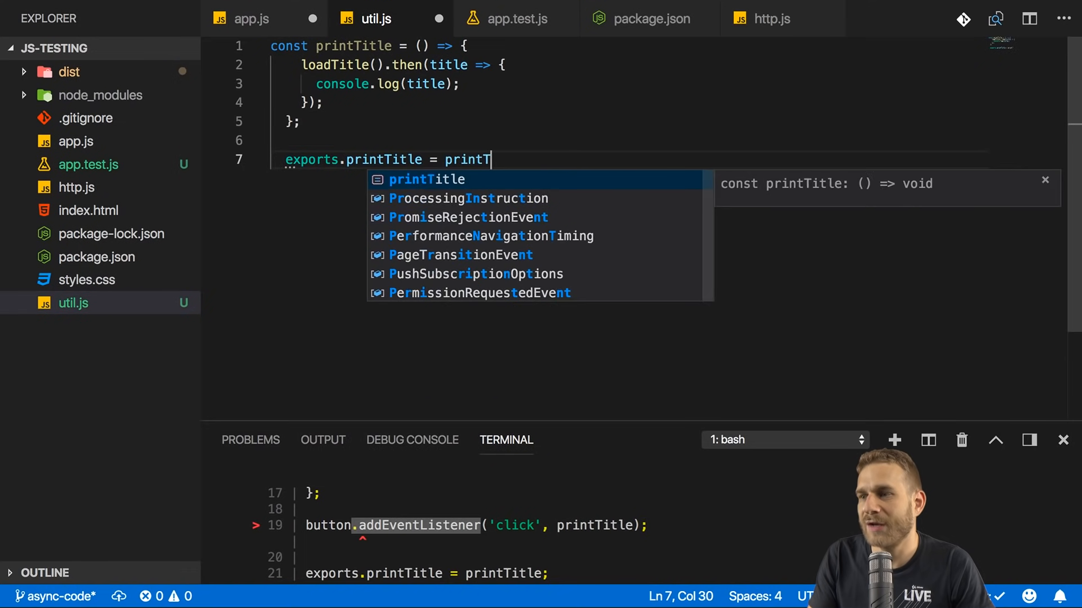
pyautogui.press('Enter')
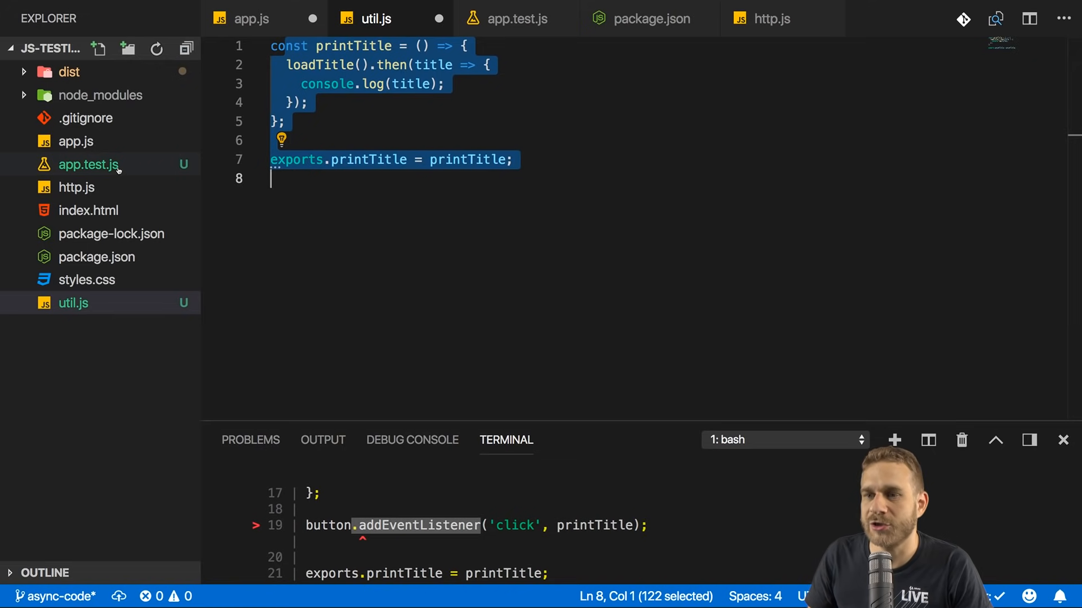
# Step: Rename app.test.js to util.test.js and change its require path to './util'
pyautogui.click(513, 18)
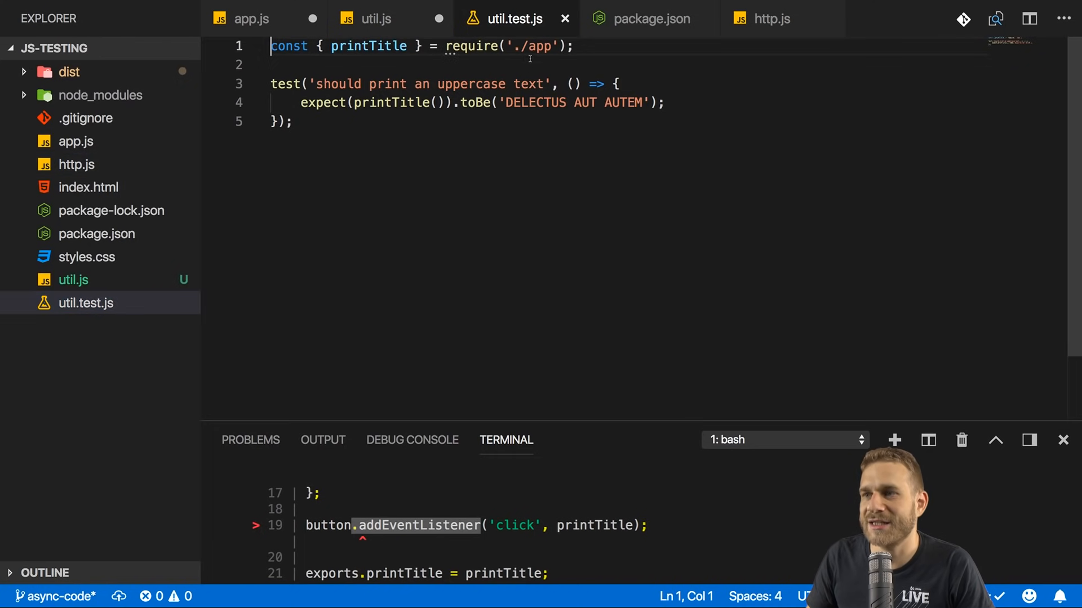
pyautogui.write('u')
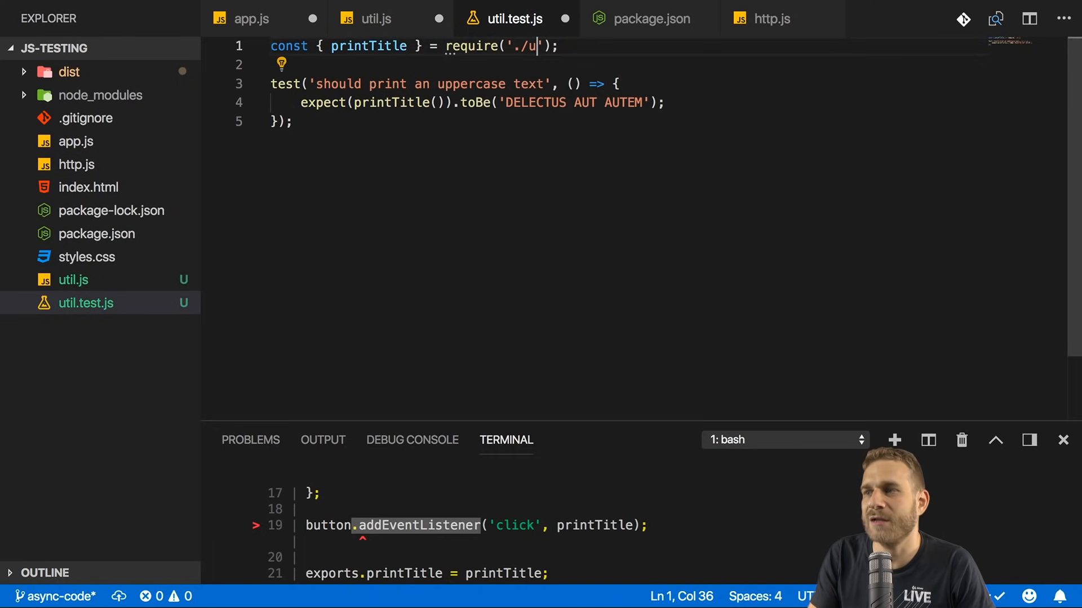
pyautogui.write('til')
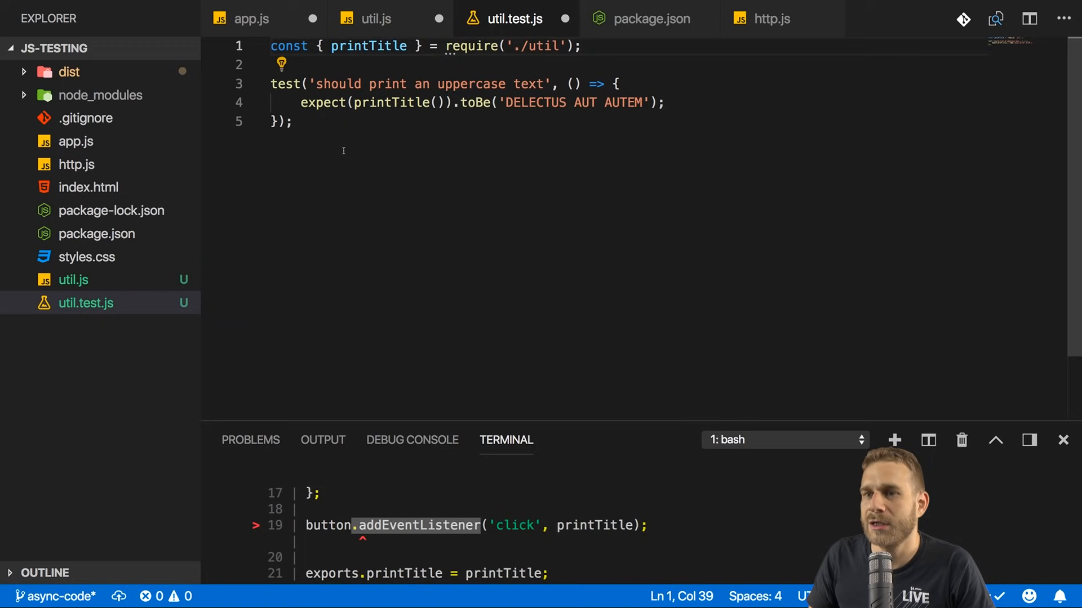
pyautogui.click(251, 19)
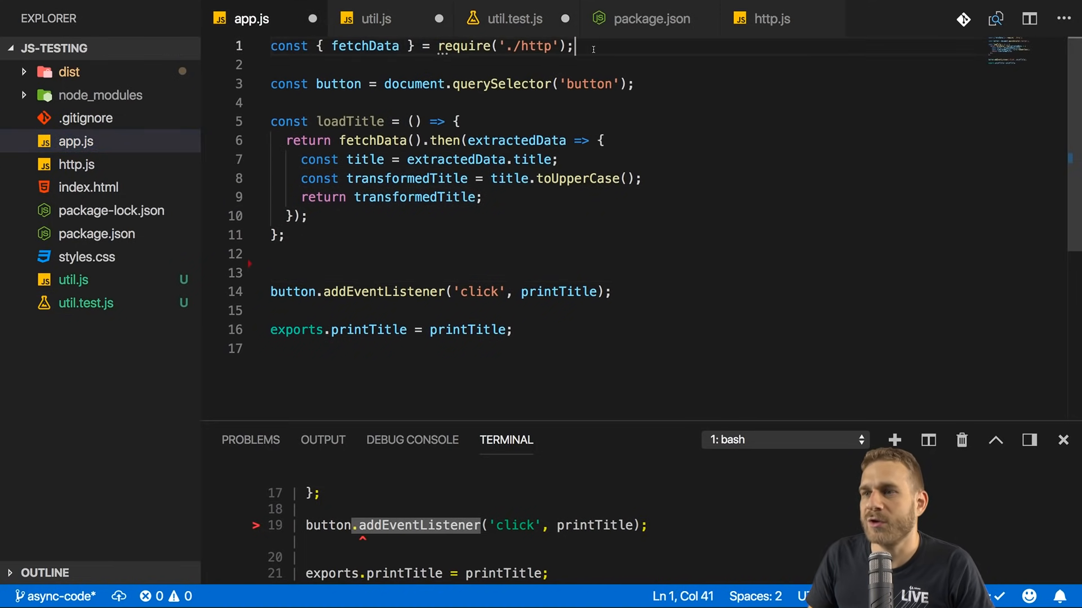
# Step: Import printTitle from './util' in app.js; move loadTitle and its fetchData require into util.js
pyautogui.write('const {')
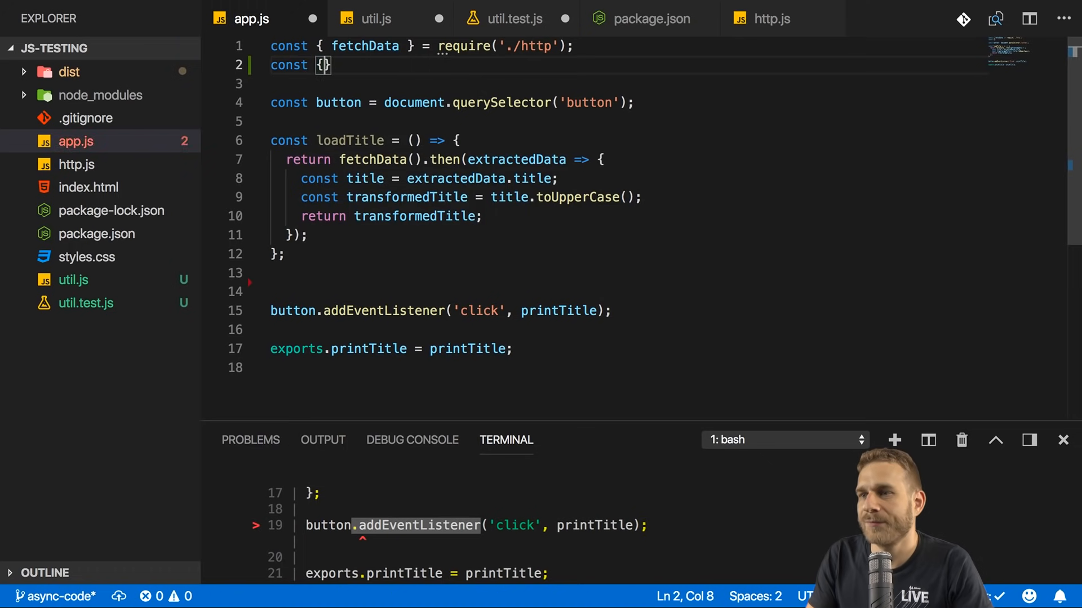
pyautogui.write('printTitle')
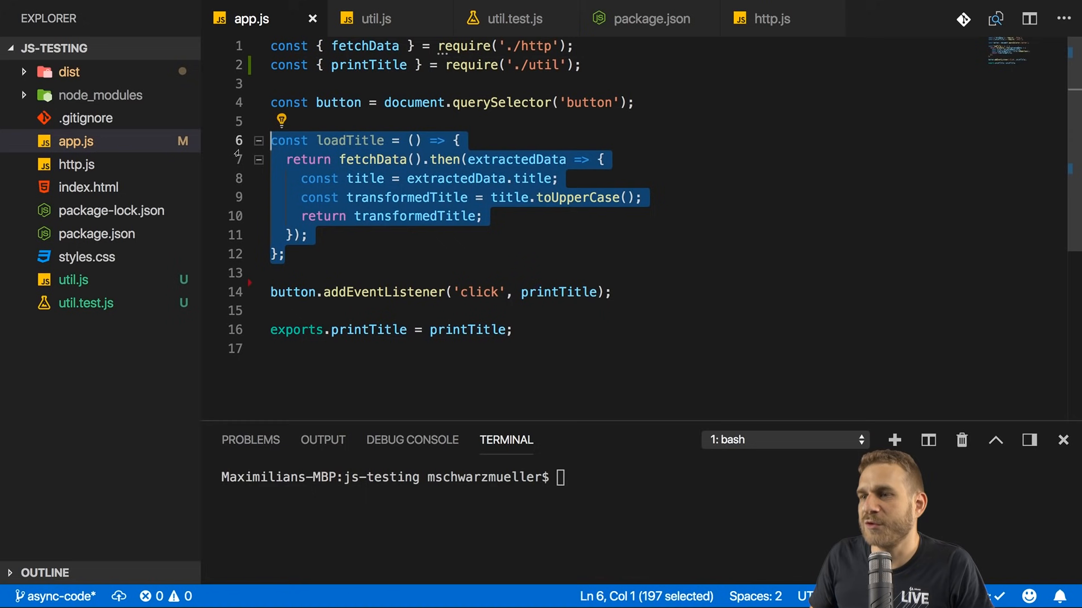
pyautogui.click(376, 18)
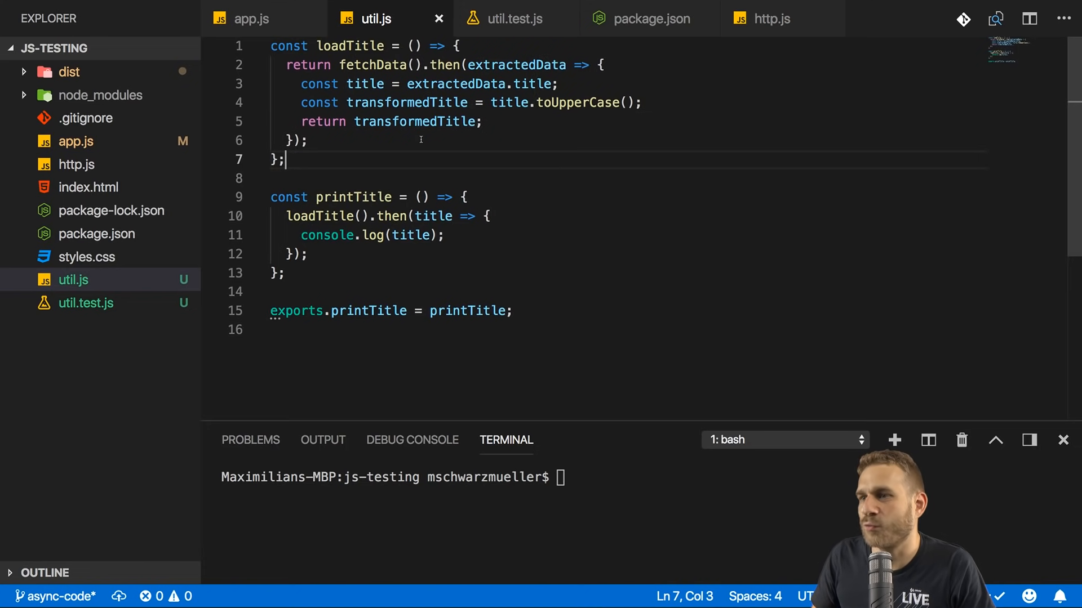
pyautogui.moveTo(338, 65); pyautogui.dragTo(430, 65)
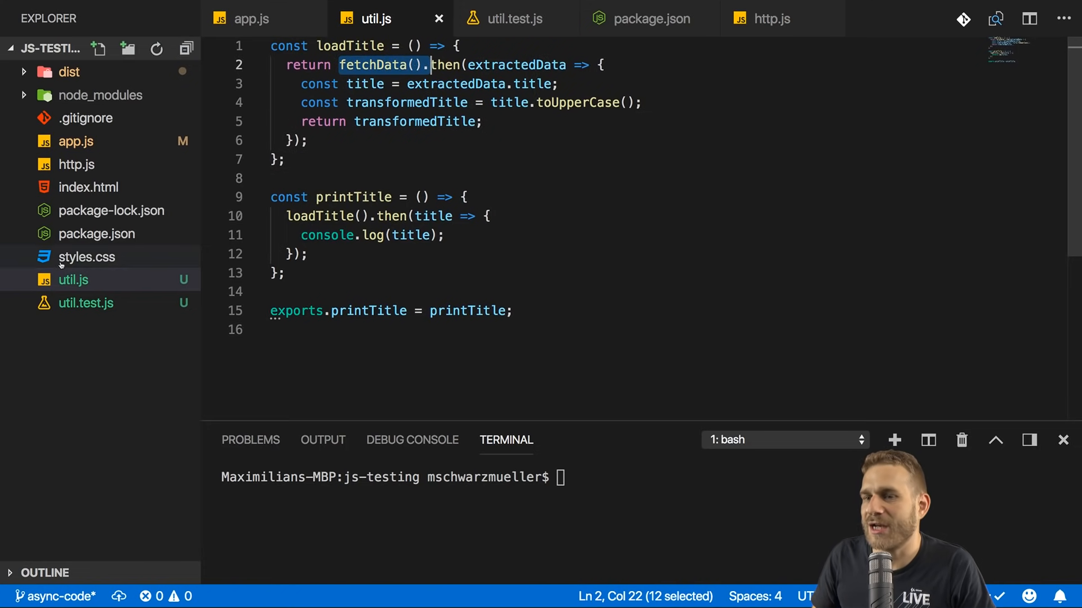
pyautogui.click(253, 18)
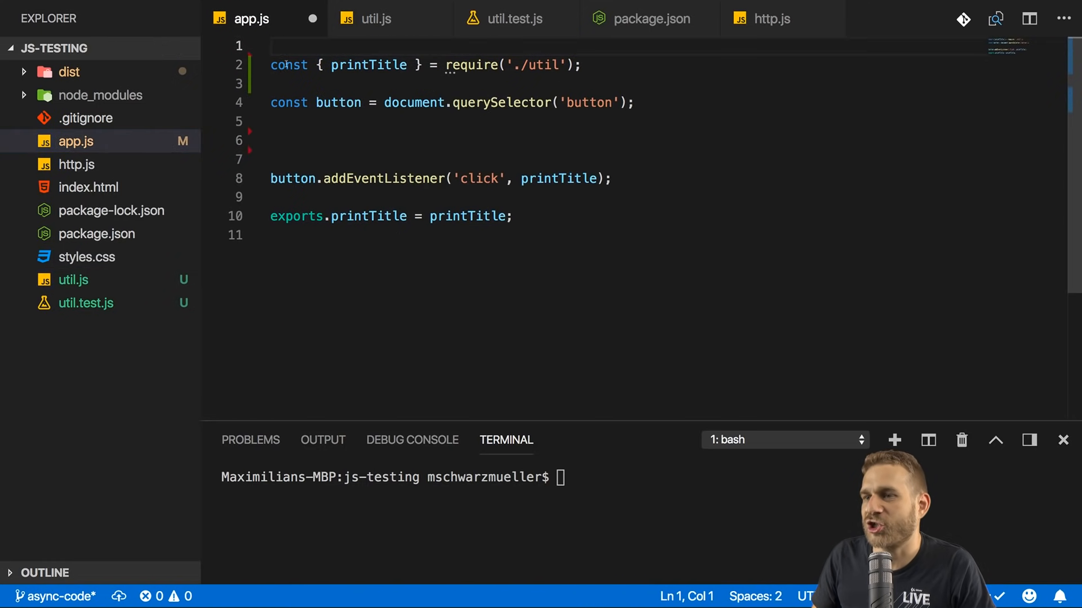
pyautogui.click(375, 19)
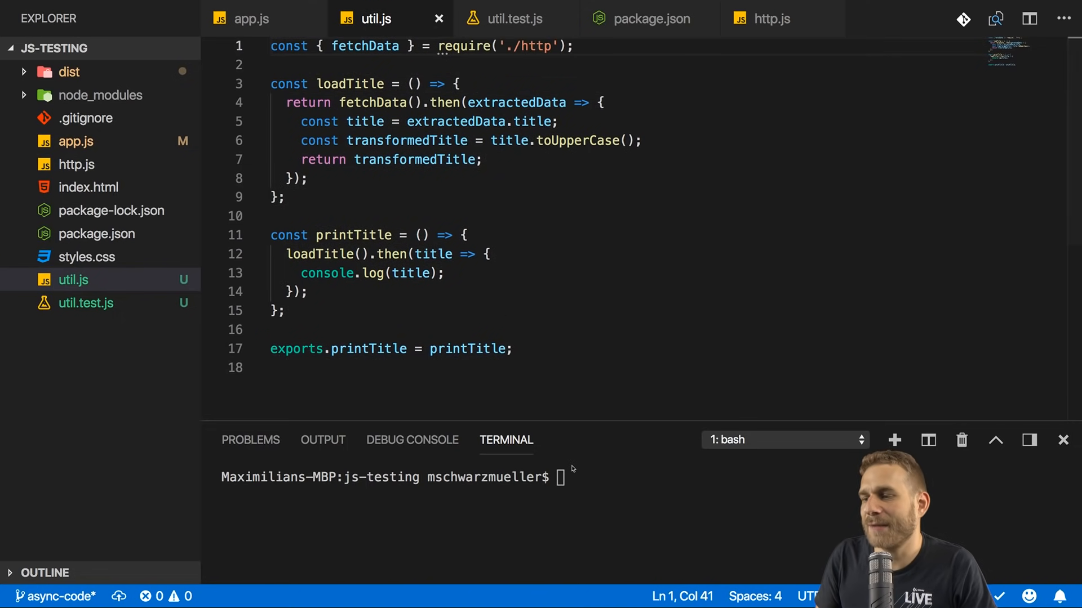
# Step: Run npm test and see printTitle return undefined instead of the expected string
pyautogui.write('nn')
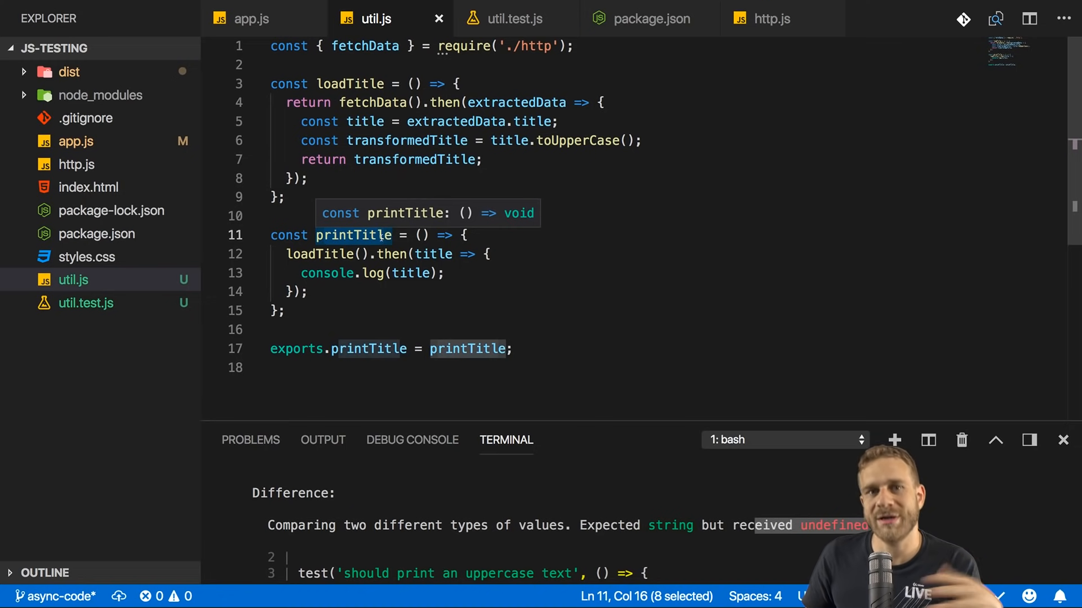
pyautogui.moveTo(497, 294)
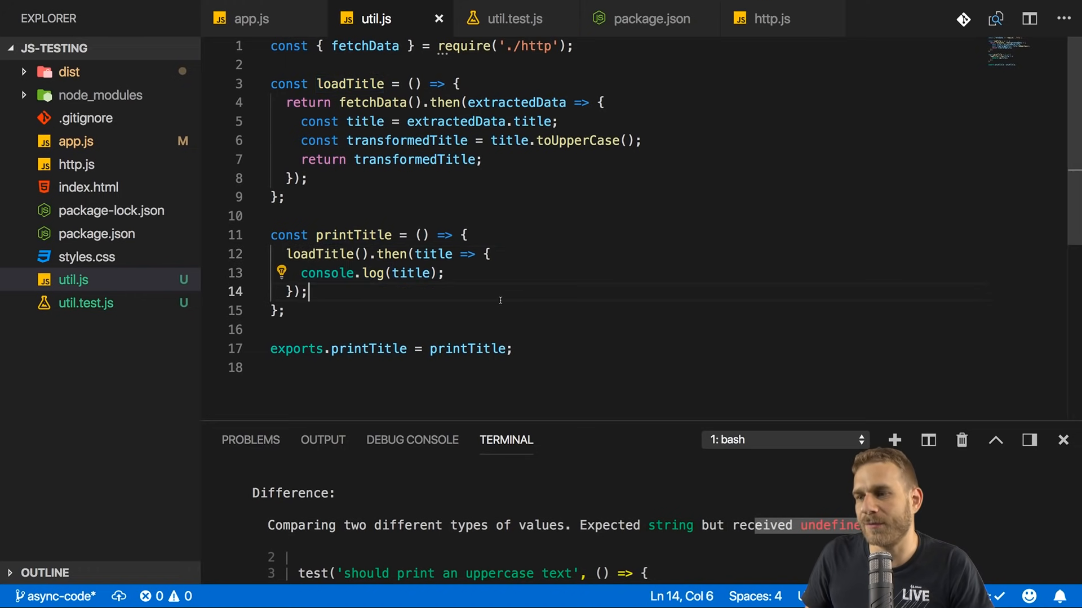
pyautogui.write('ret')
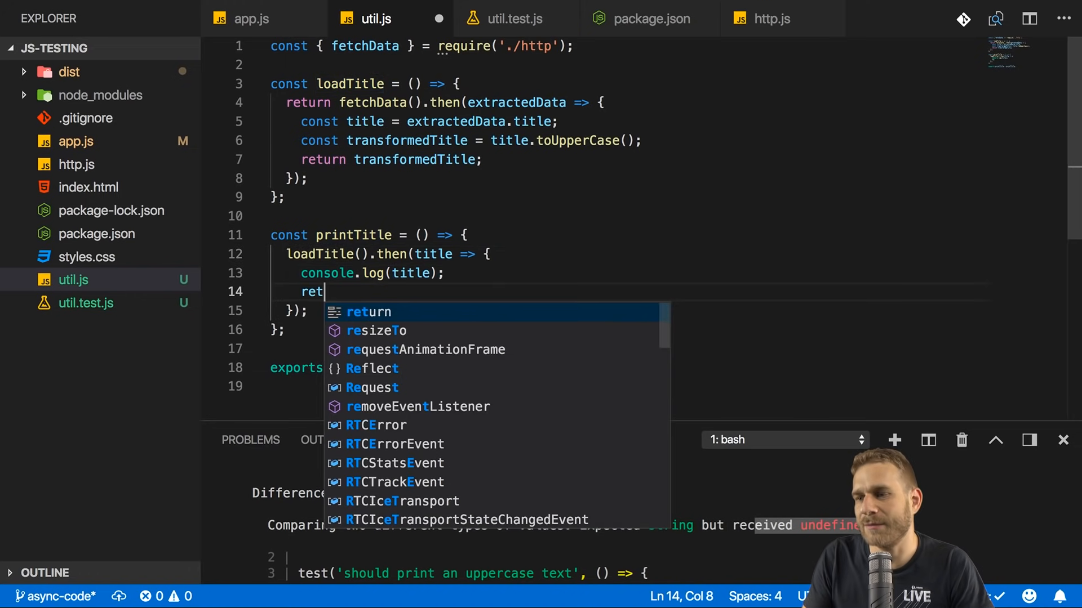
pyautogui.write('urn title;')
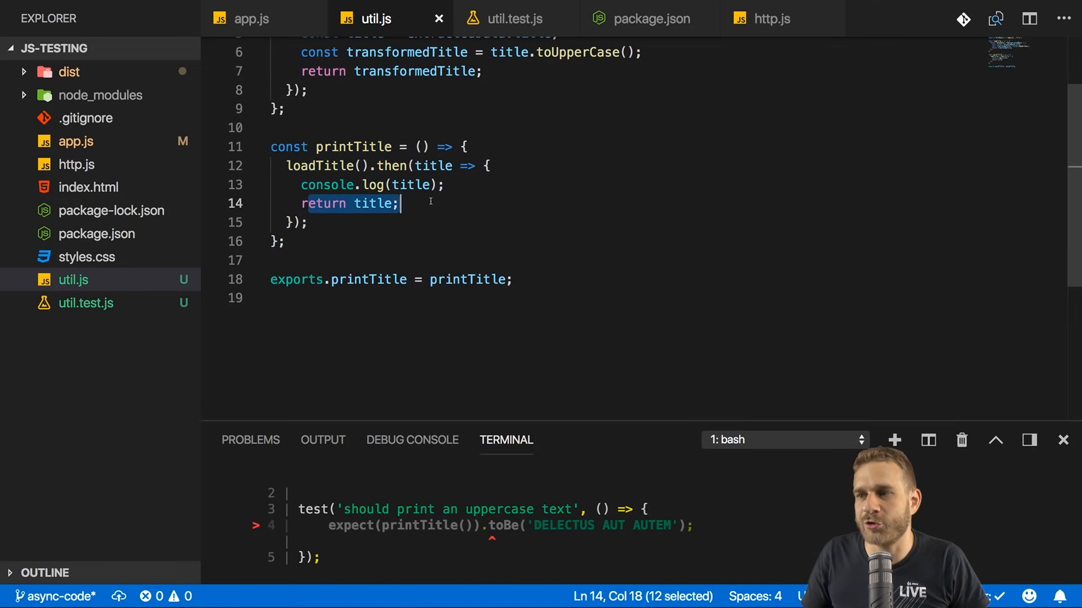
pyautogui.moveTo(397, 203); pyautogui.dragTo(289, 222)
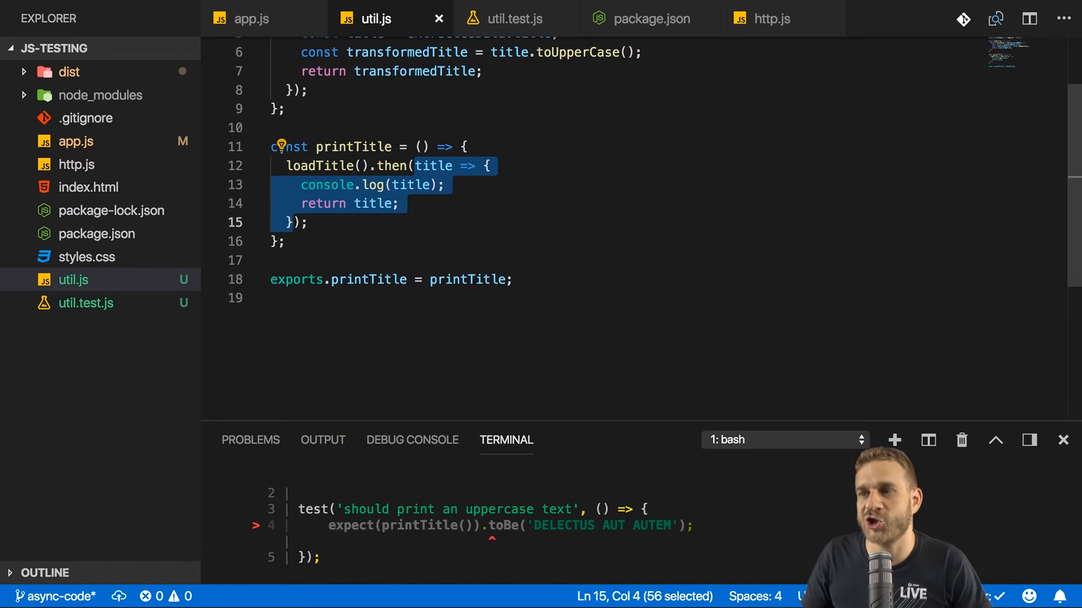
pyautogui.click(286, 241)
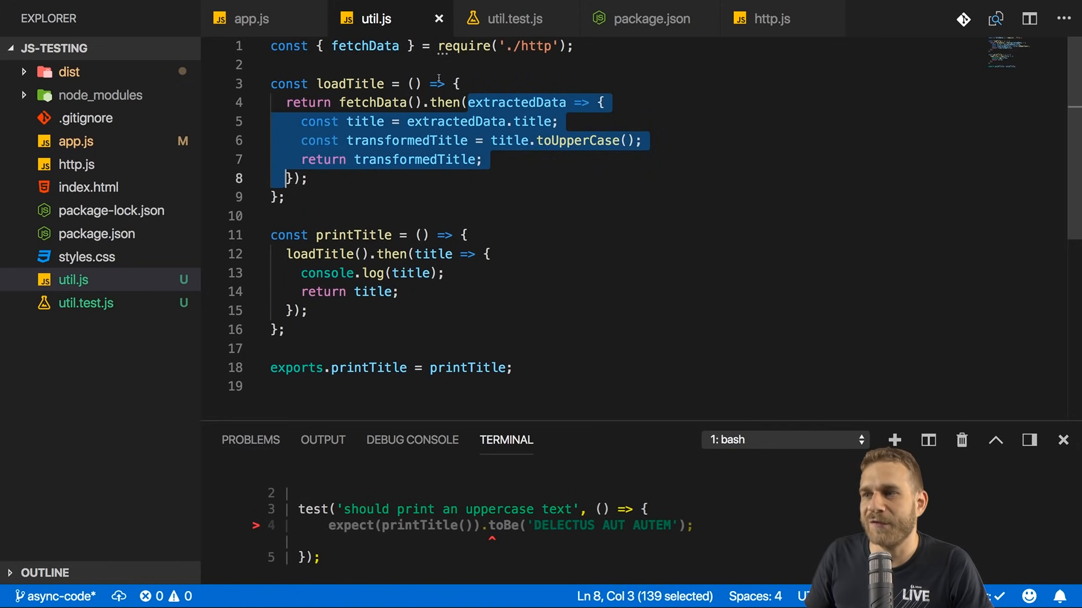
pyautogui.click(309, 46)
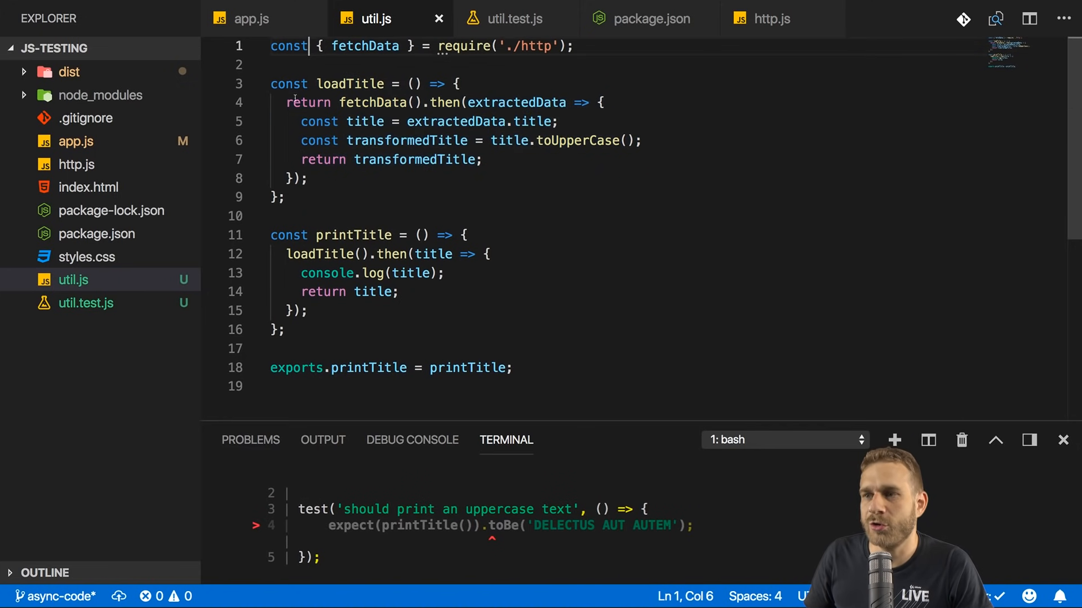
pyautogui.moveTo(279, 102); pyautogui.dragTo(427, 102)
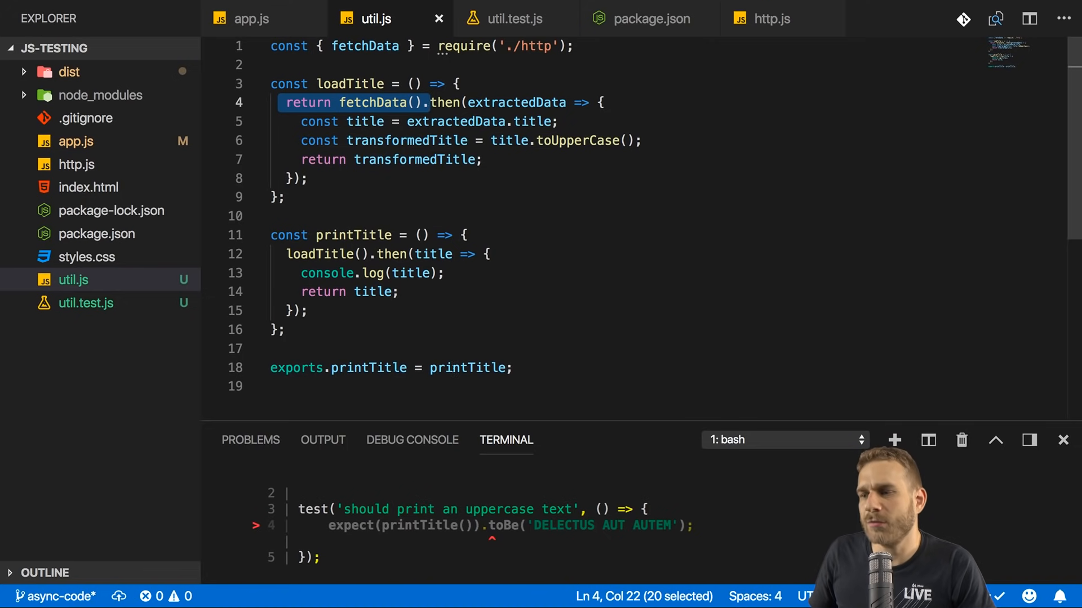
# Step: Append exports.loadTitle = loadTitle; to util.js and go back to util.test.js
pyautogui.write('expor')
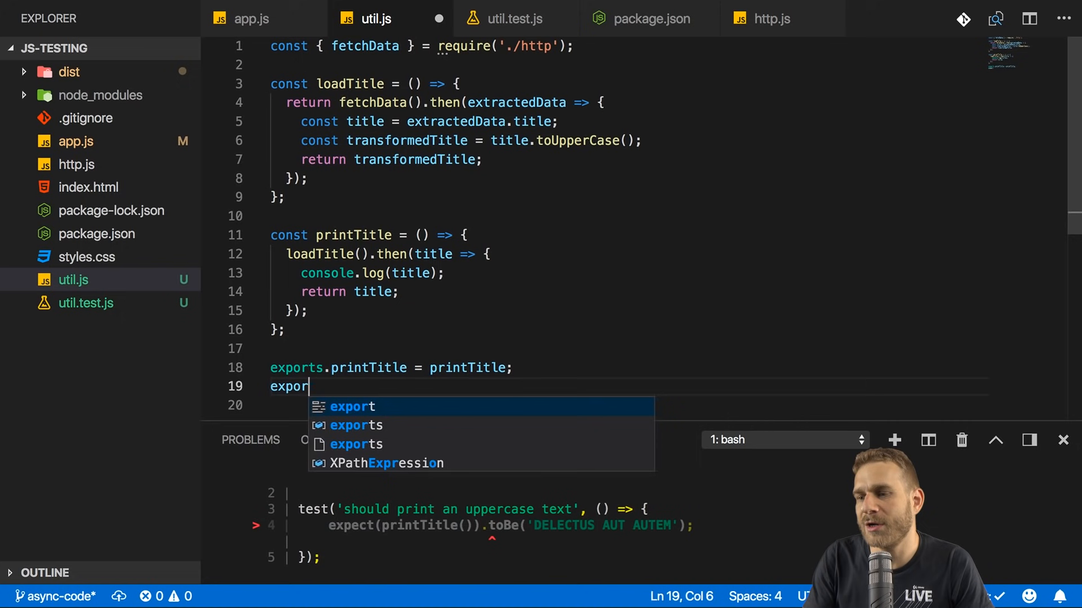
pyautogui.write('ts.loadTitle')
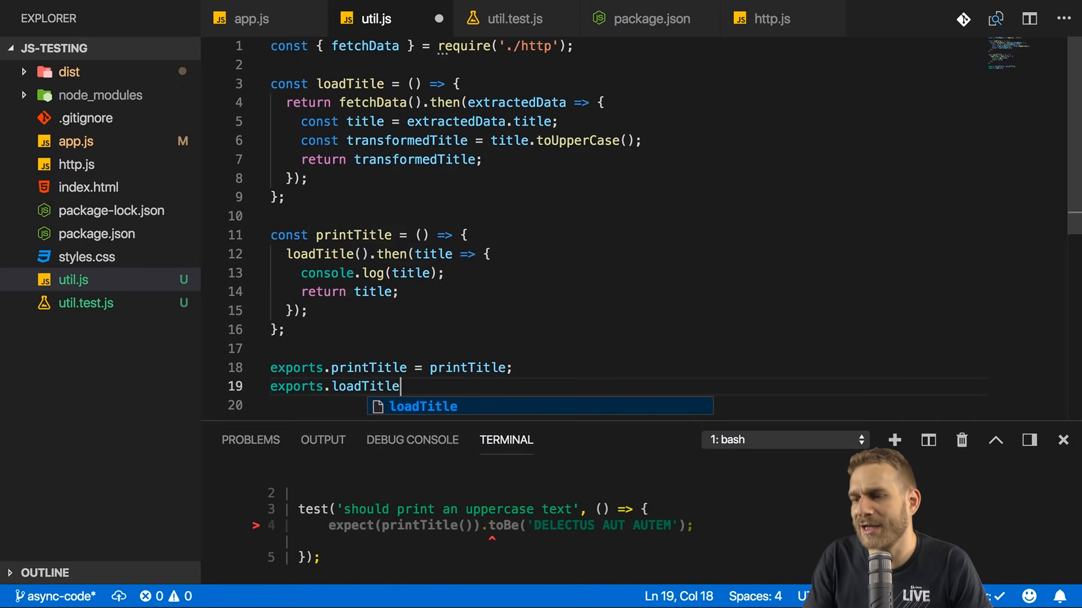
pyautogui.write('= loadTitle;')
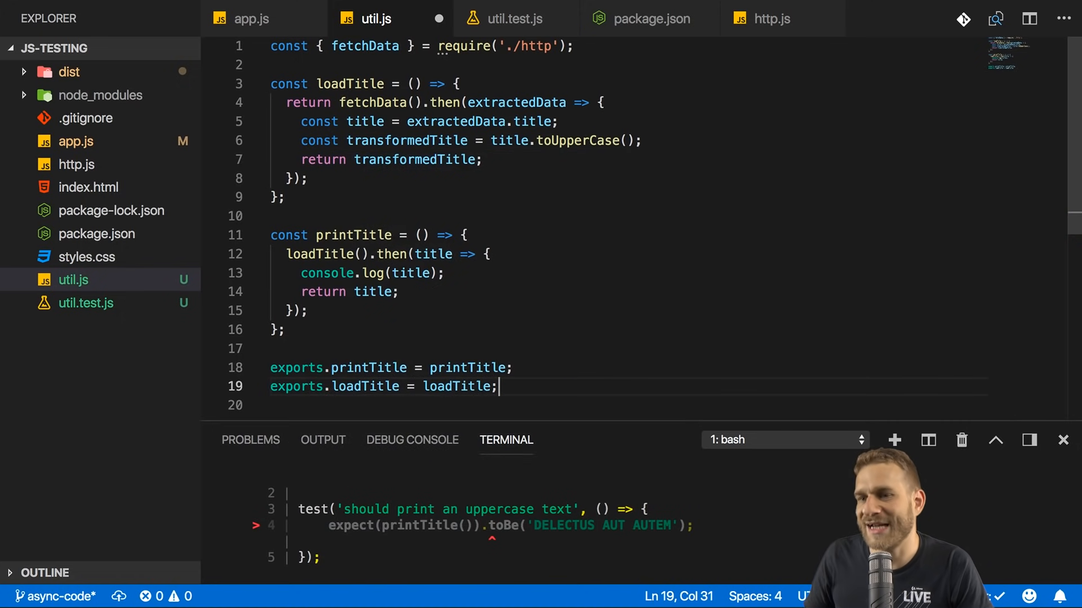
pyautogui.click(513, 18)
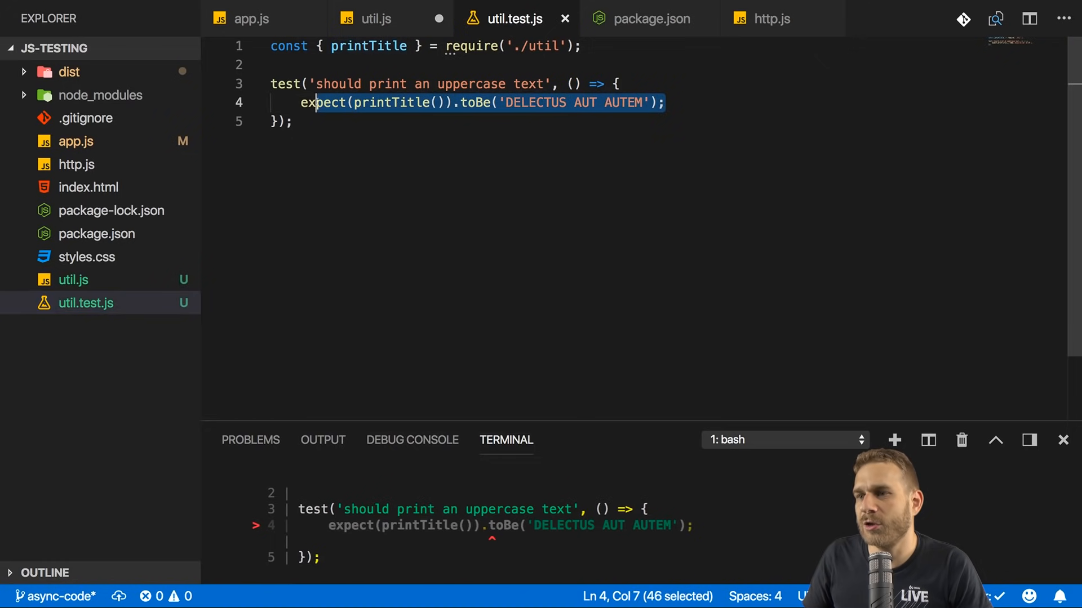
# Step: Import loadTitle in util.test.js and expect its resolved title to be 'DELECTUS AUT AUTEM'
pyautogui.write('const')
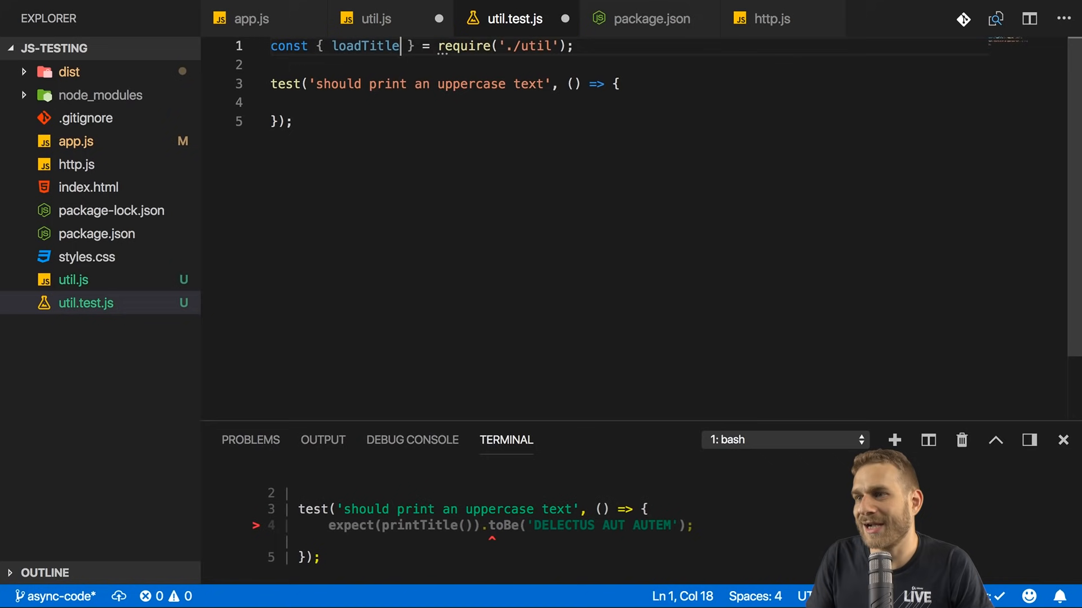
pyautogui.write('load')
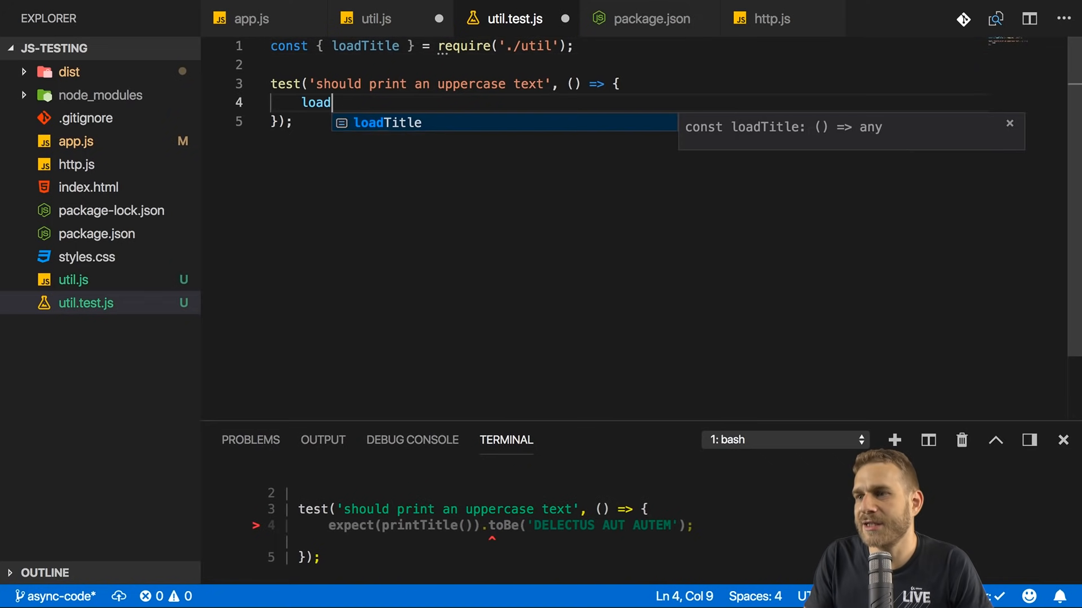
pyautogui.write('Title().then()')
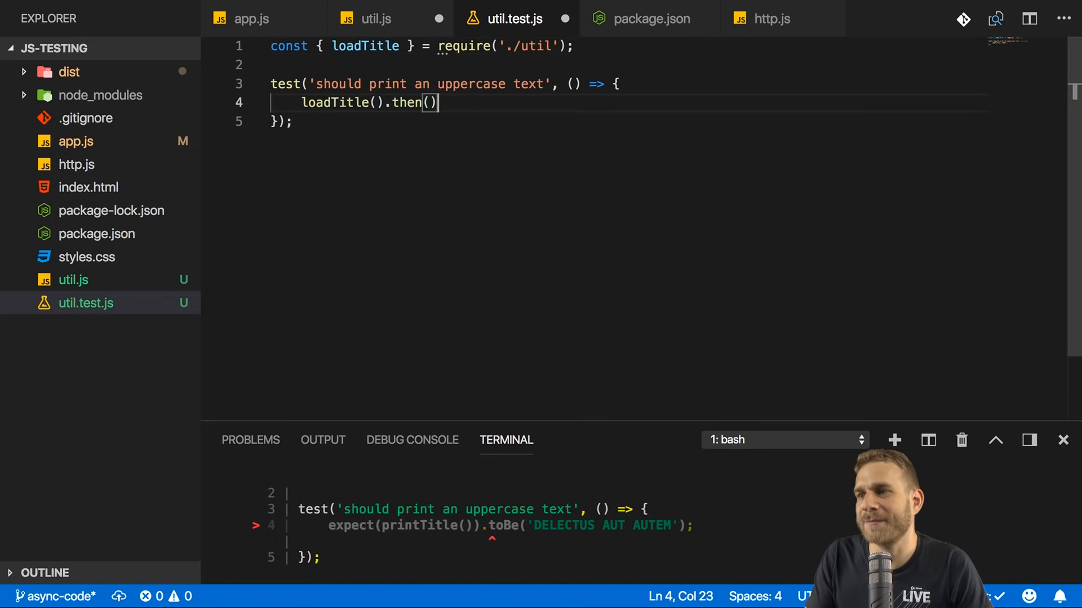
pyautogui.write(';')
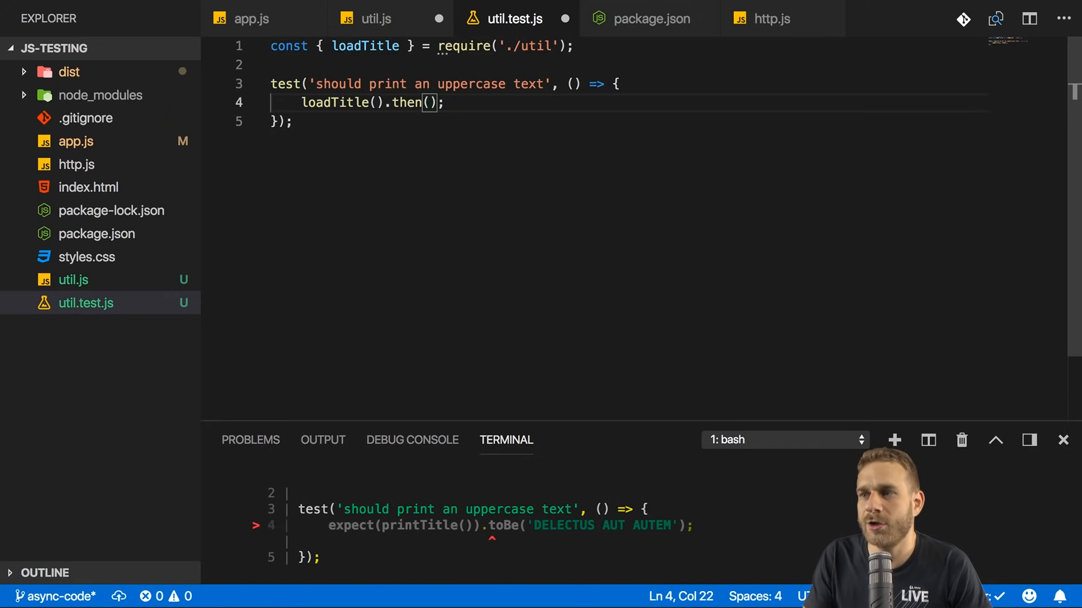
pyautogui.write('title => {')
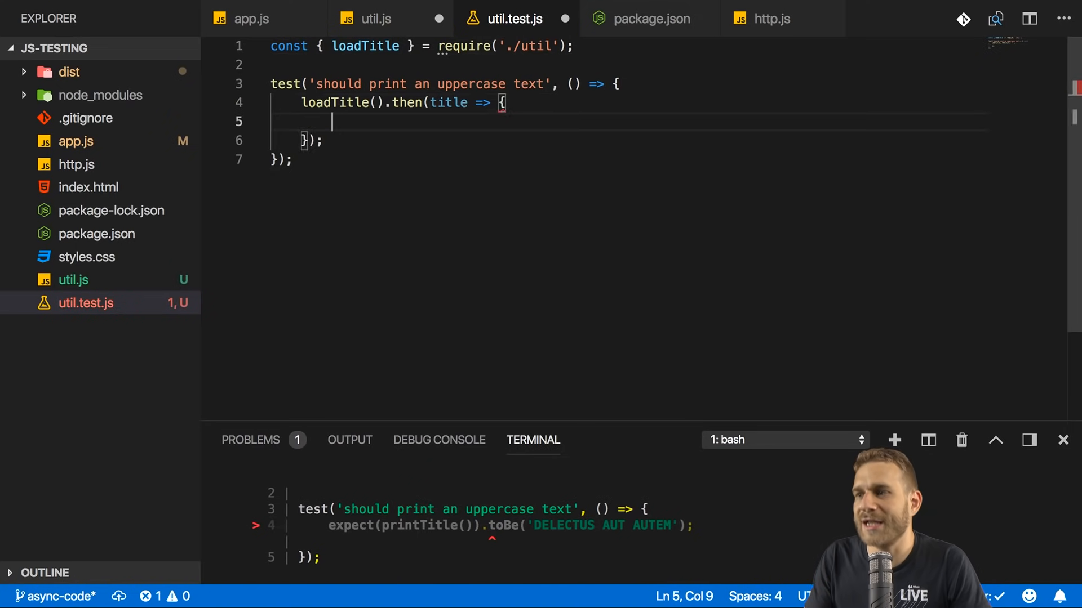
pyautogui.click(378, 18)
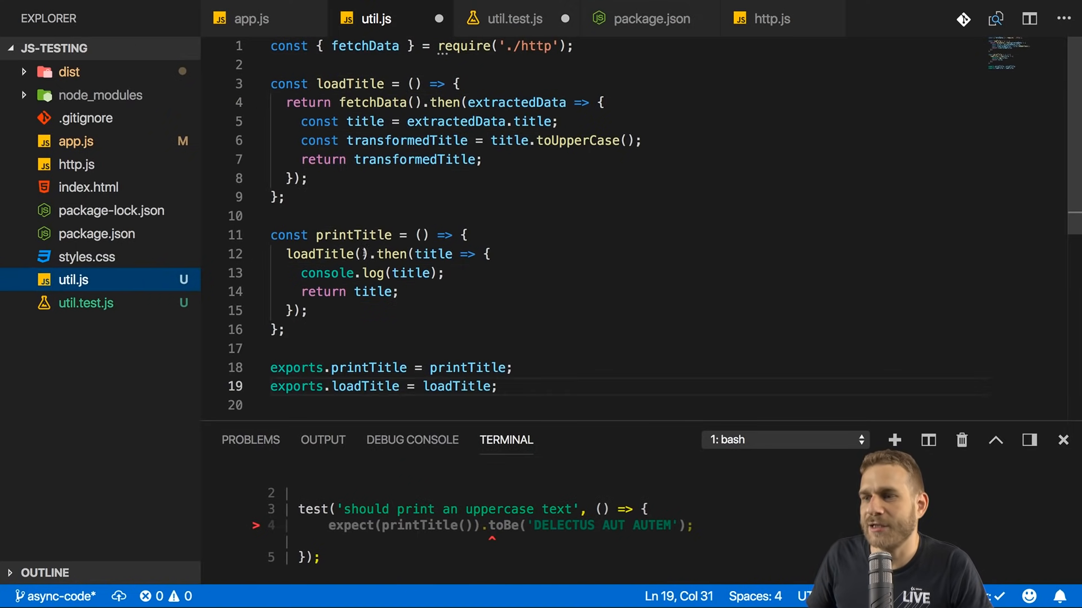
pyautogui.doubleClick(319, 254)
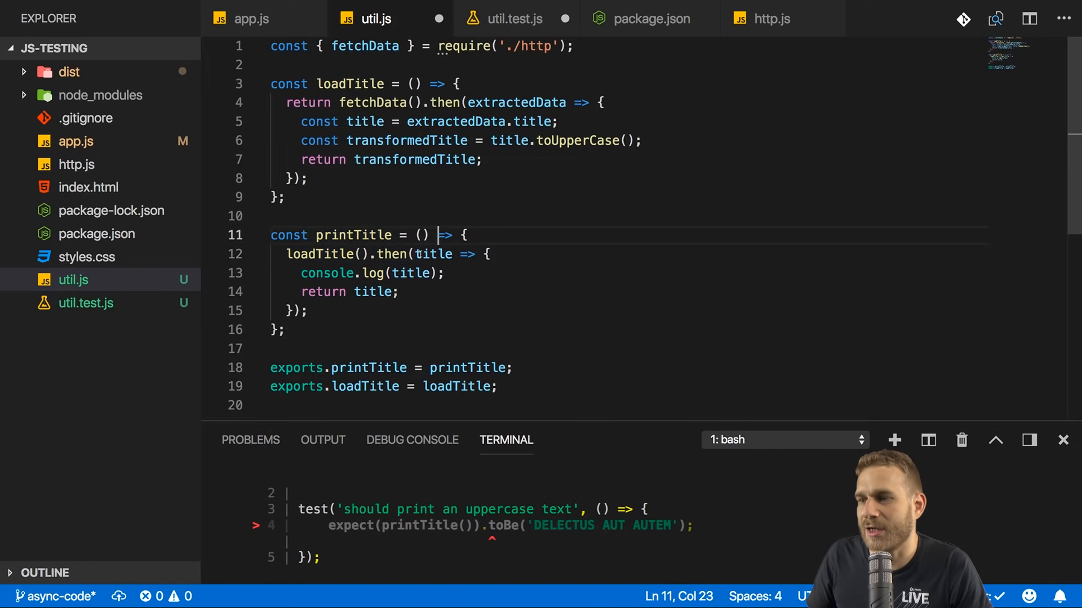
pyautogui.click(514, 19)
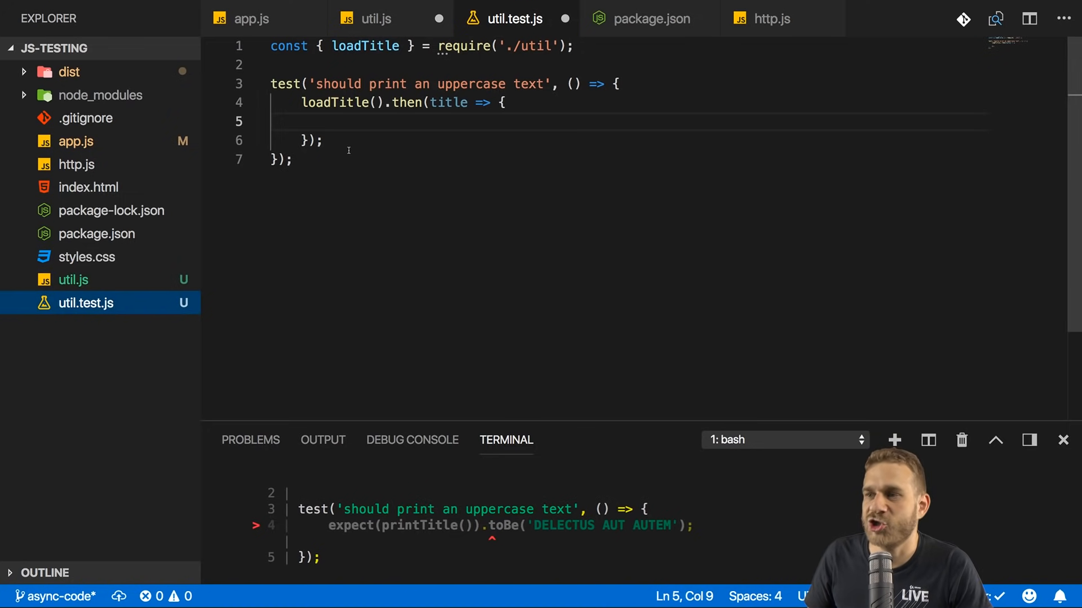
pyautogui.write("expect(title).toBe('DELECTUS AUT AUTEM');")
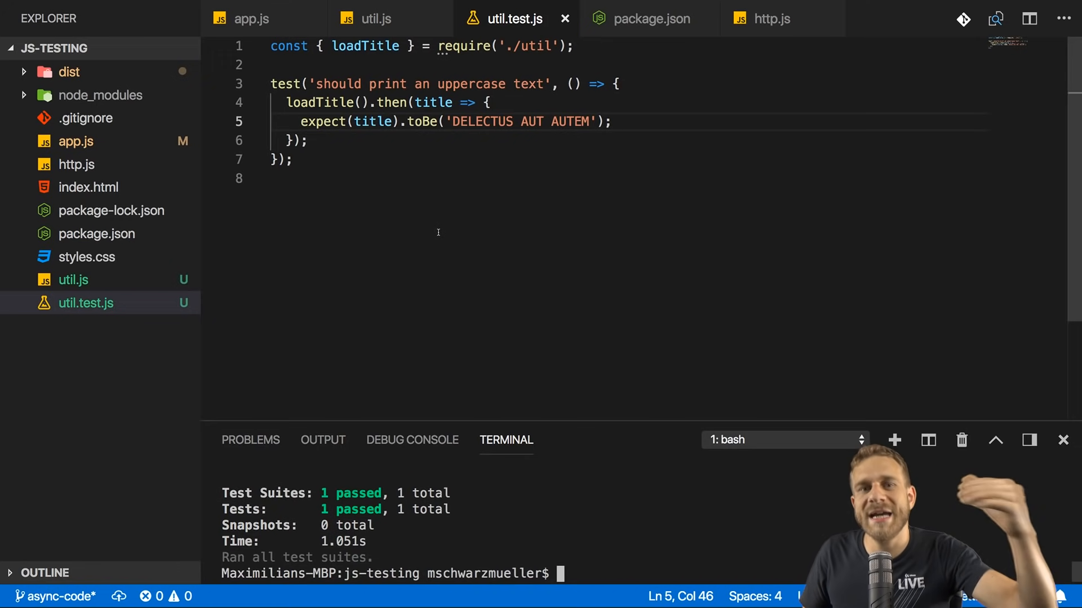
pyautogui.click(73, 279)
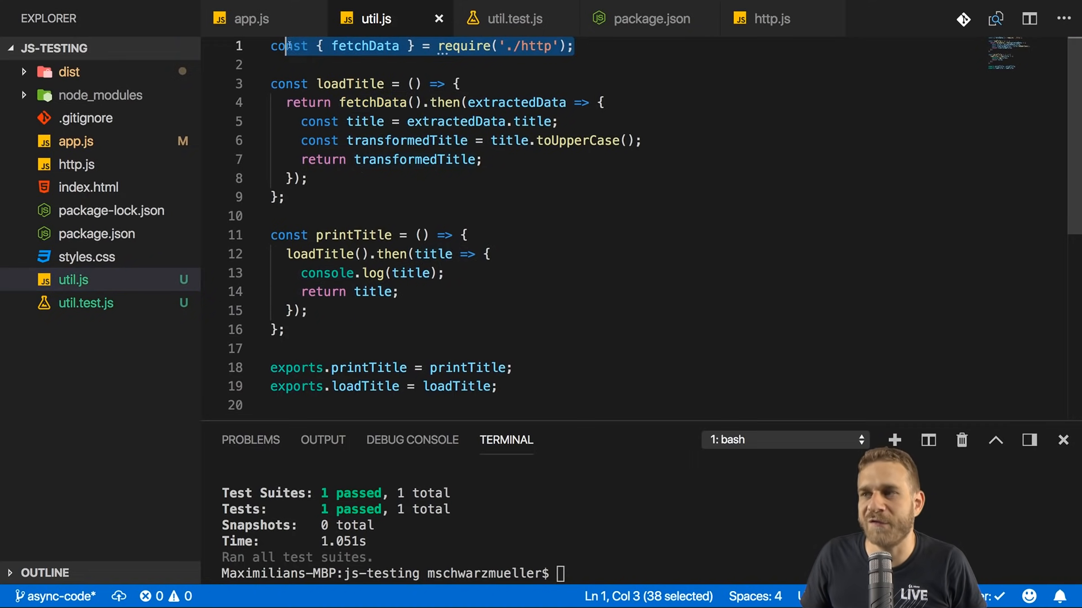
pyautogui.click(771, 19)
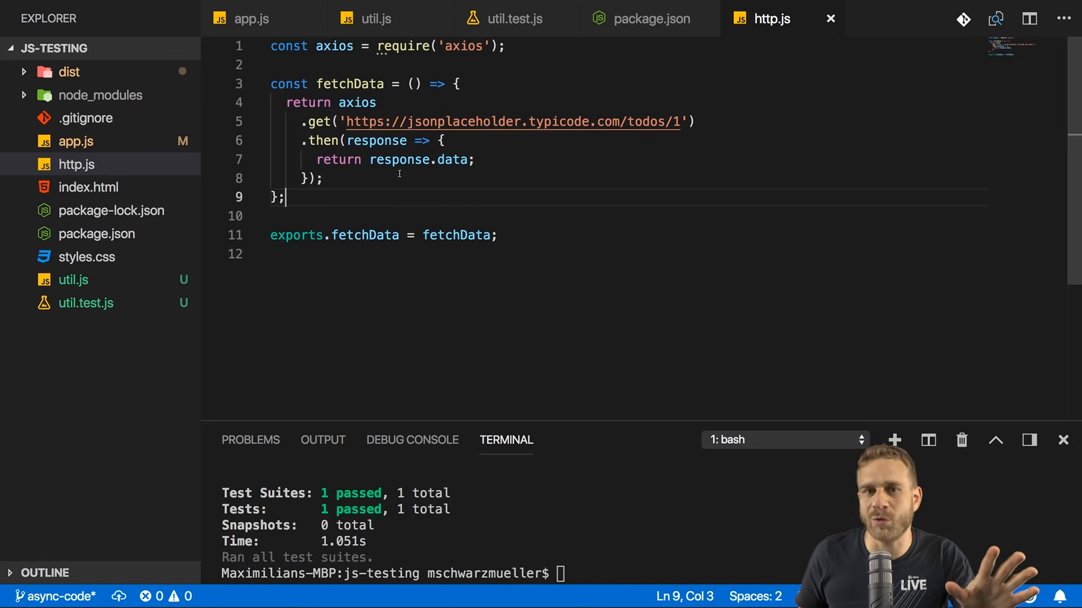
pyautogui.doubleClick(320, 121)
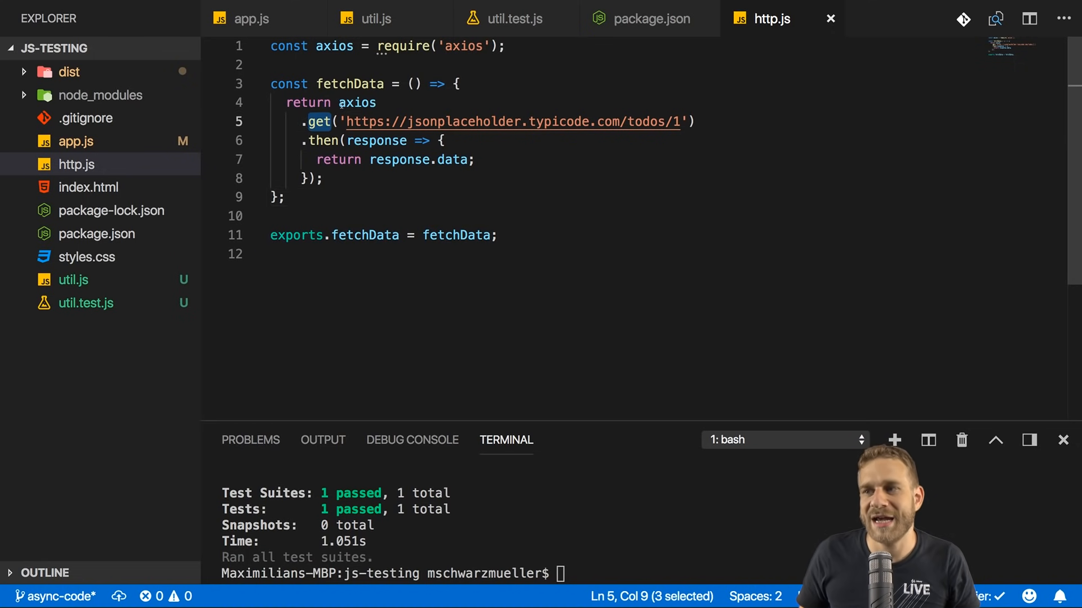
pyautogui.doubleClick(356, 102)
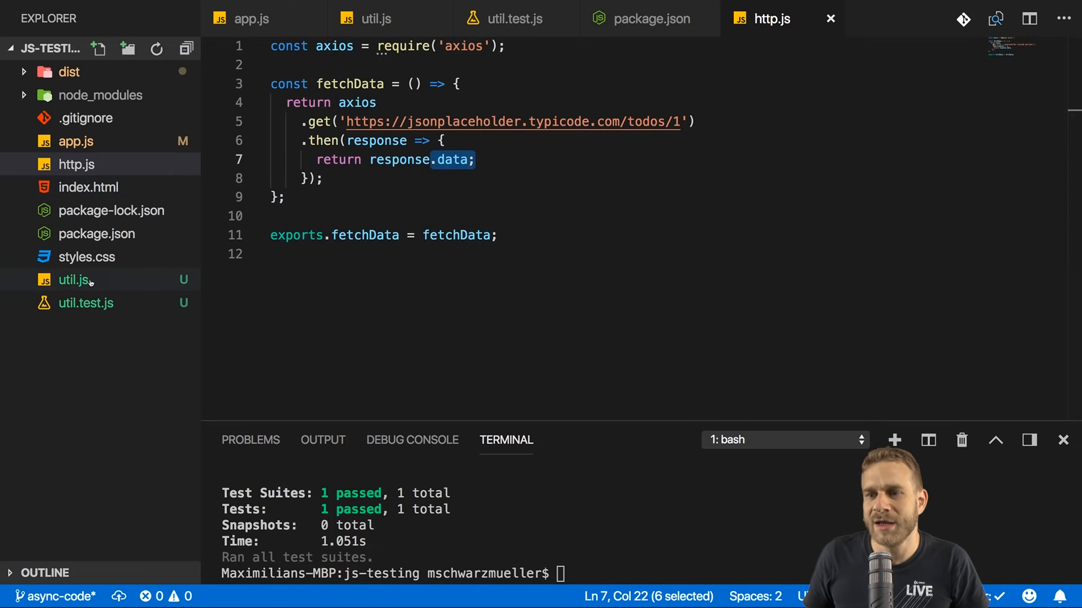
pyautogui.click(374, 18)
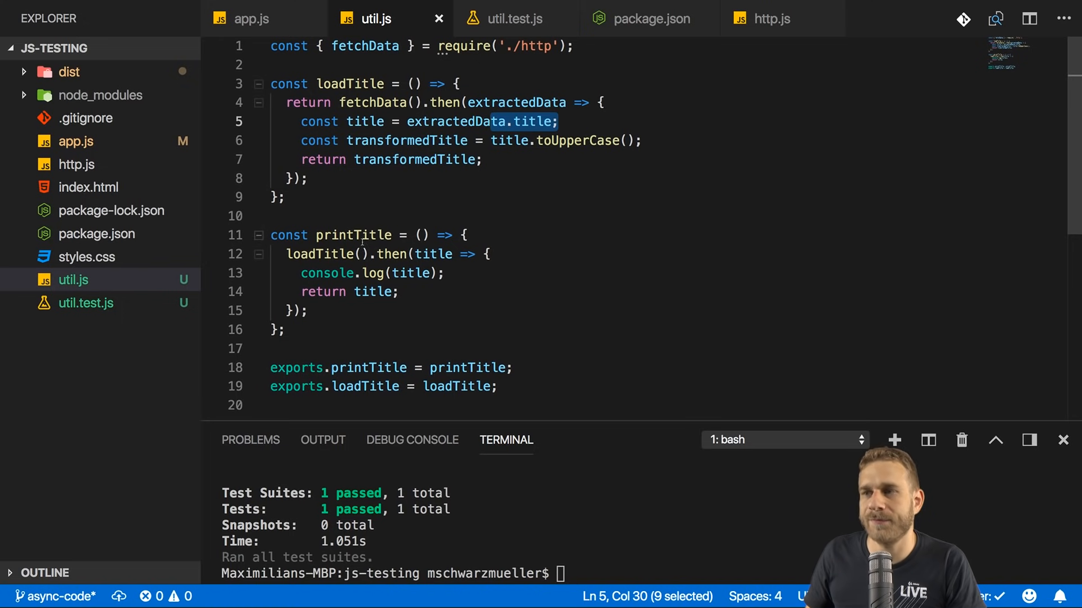
pyautogui.click(514, 19)
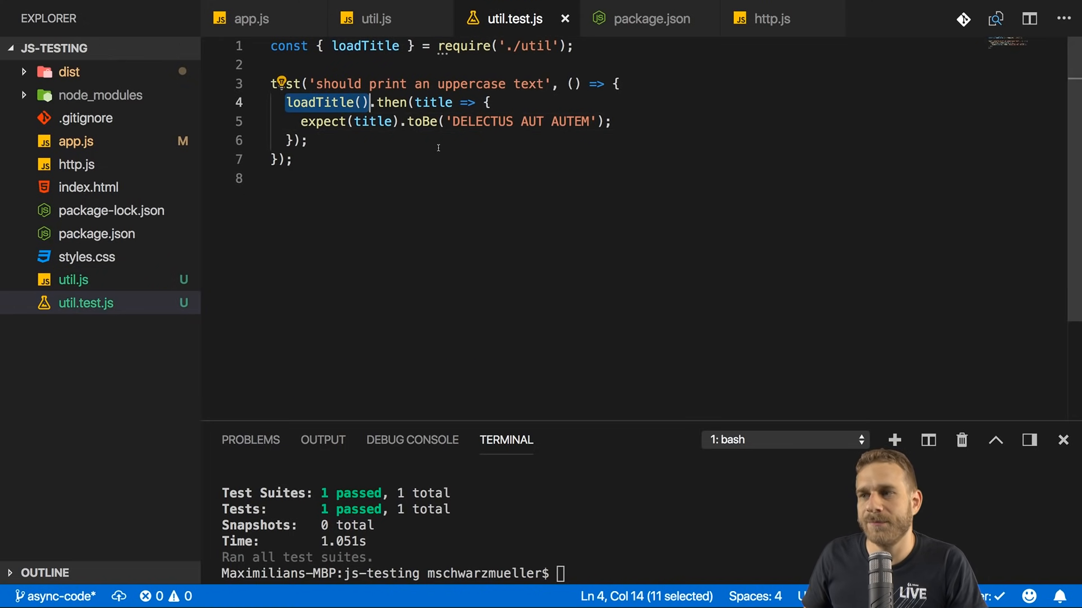
pyautogui.moveTo(443, 102)
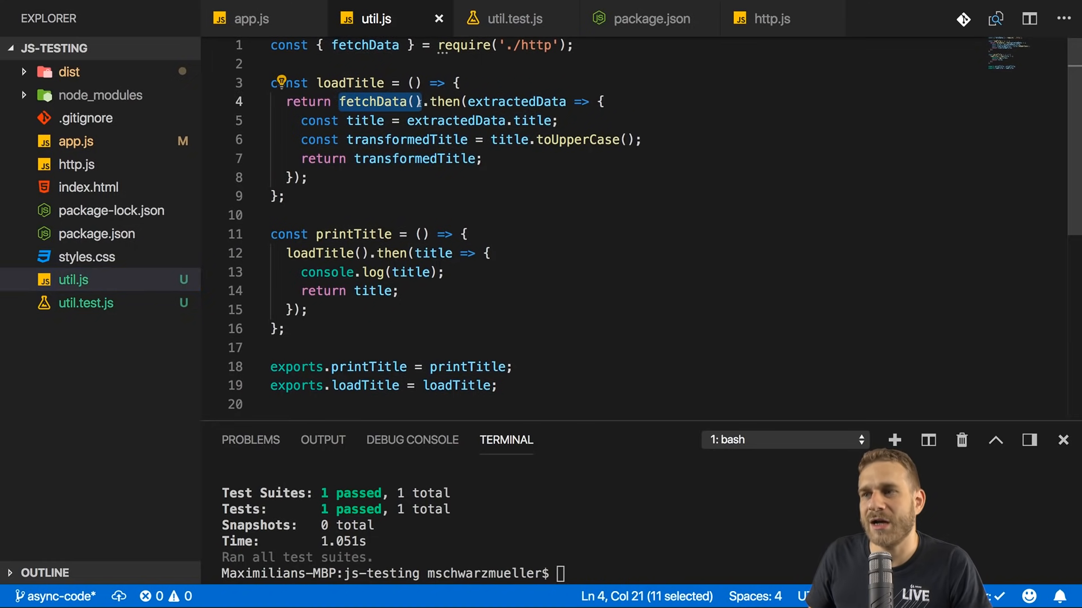
pyautogui.click(513, 19)
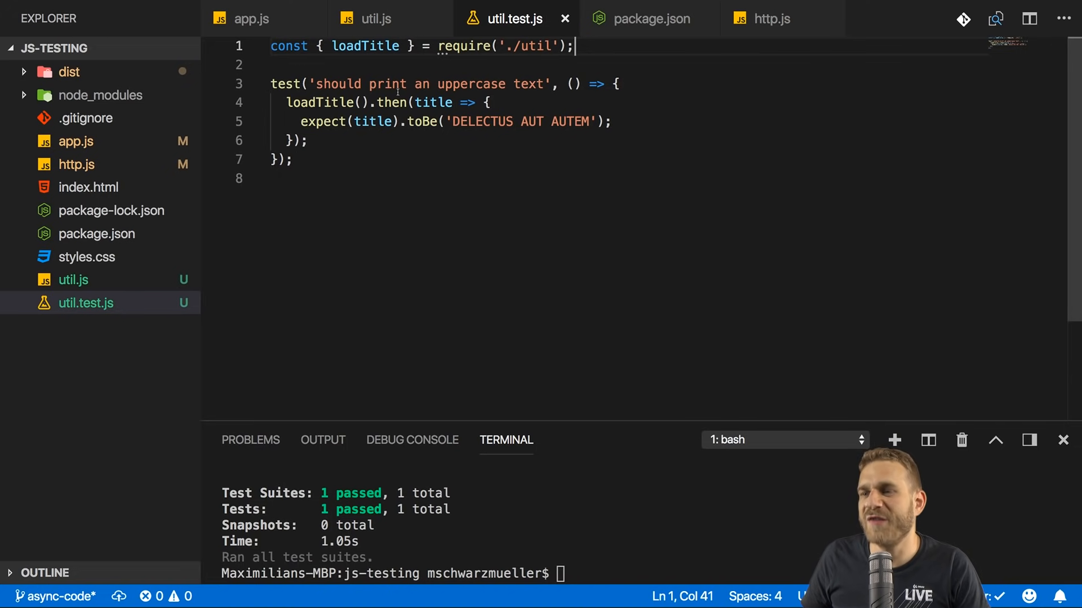
# Step: Create a new __mocks__ folder in the project Explorer
pyautogui.click(768, 19)
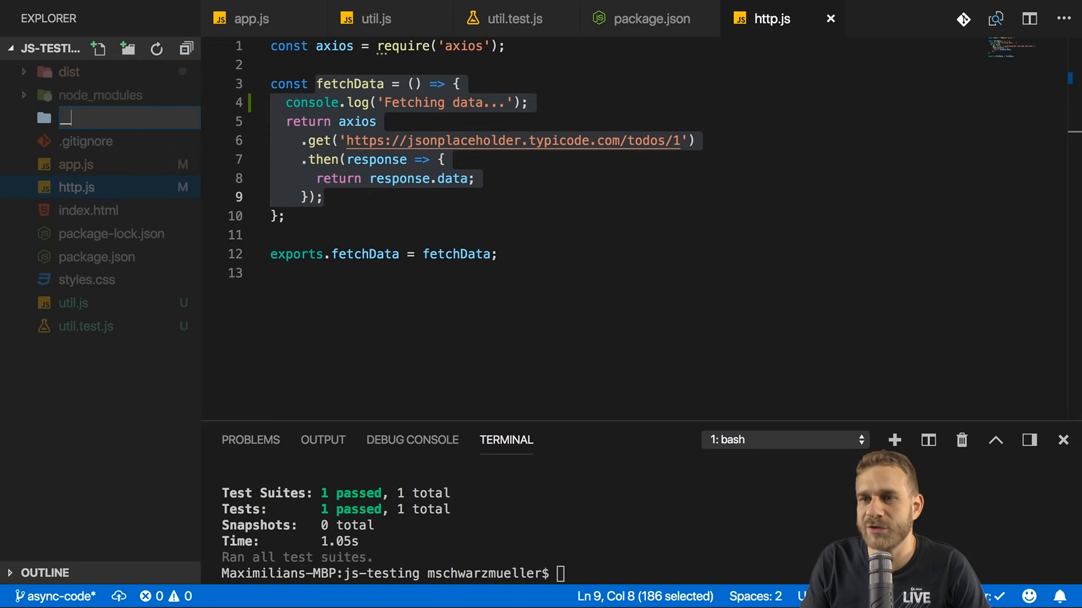
pyautogui.write('__mocks__')
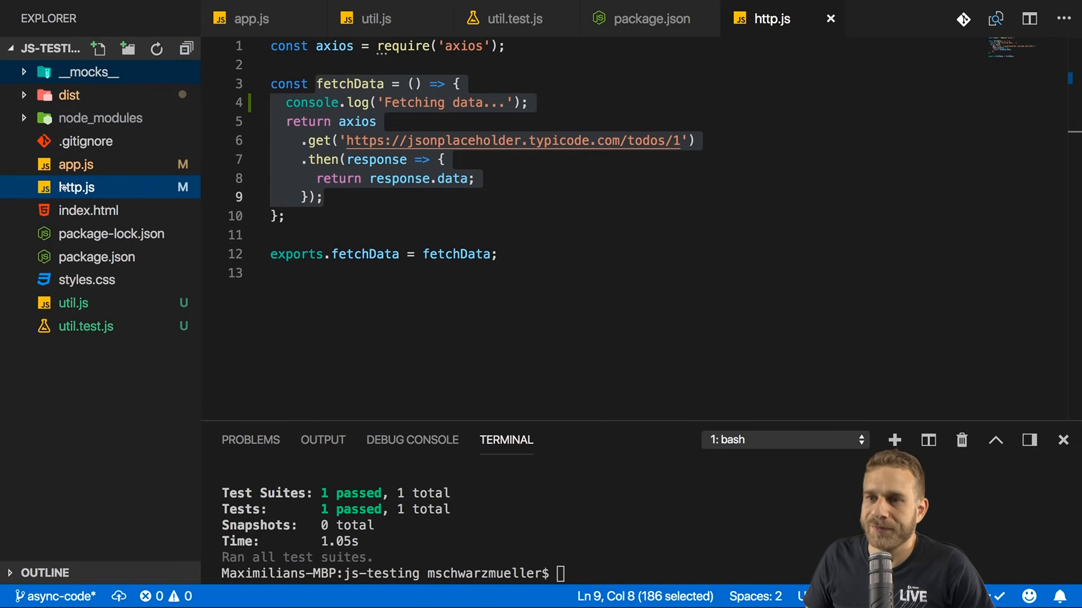
pyautogui.click(88, 71)
pyautogui.write('http.js')
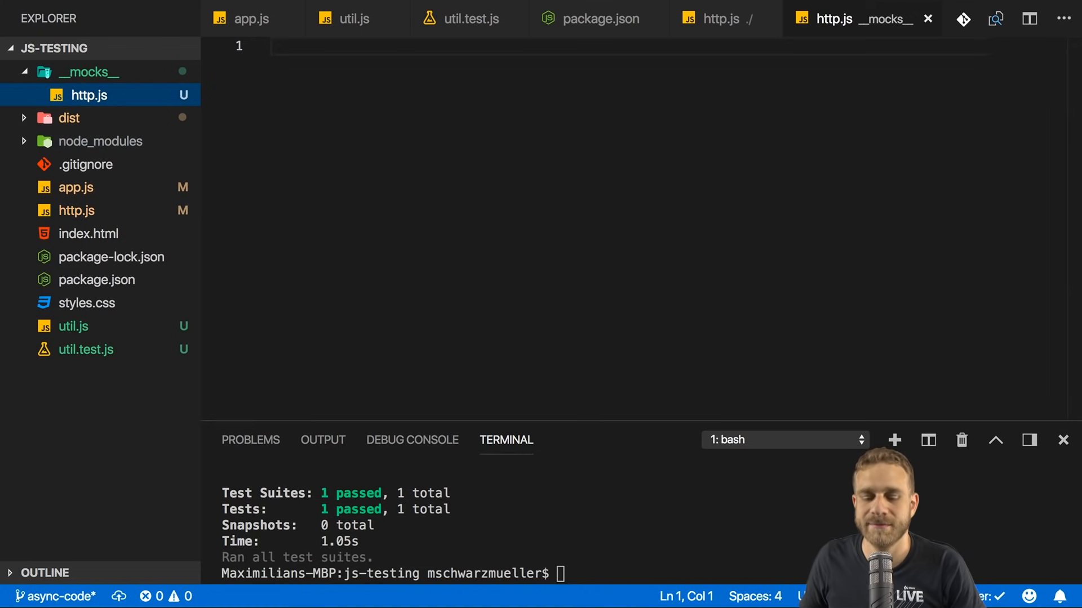
# Step: Replace the mock fetchData body with a resolved promise of title 'delectus aut autem'
pyautogui.click(720, 18)
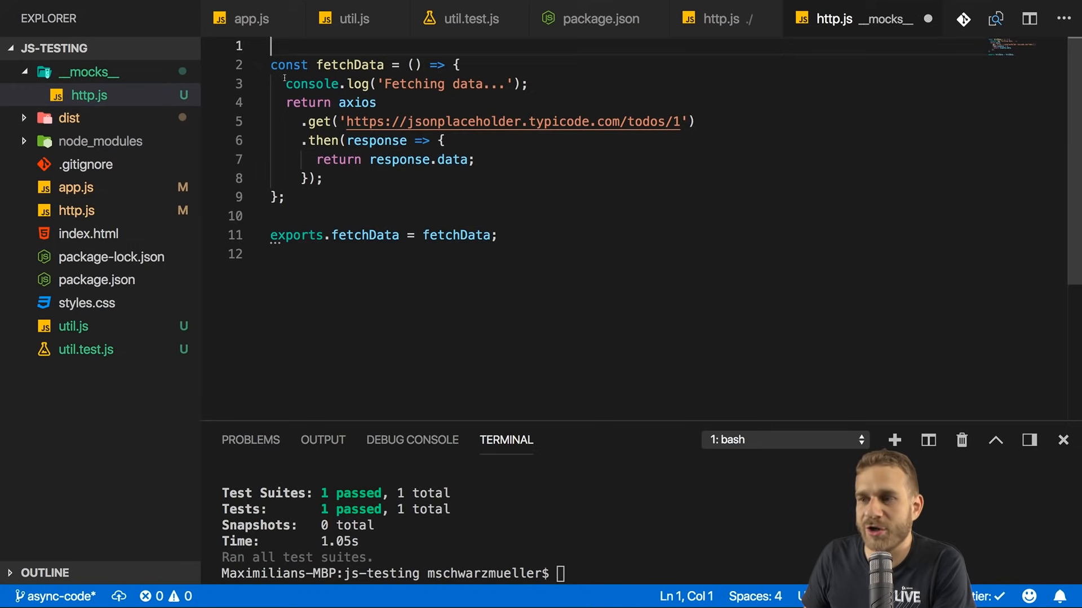
pyautogui.moveTo(302, 236); pyautogui.dragTo(475, 235)
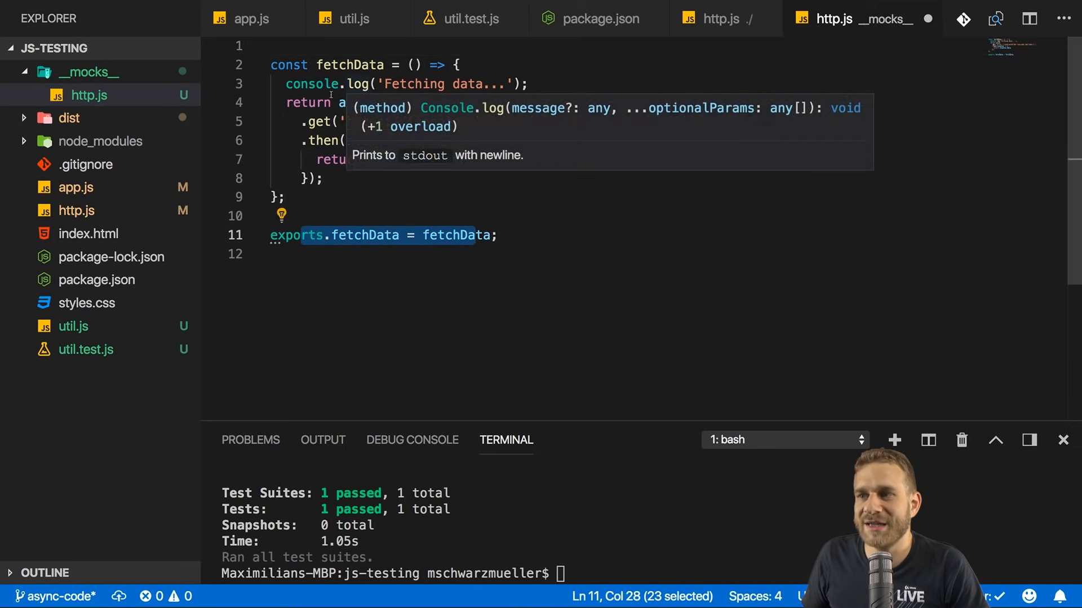
pyautogui.write('return Promise.resolve(')
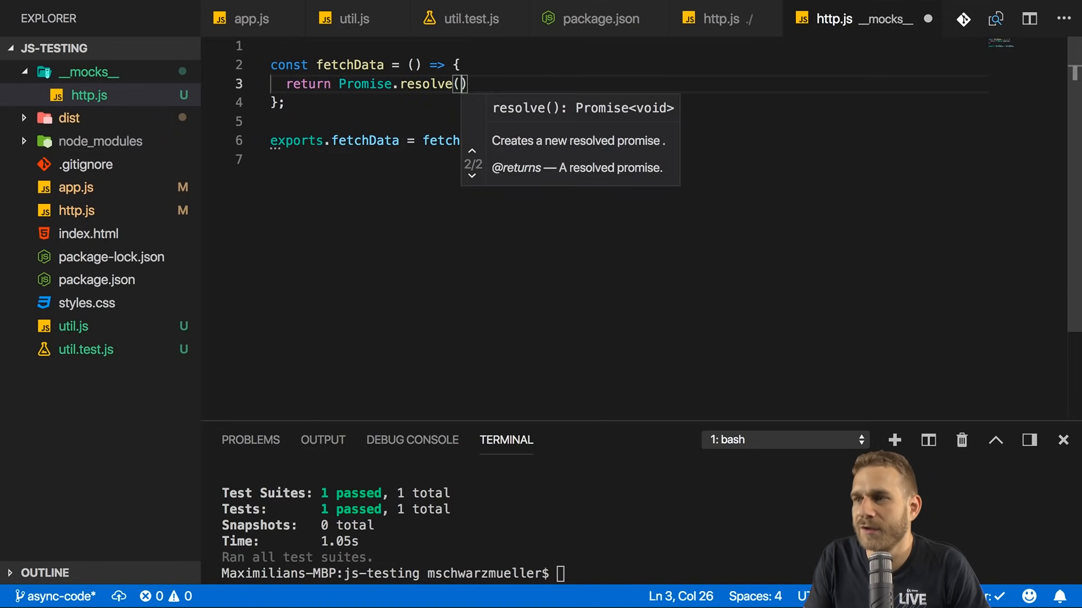
pyautogui.write('{}')
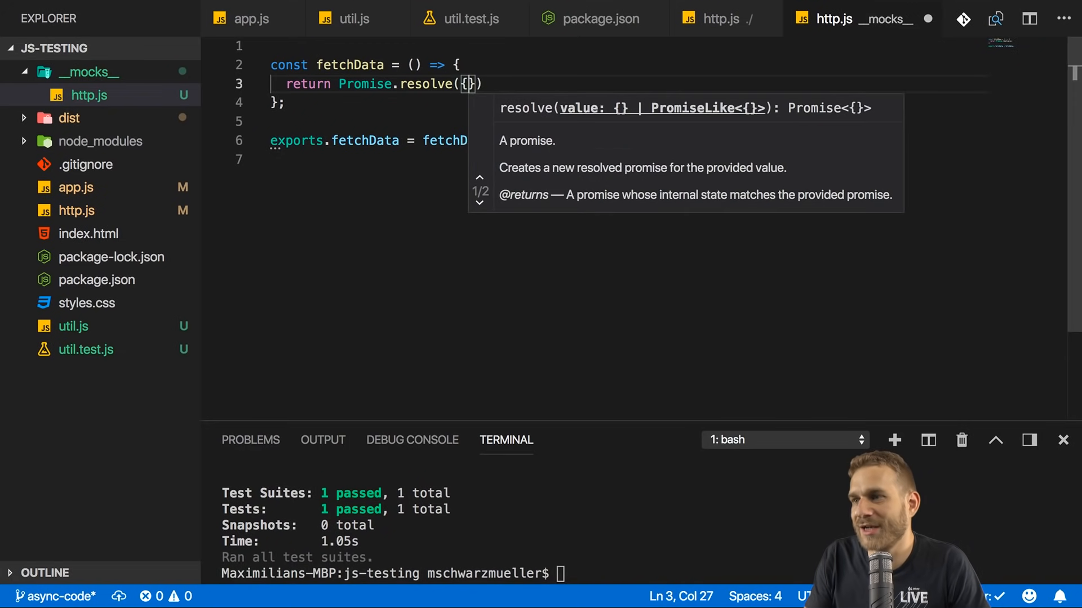
pyautogui.write("title: 'DELECTUS AUT AUTEM'")
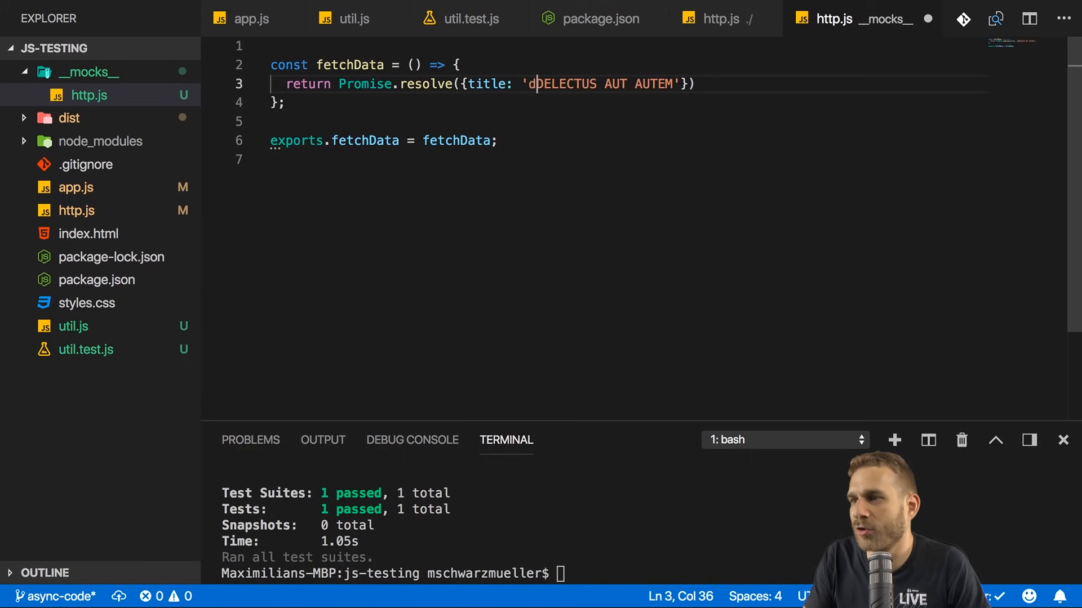
pyautogui.write('elect')
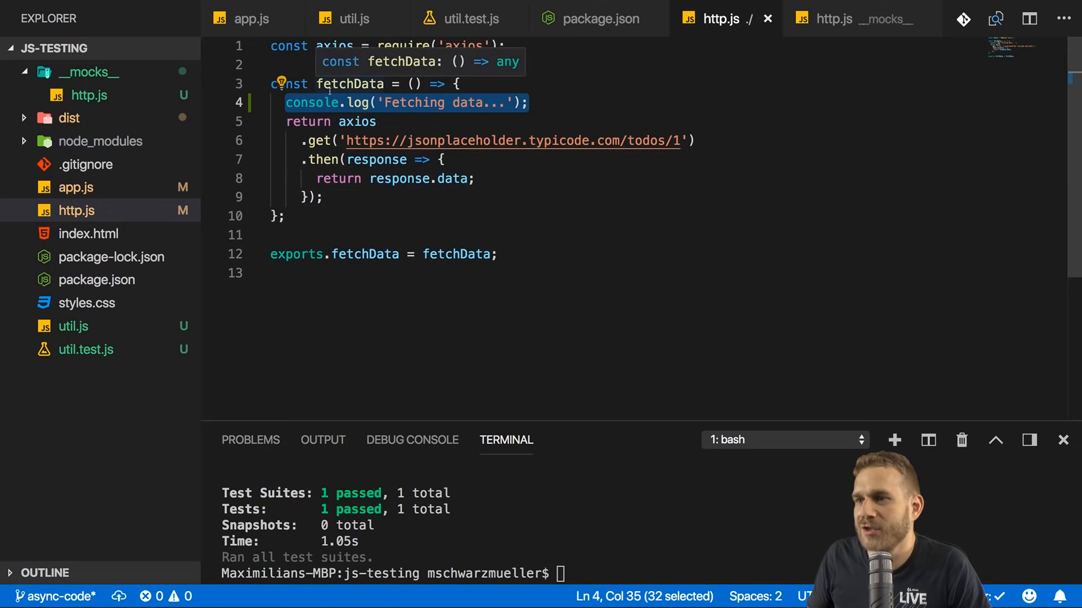
pyautogui.moveTo(473, 163)
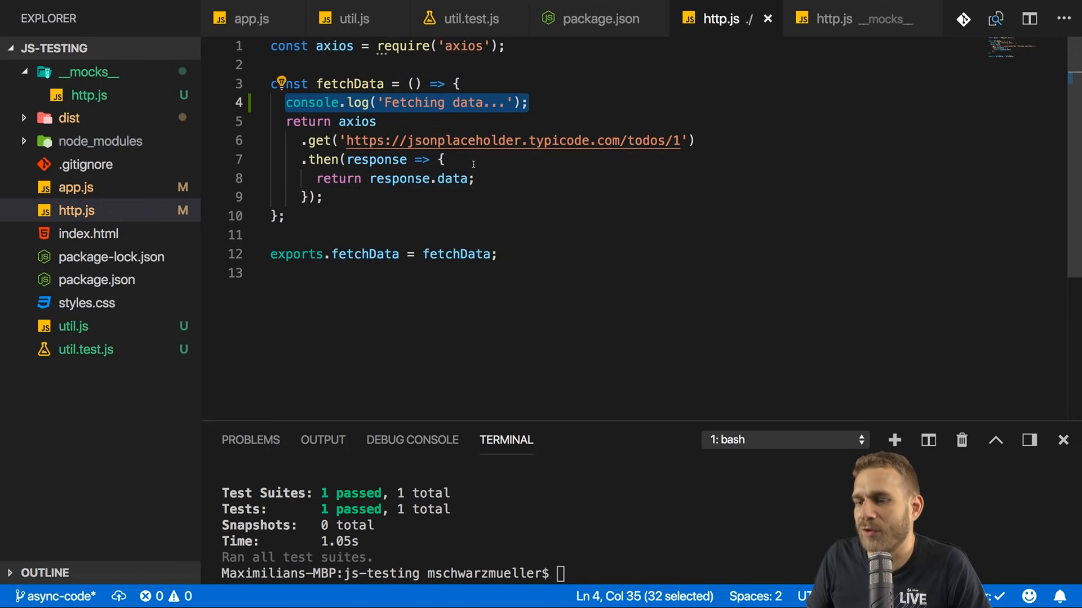
# Step: Rerun npm test in the integrated terminal and return to util.test.js
pyautogui.write('np')
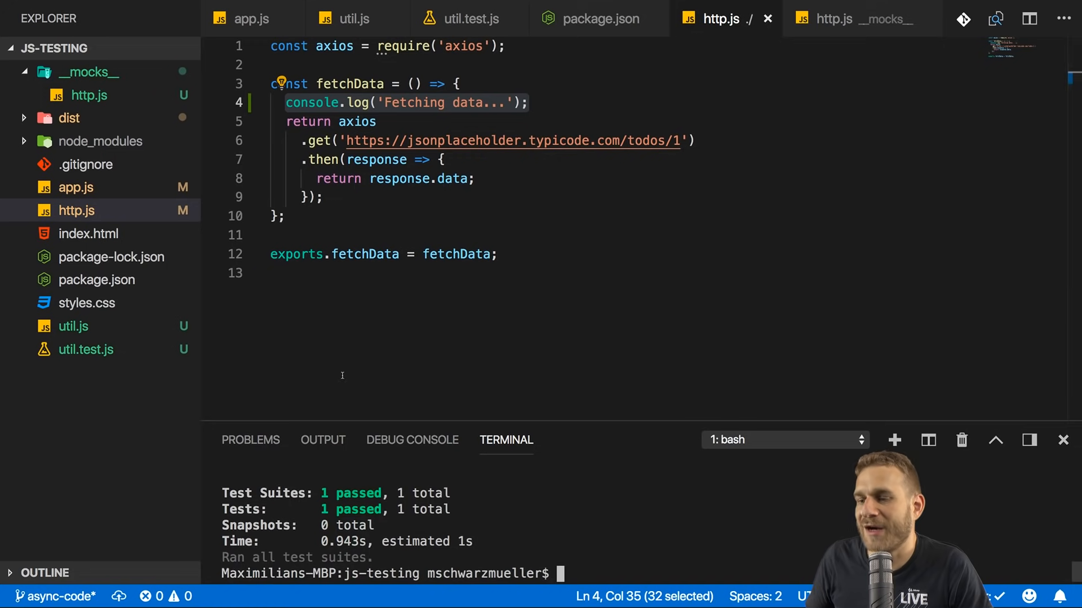
pyautogui.click(467, 19)
pyautogui.write("jest.mock('")
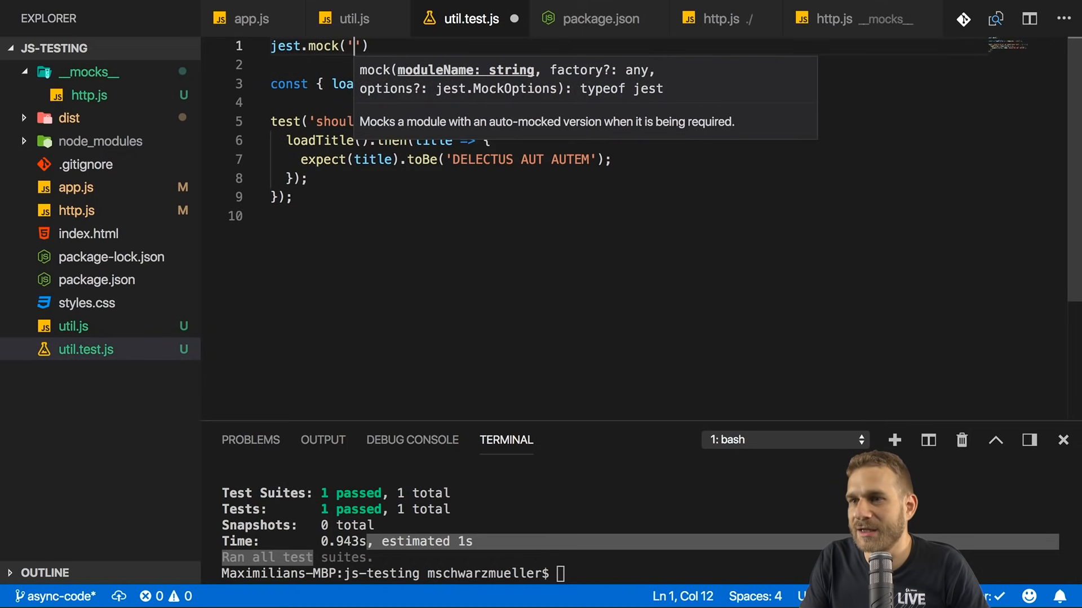
# Step: Add jest.mock('./http') at the top of util.test.js and rerun the tests with npm test and jest
pyautogui.write('./http.js')
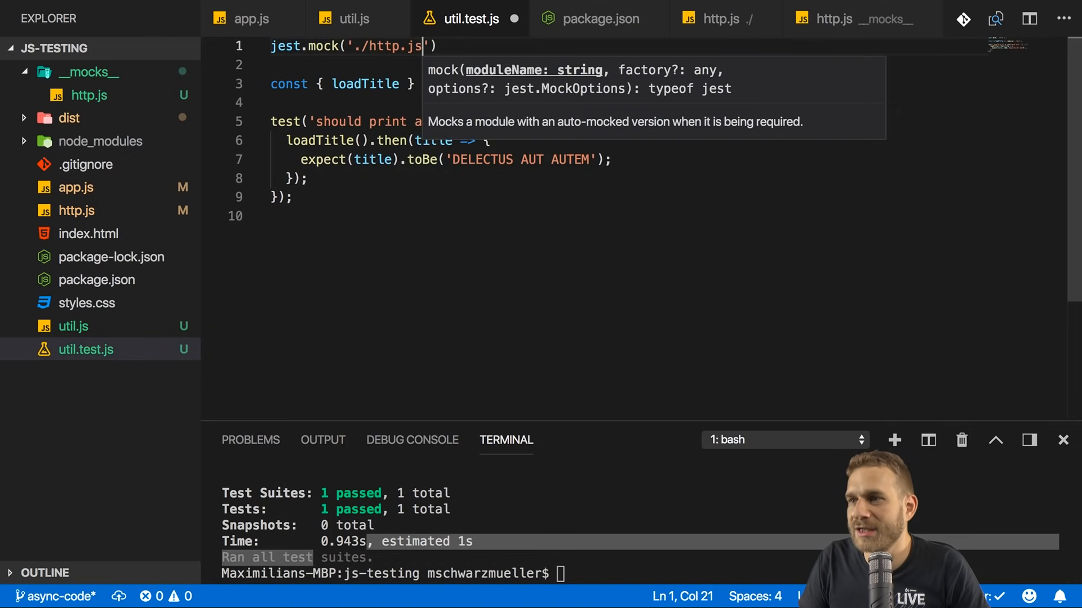
pyautogui.write(';')
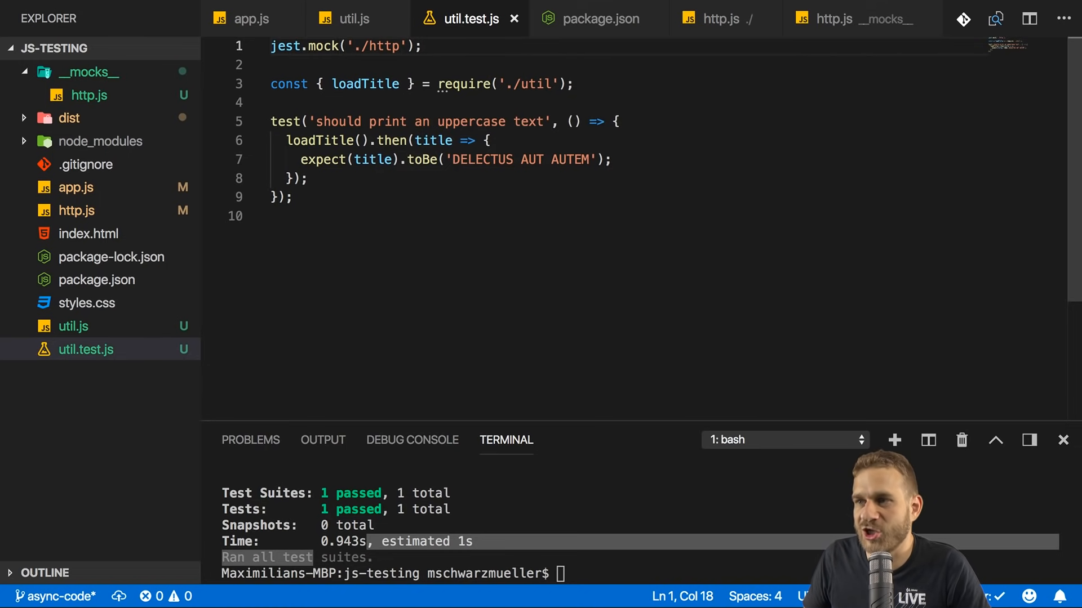
pyautogui.write('npm test')
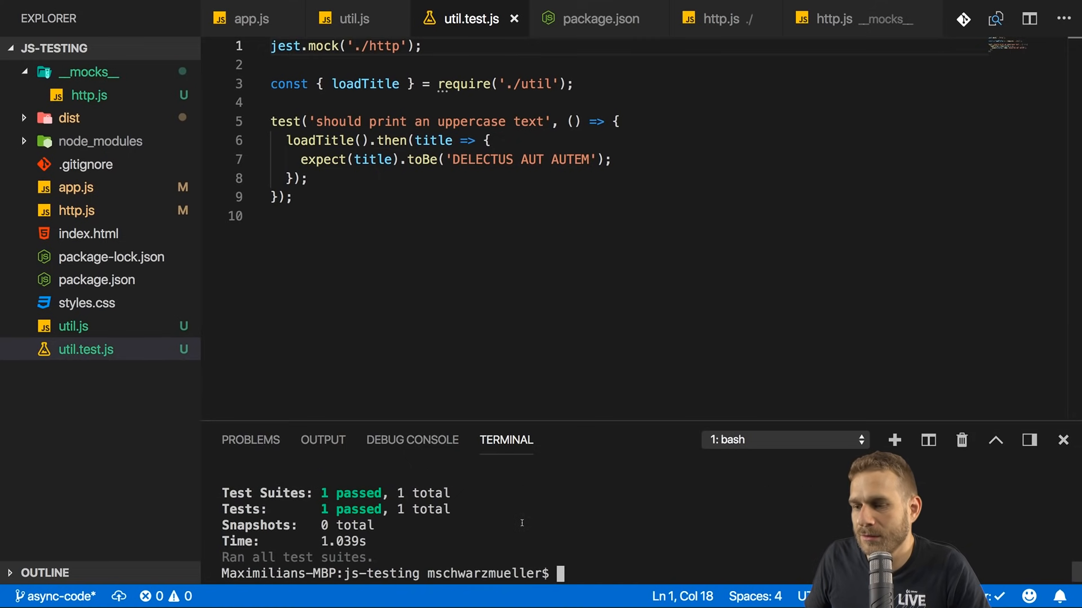
pyautogui.write('jest')
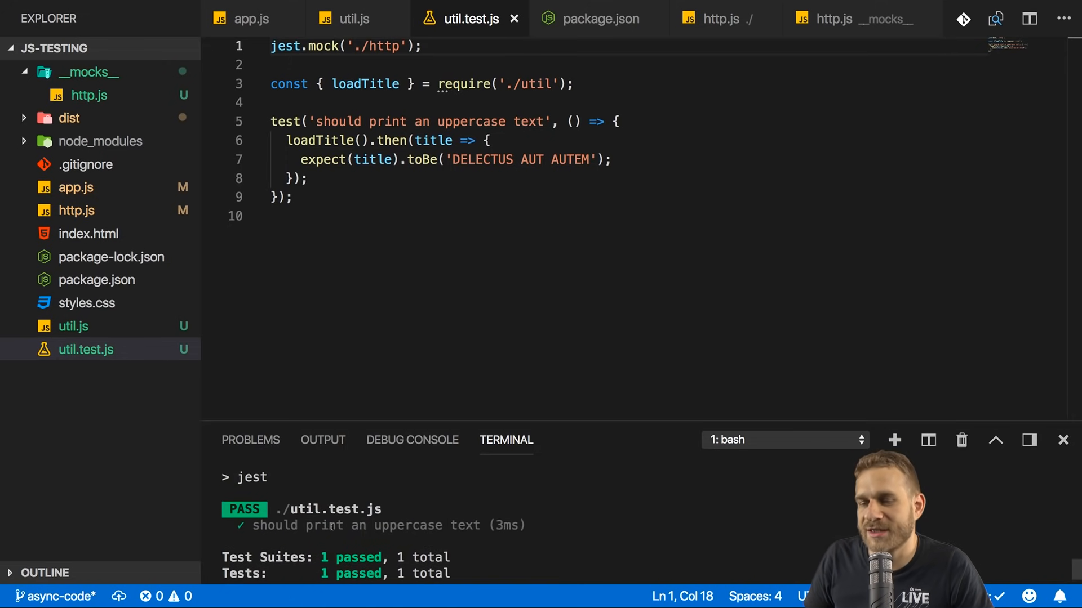
pyautogui.moveTo(455, 307)
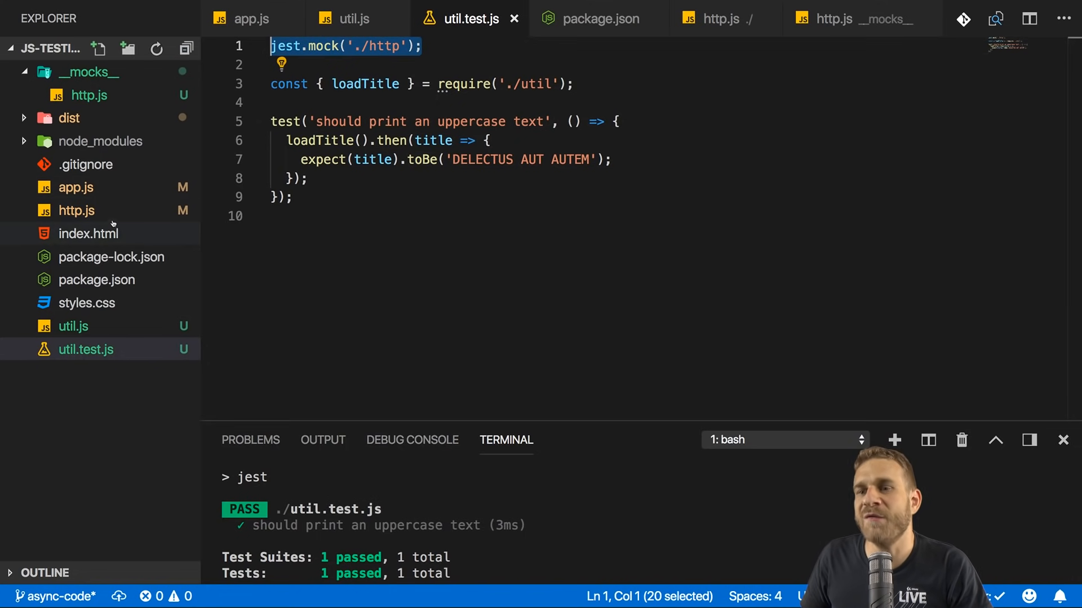
# Step: Compare the mock http.js code against the original http.js
pyautogui.click(858, 19)
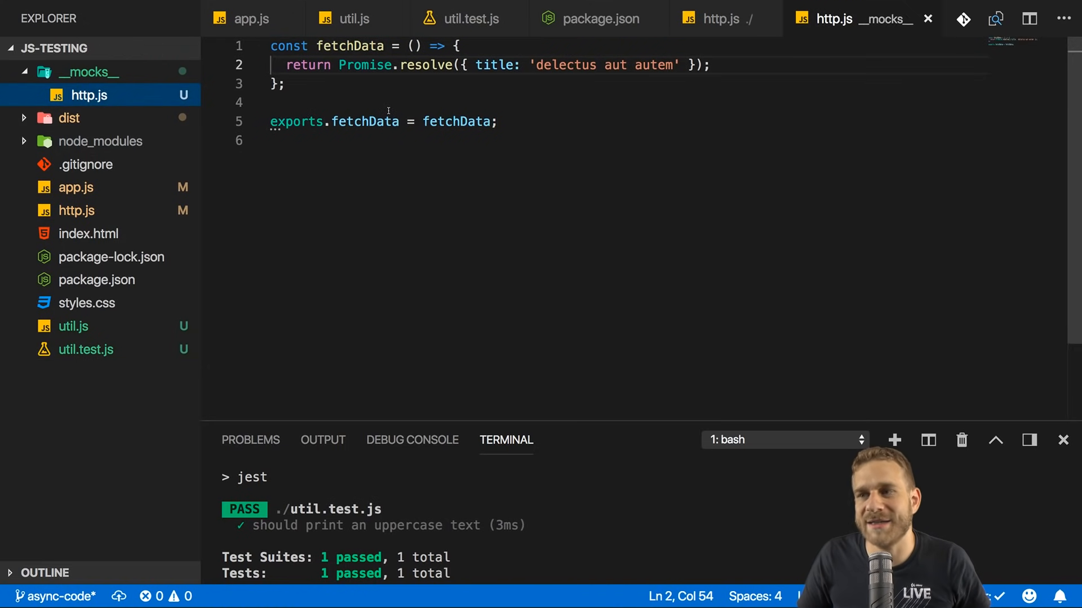
pyautogui.press('ctrl+a')
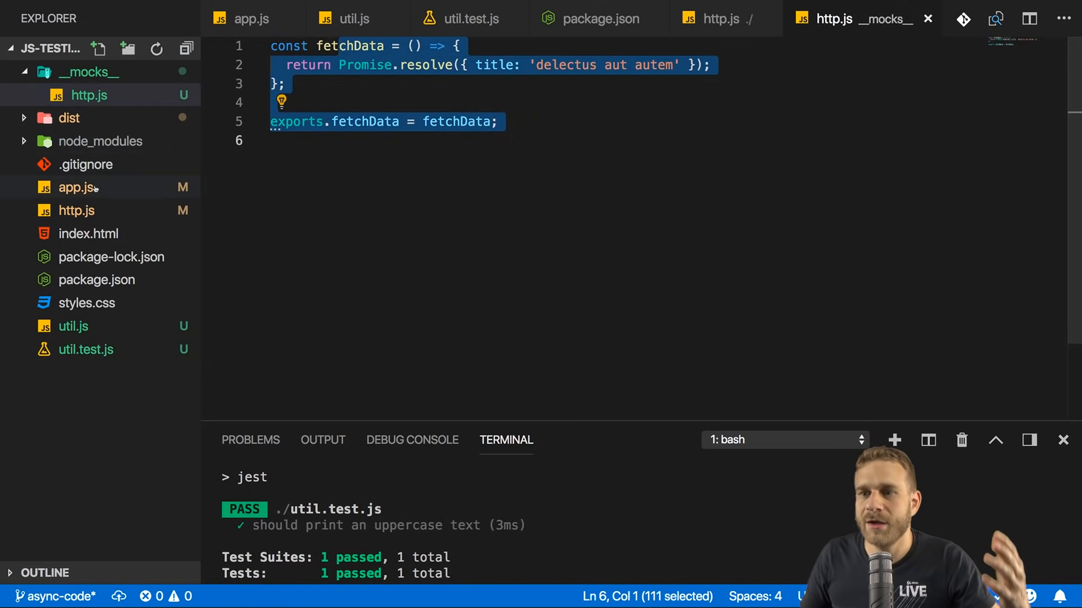
pyautogui.click(717, 19)
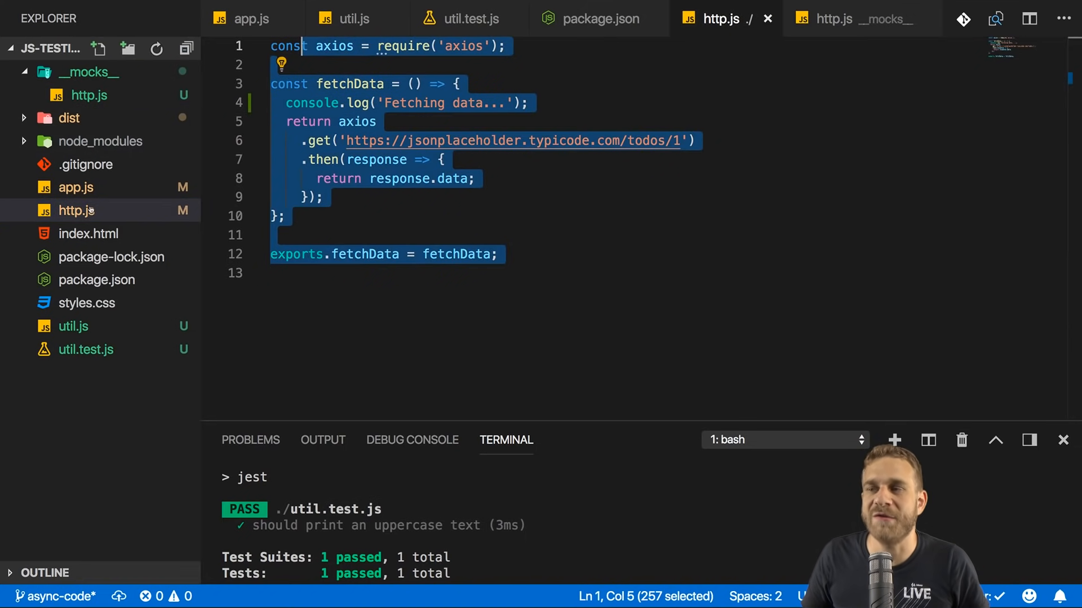
pyautogui.moveTo(89, 233)
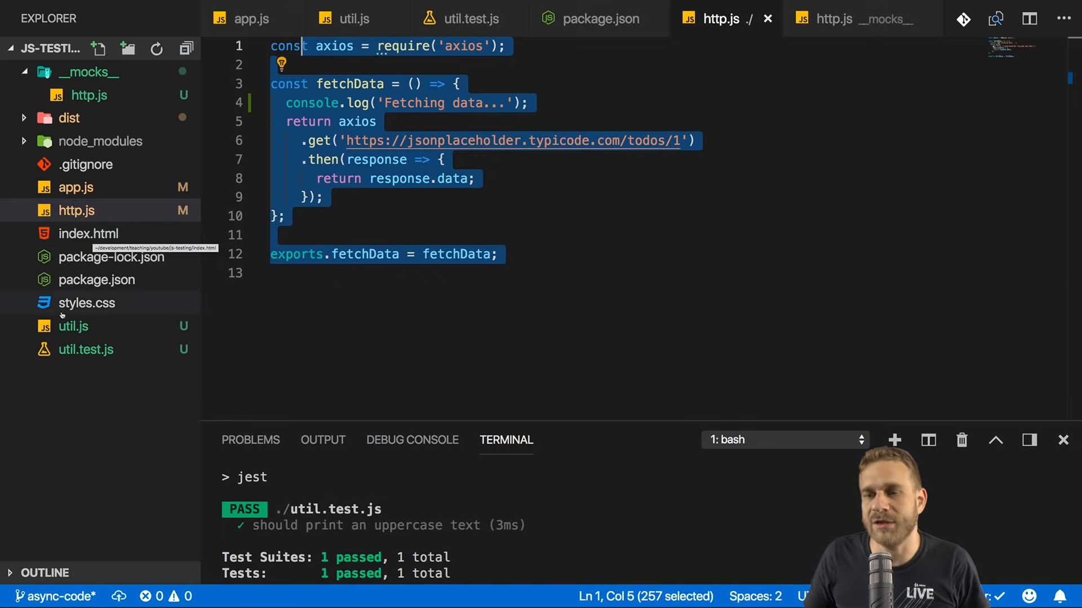
pyautogui.click(858, 18)
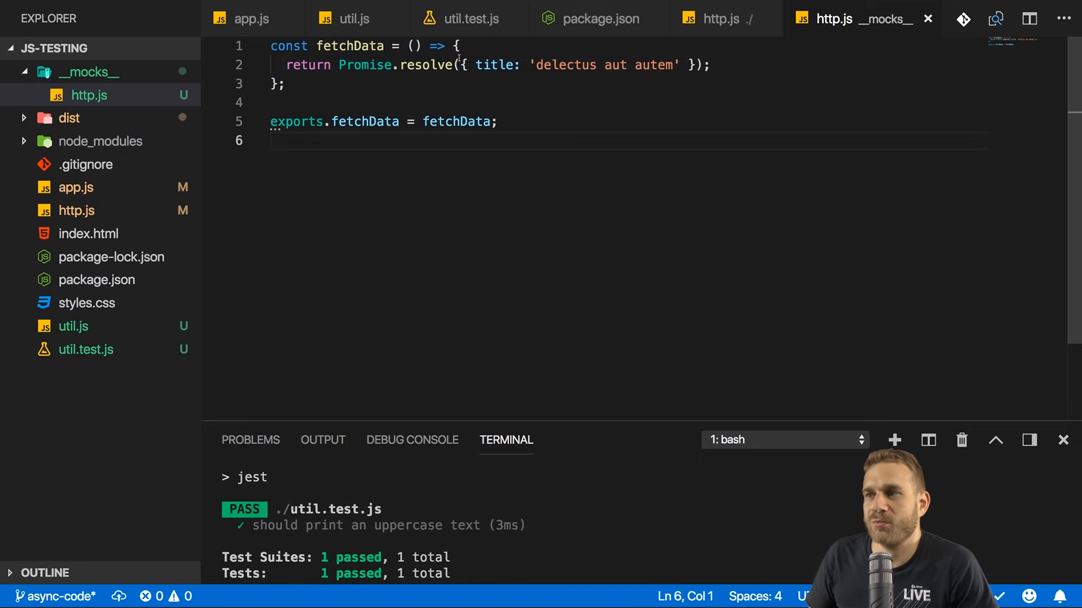
pyautogui.moveTo(464, 65); pyautogui.dragTo(693, 65)
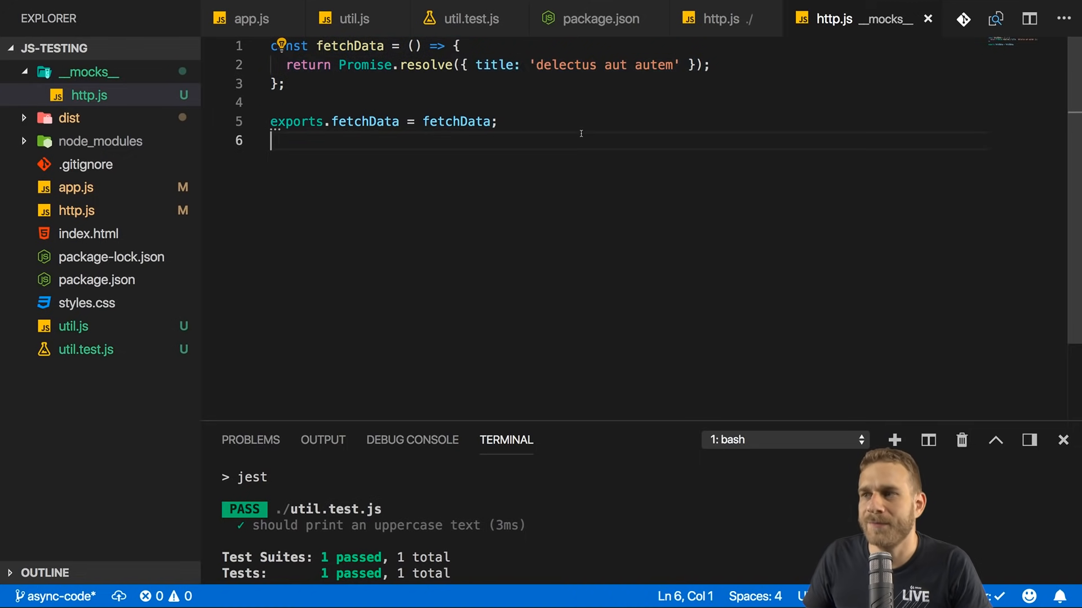
pyautogui.moveTo(306, 142)
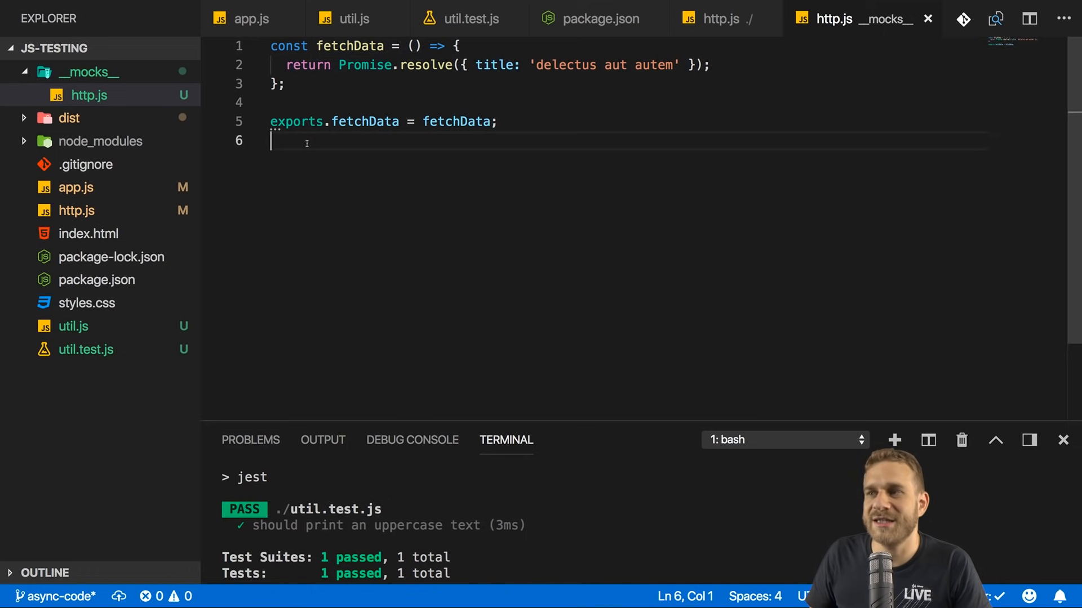
pyautogui.moveTo(384, 168)
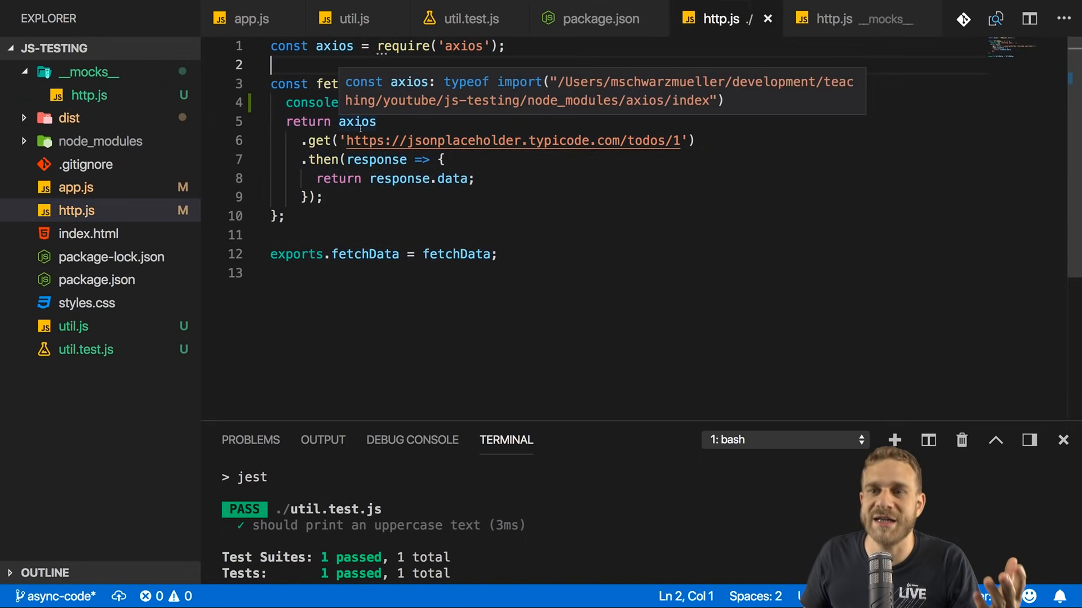
# Step: Highlight the response data, the mocked title object, and the toUpperCase line in util.js
pyautogui.doubleClick(376, 160)
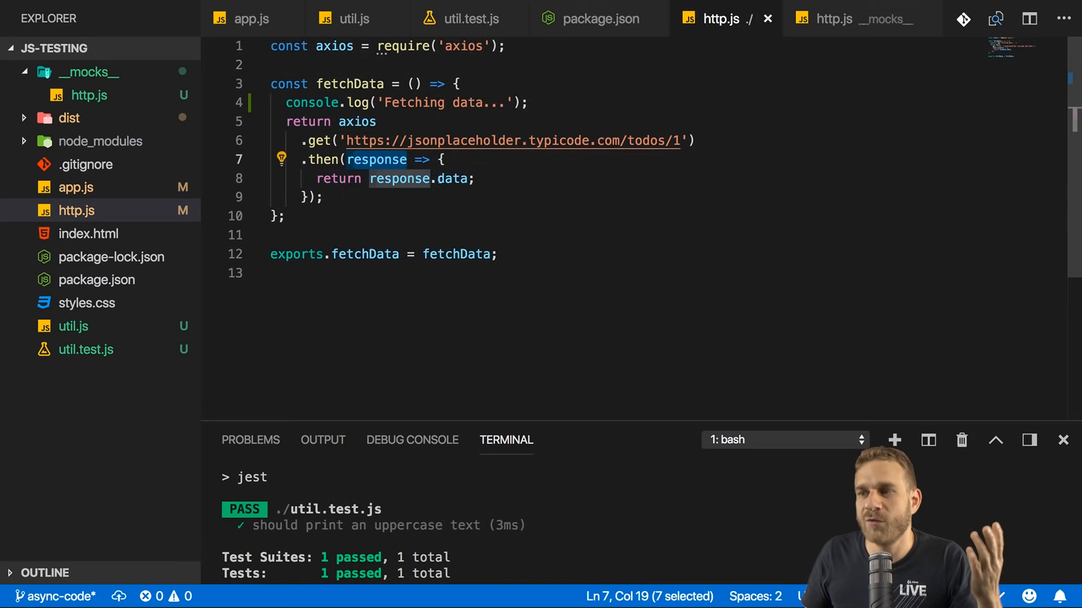
pyautogui.doubleClick(452, 178)
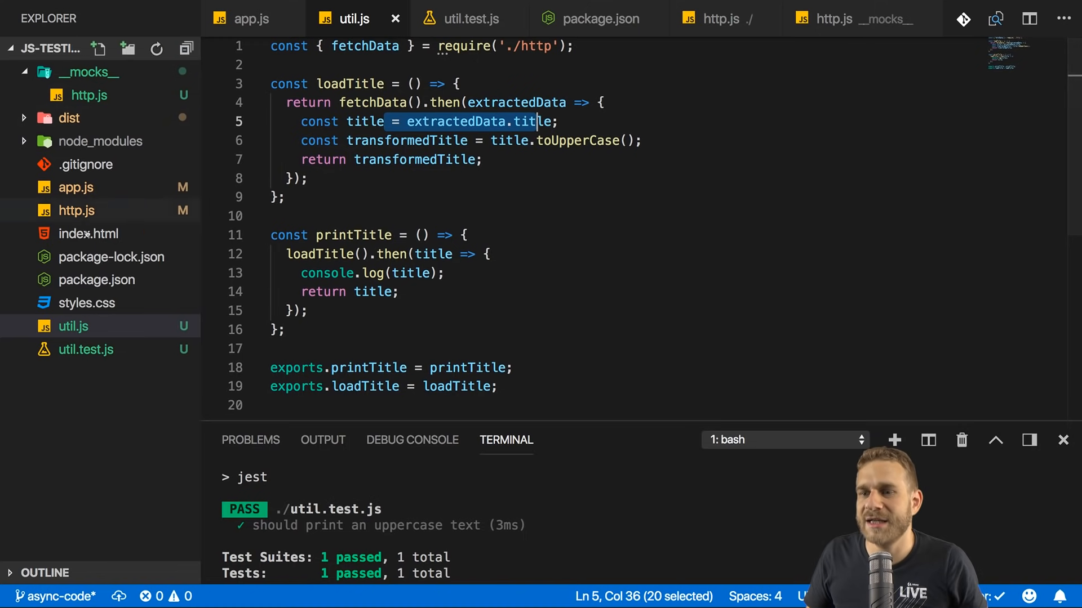
pyautogui.click(467, 18)
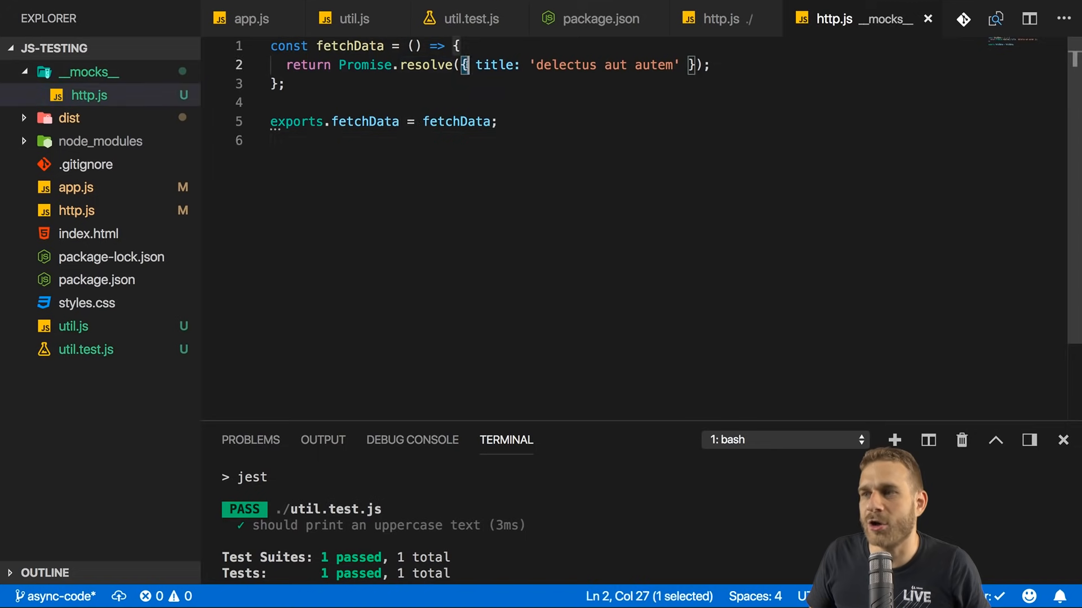
pyautogui.doubleClick(558, 65)
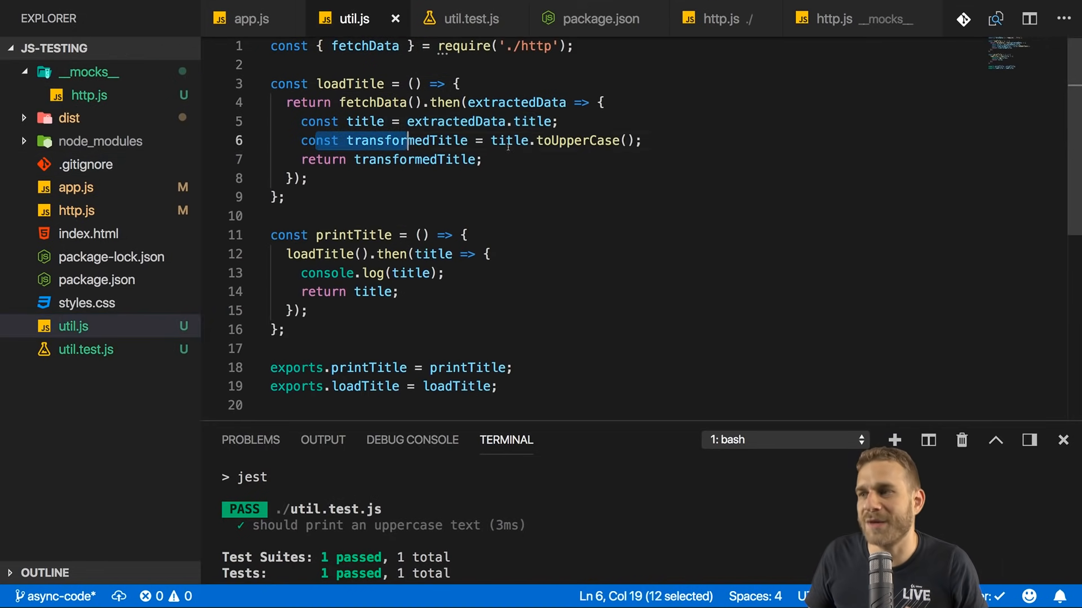
pyautogui.moveTo(407, 141); pyautogui.dragTo(641, 141)
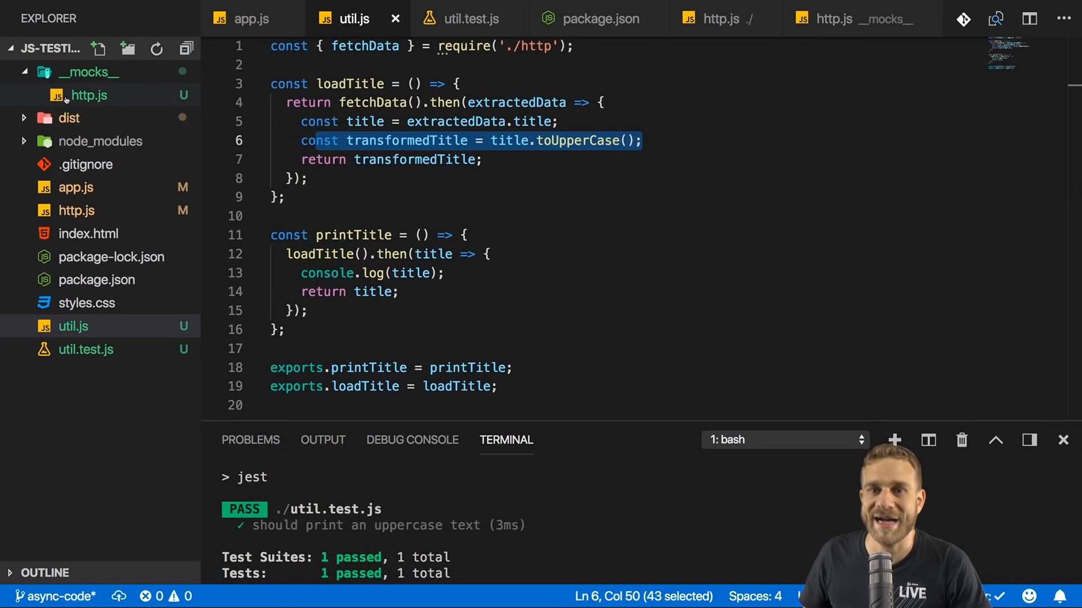
pyautogui.click(855, 19)
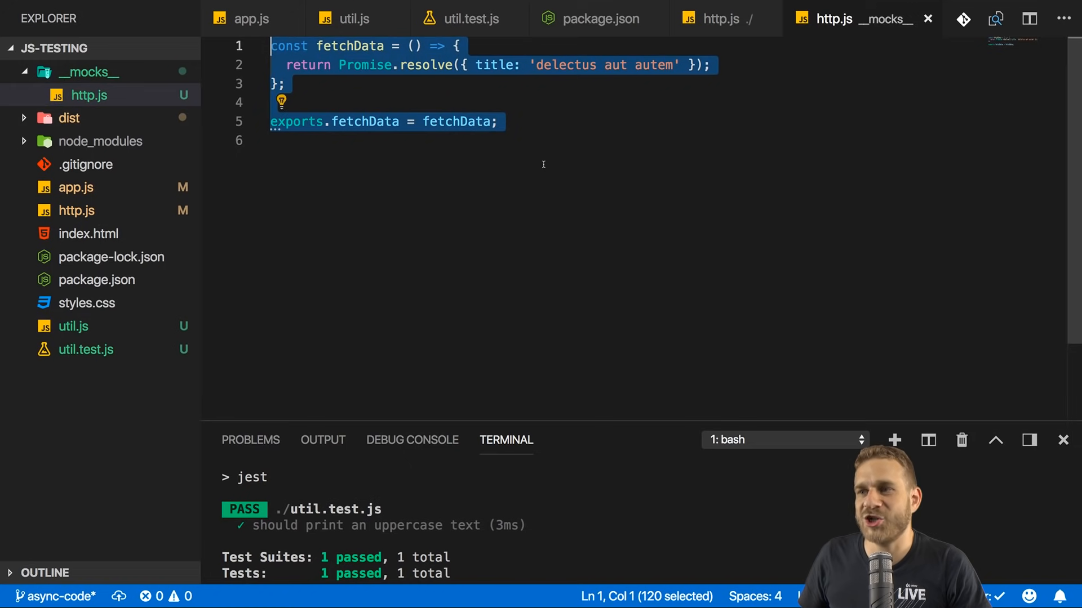
# Step: Create __mocks__/axios.js that exports a get function, checking axios usage in http.js
pyautogui.click(89, 95)
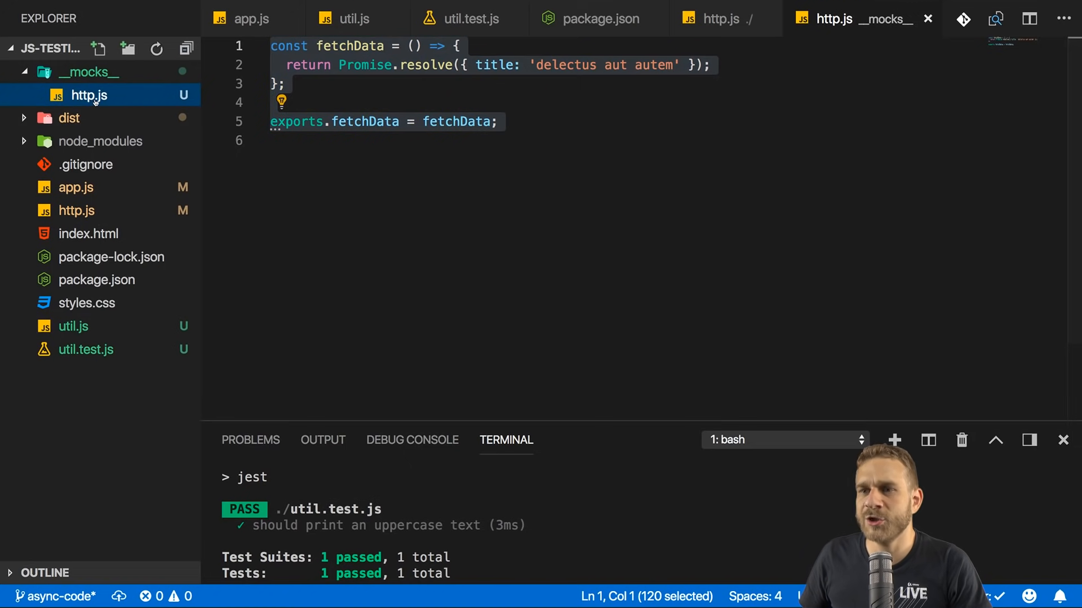
pyautogui.write('axios.js')
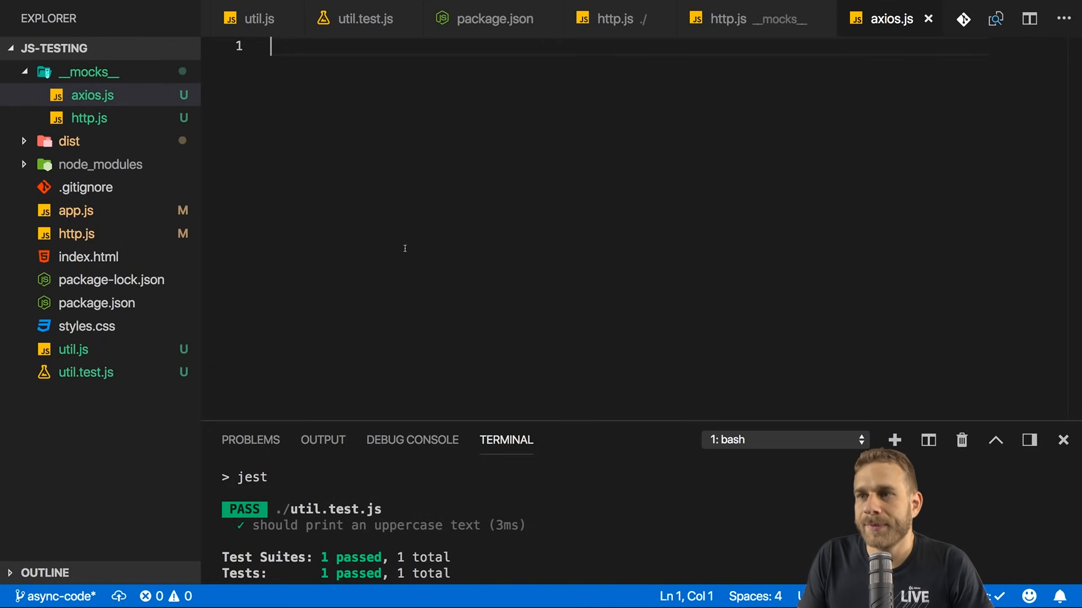
pyautogui.write('exports.get()')
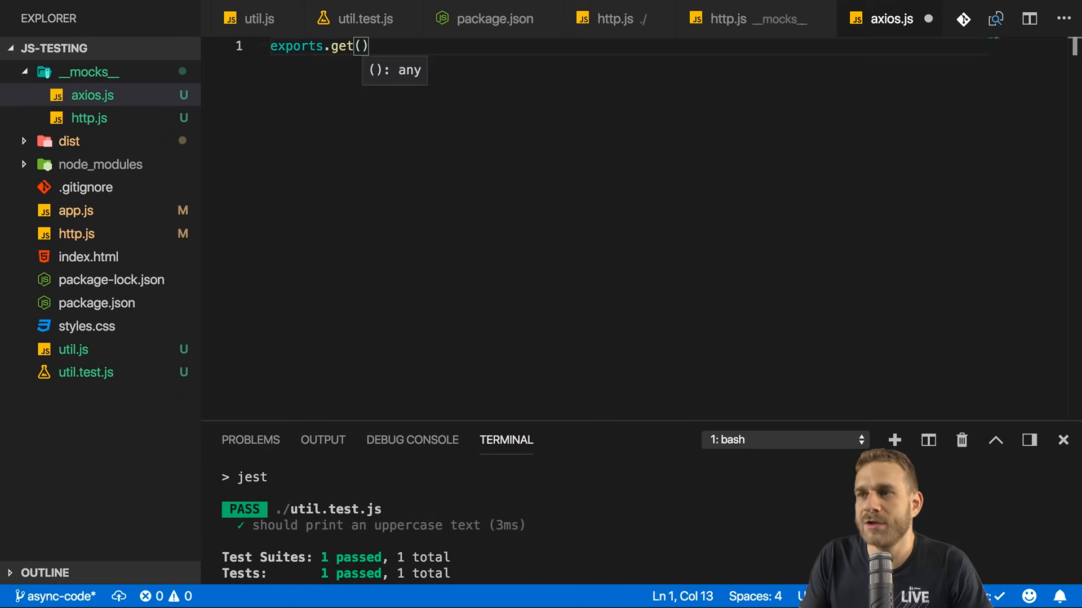
pyautogui.write('=')
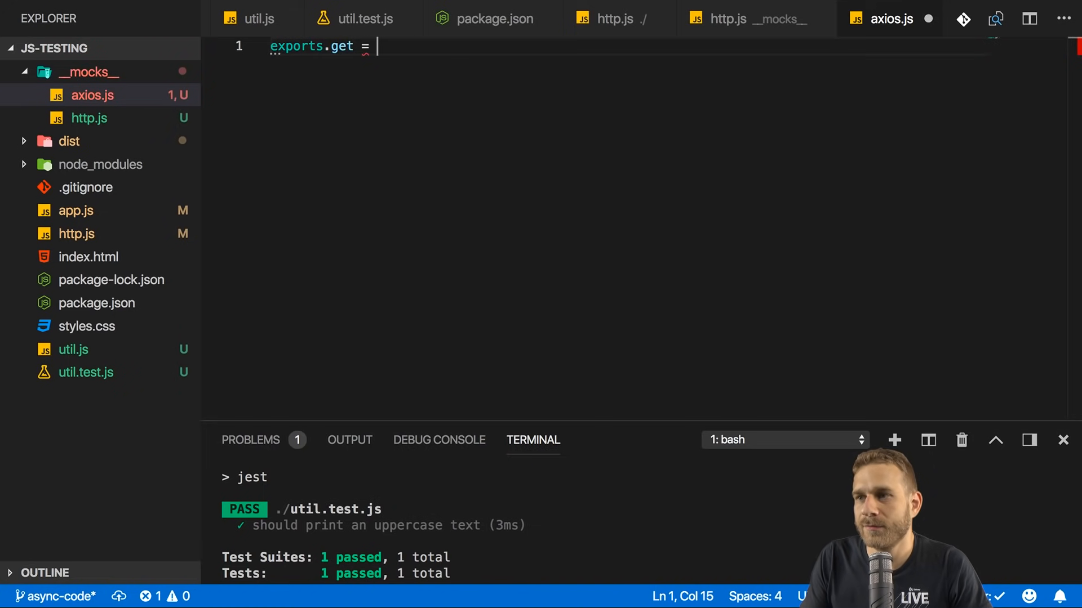
pyautogui.write('get;')
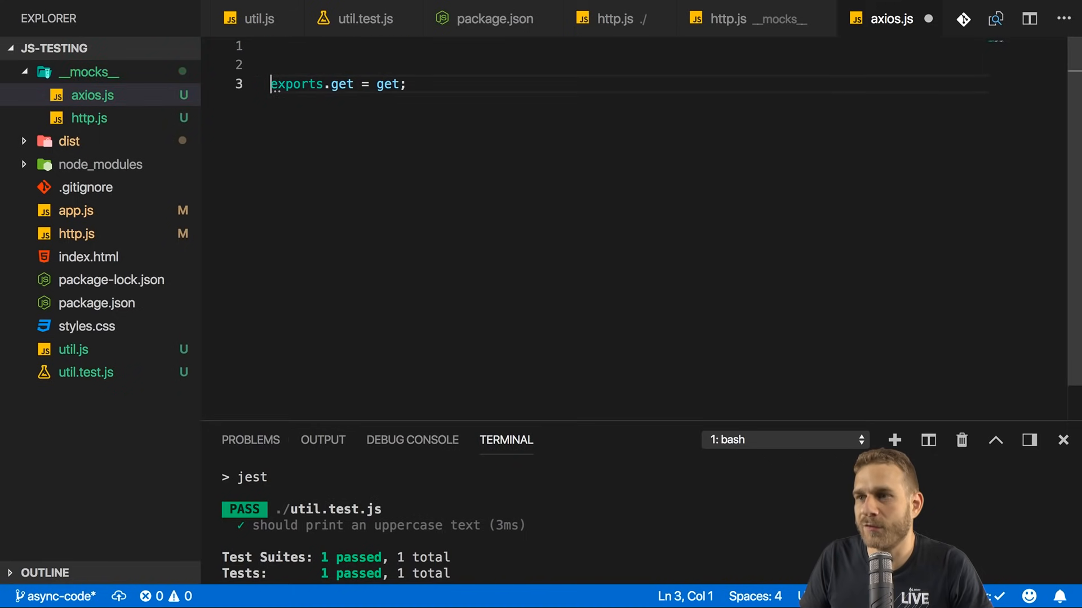
pyautogui.write('cop')
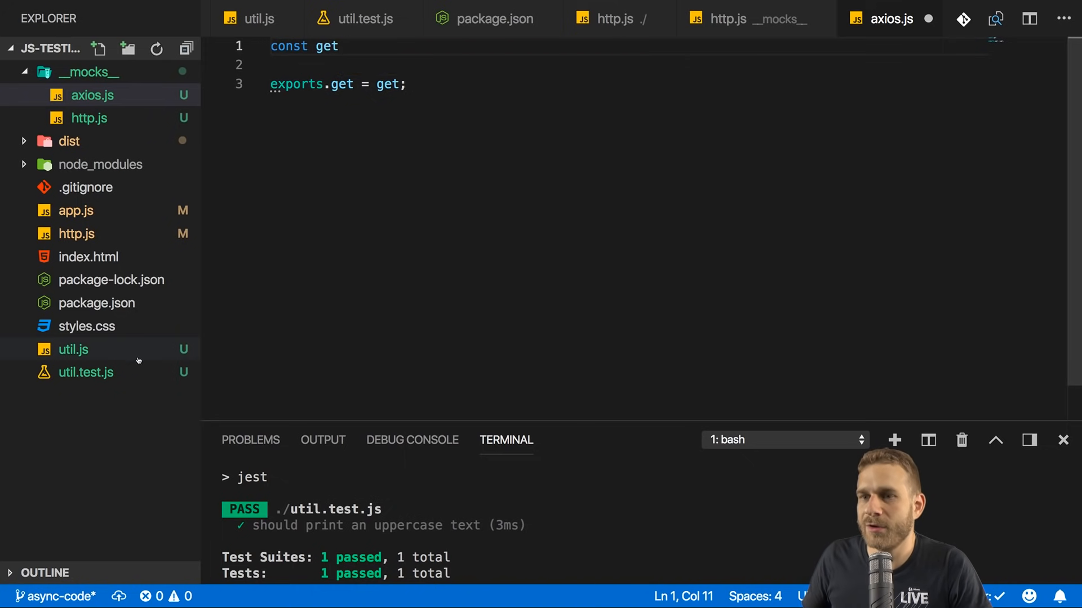
pyautogui.click(609, 19)
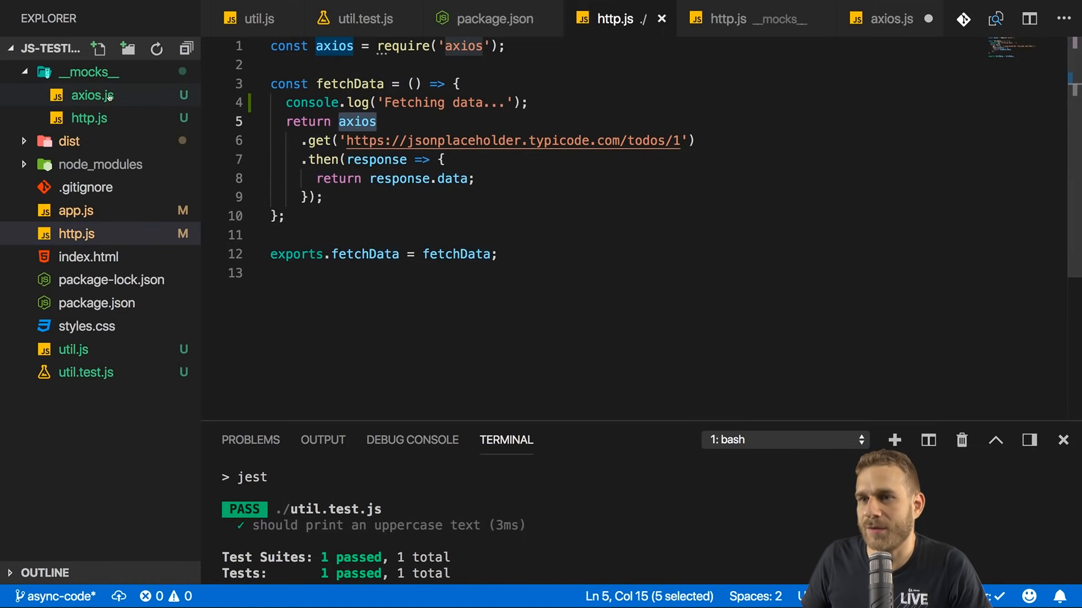
pyautogui.click(888, 18)
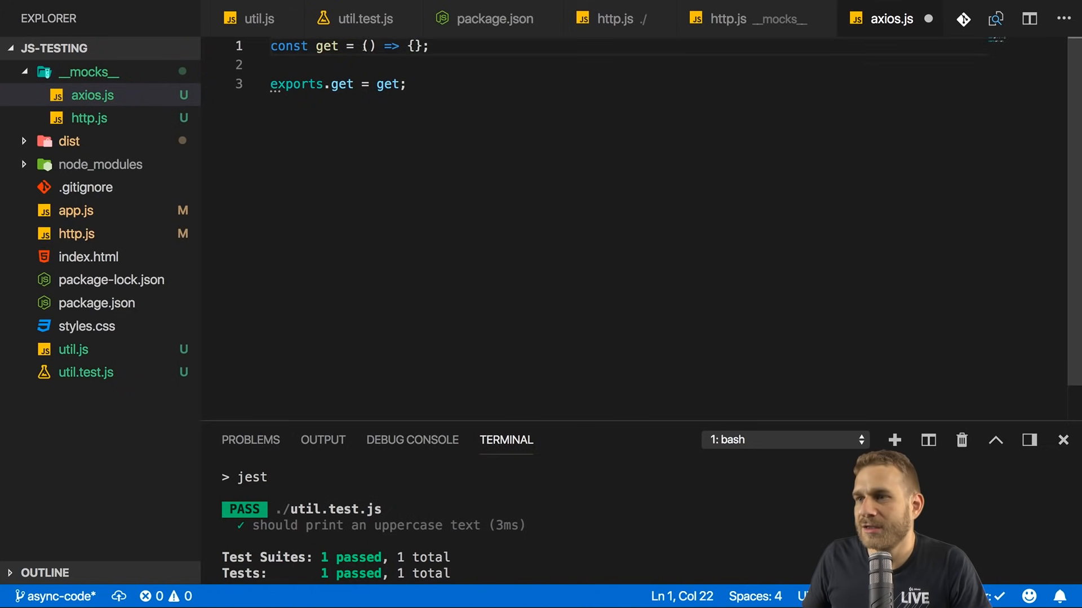
# Step: Make get(url) return data with the title 'delectus aut autem'
pyautogui.write('url')
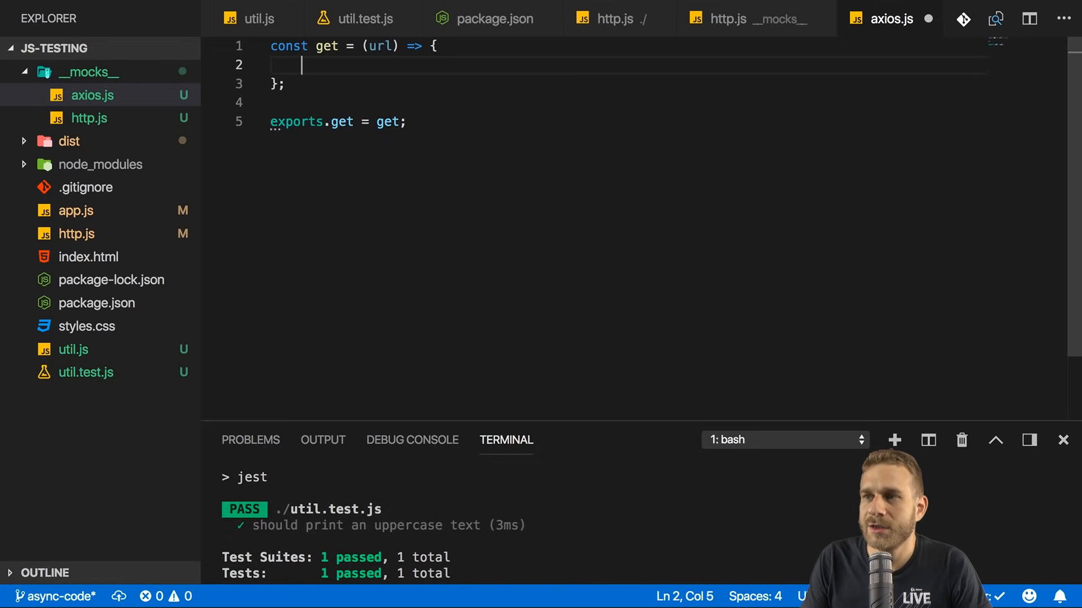
pyautogui.write('return {}')
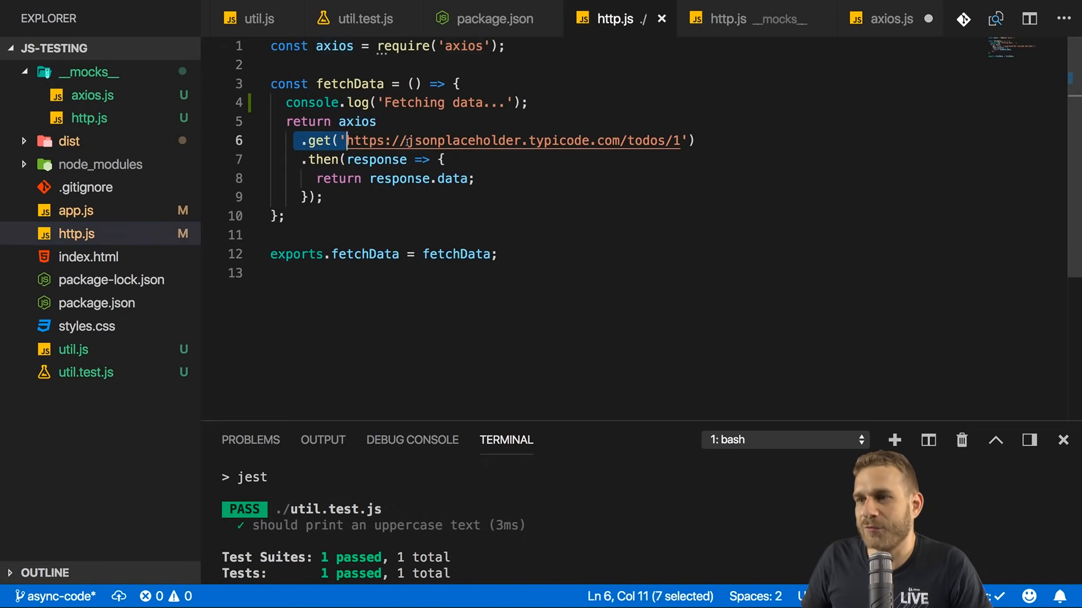
pyautogui.moveTo(343, 140); pyautogui.dragTo(689, 141)
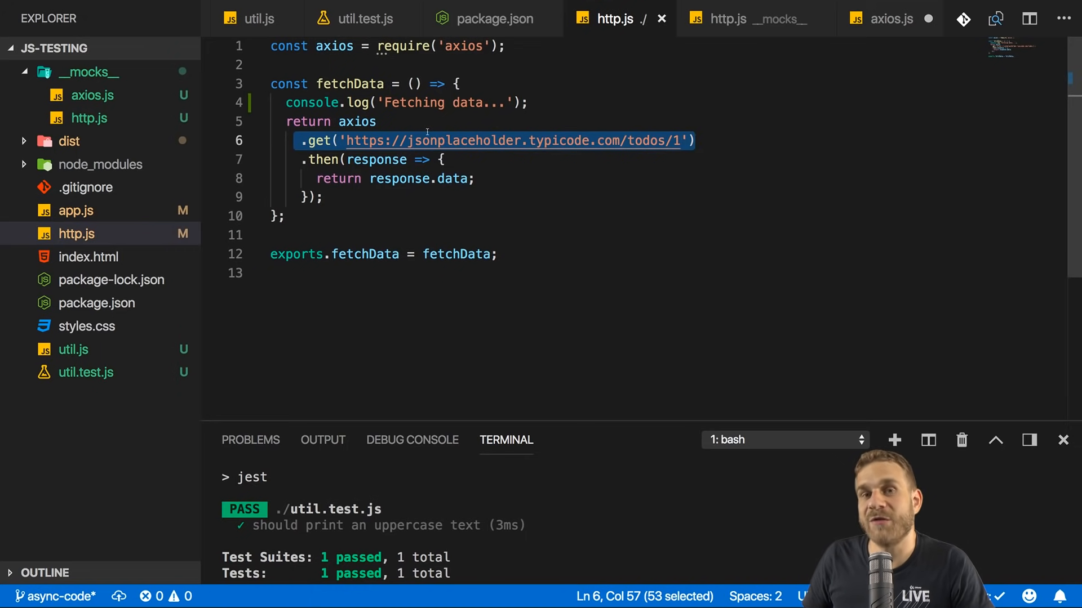
pyautogui.doubleClick(451, 178)
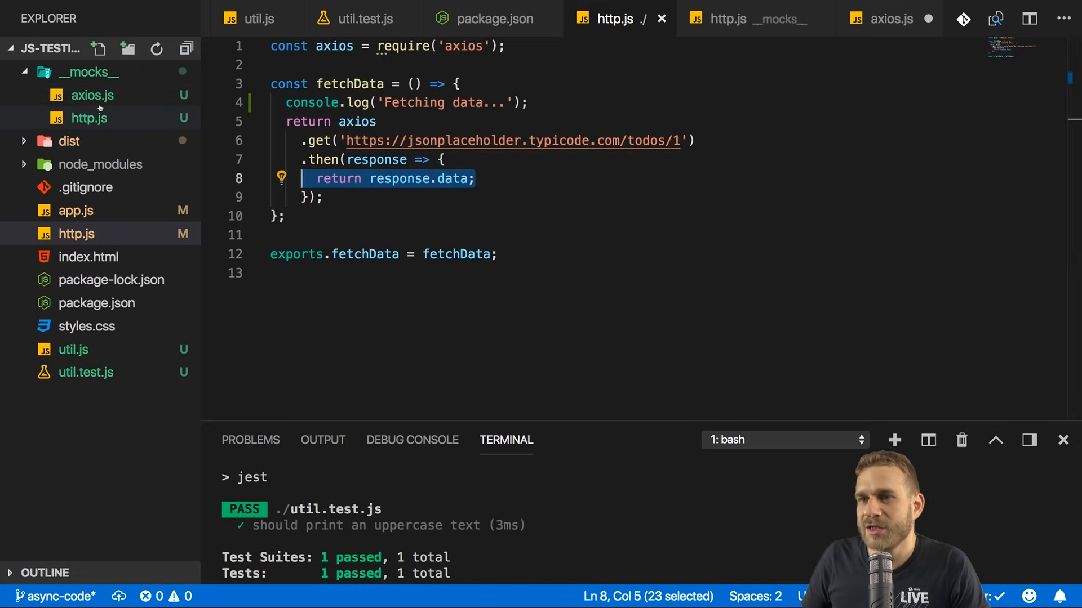
pyautogui.click(889, 18)
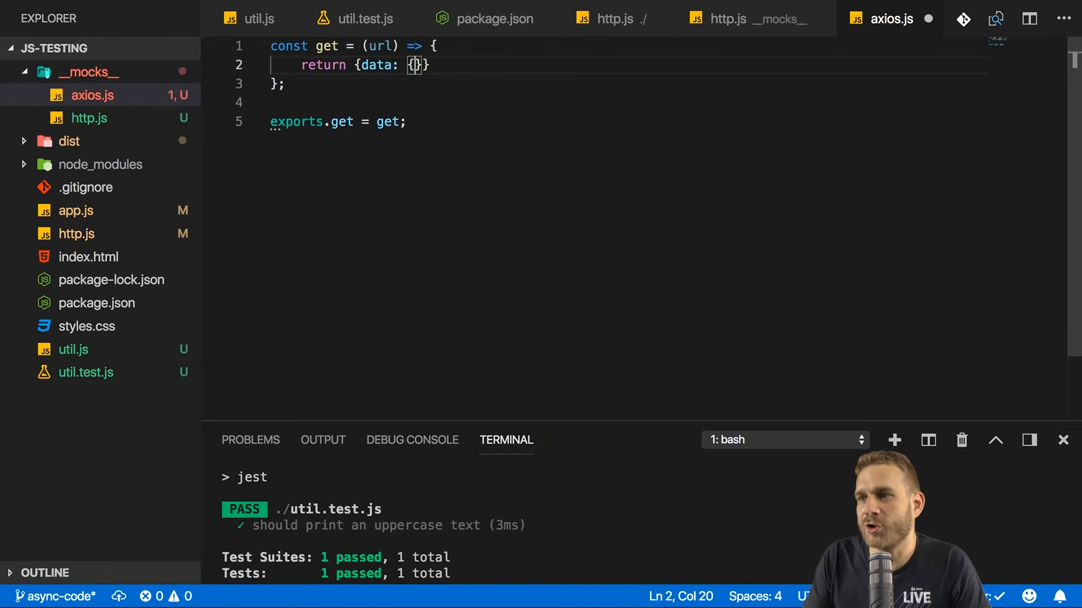
pyautogui.write("title: ''")
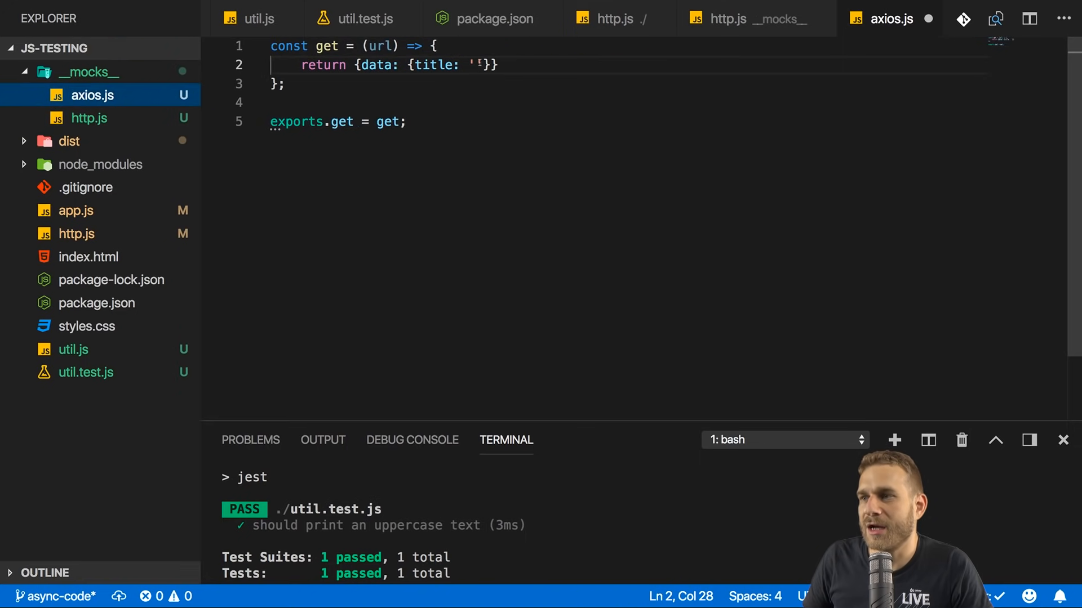
pyautogui.write('delectus aut autem')
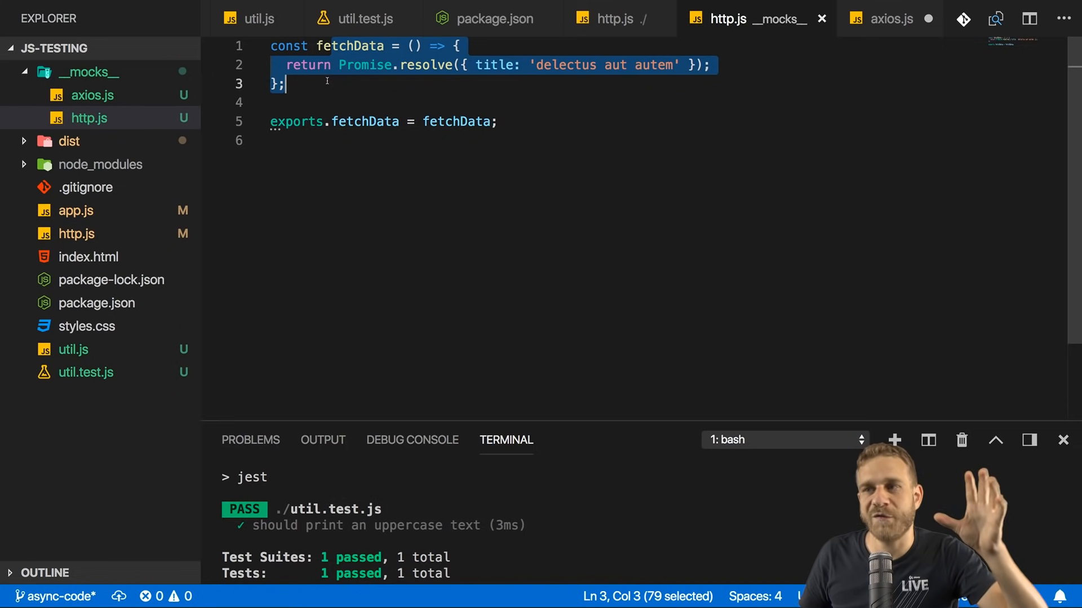
pyautogui.click(607, 18)
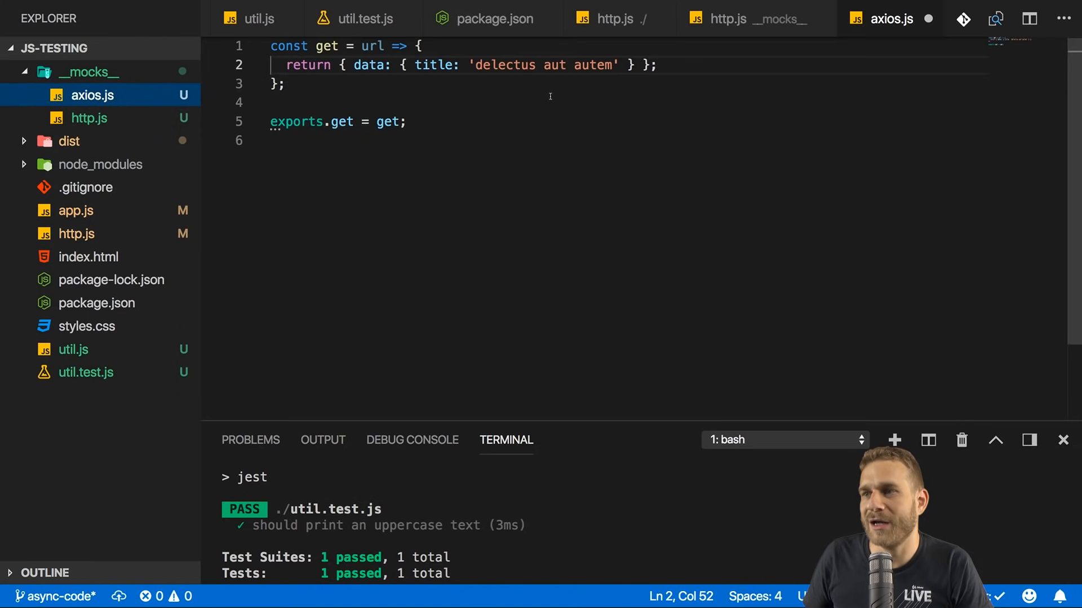
# Step: Comment out jest.mock('./http') and rerun Jest, which fails with 'axios.get(...).then is not a function'
pyautogui.doubleClick(369, 65)
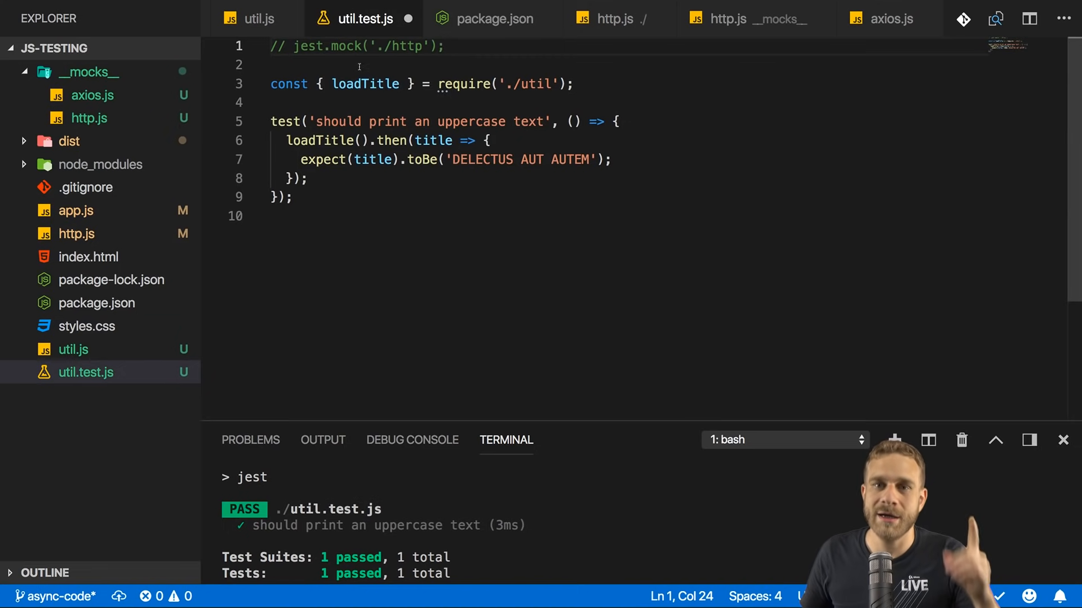
pyautogui.click(88, 118)
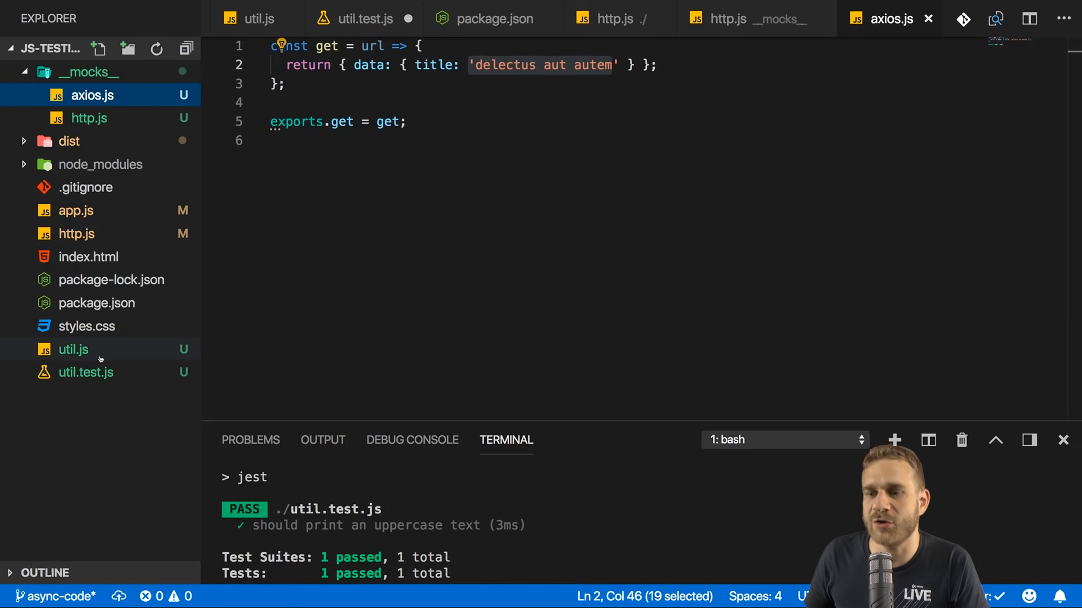
pyautogui.click(85, 372)
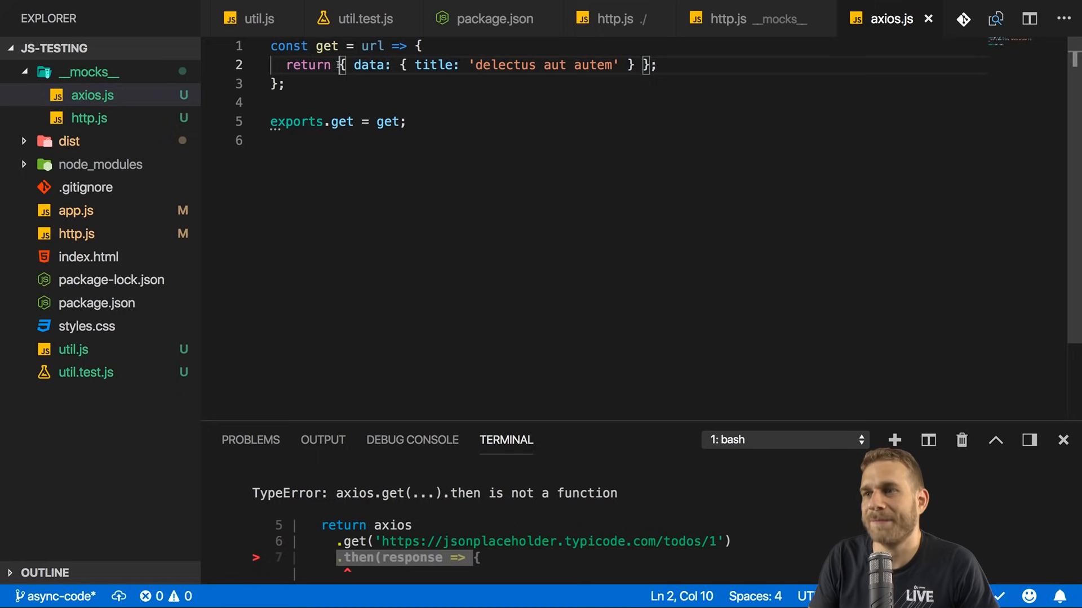
# Step: Wrap the axios mock's returned data in Promise.resolve() and rerun npm test, which passes
pyautogui.write('Promise.')
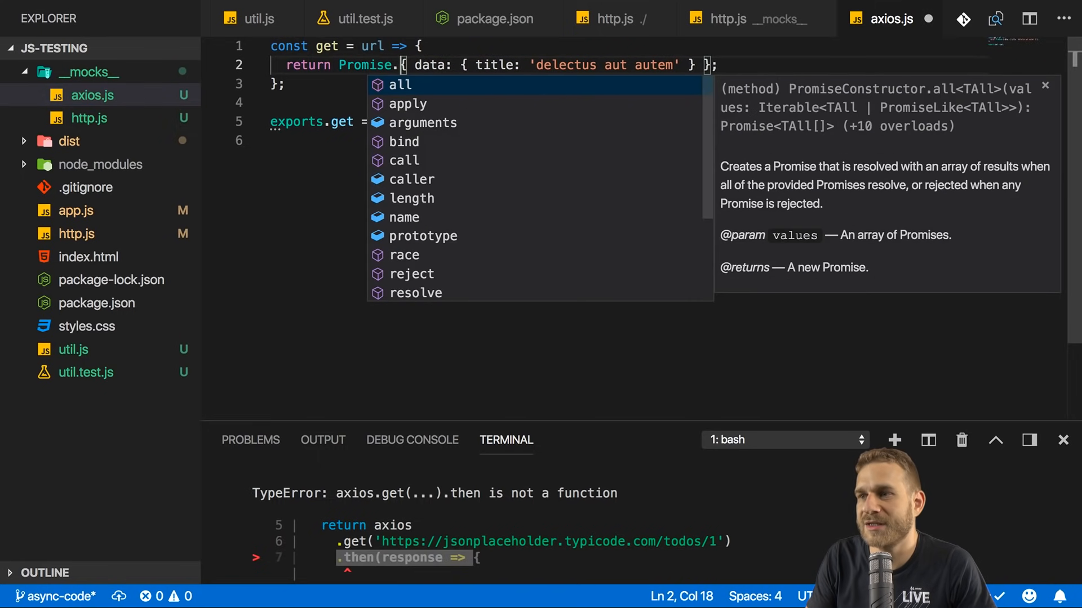
pyautogui.write('resolve(')
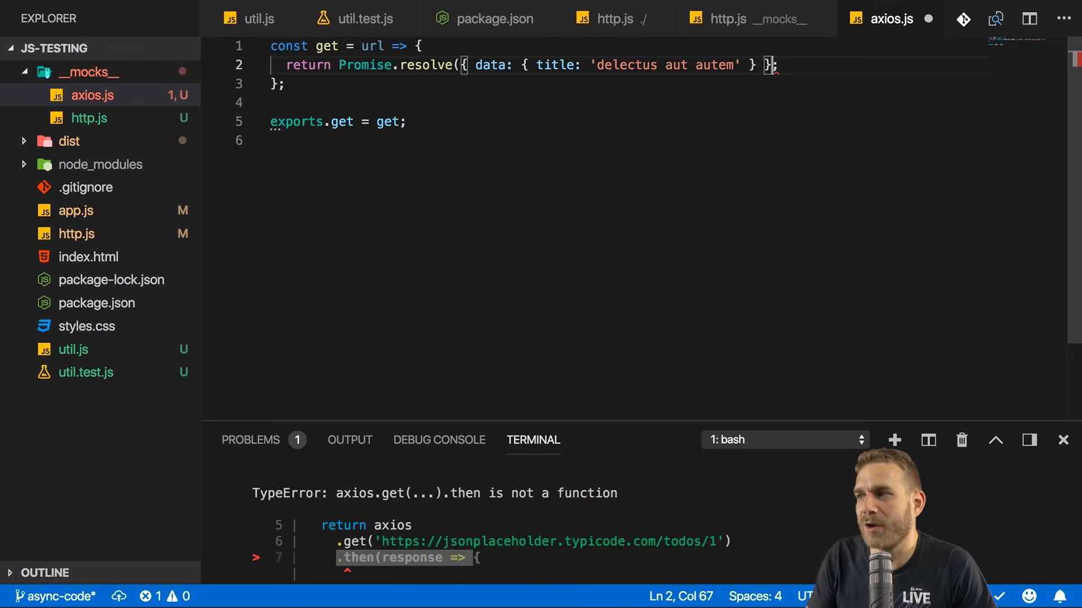
pyautogui.write(')')
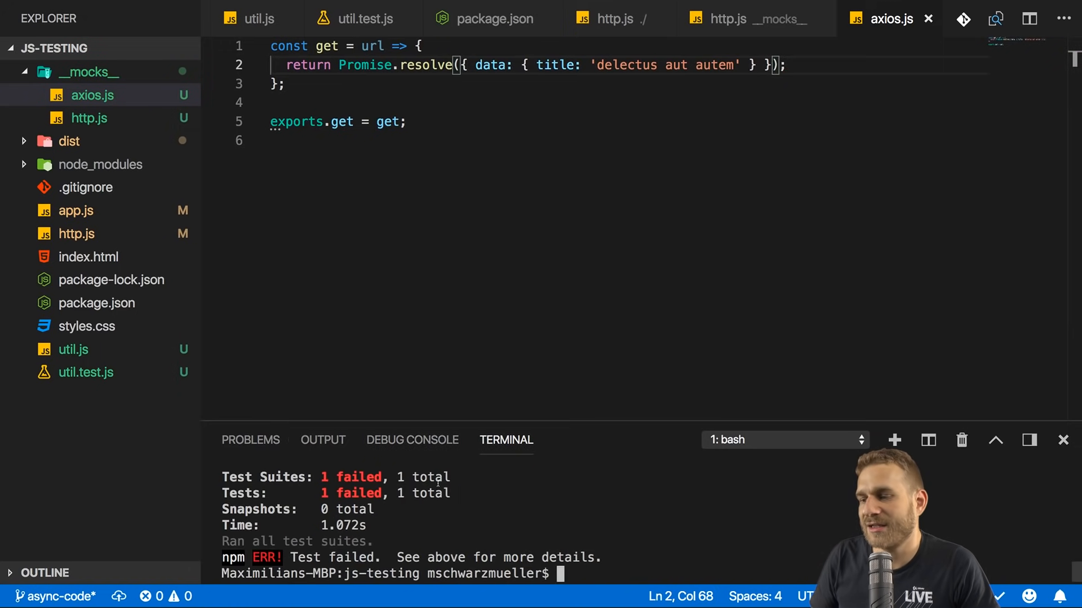
pyautogui.write('npm test')
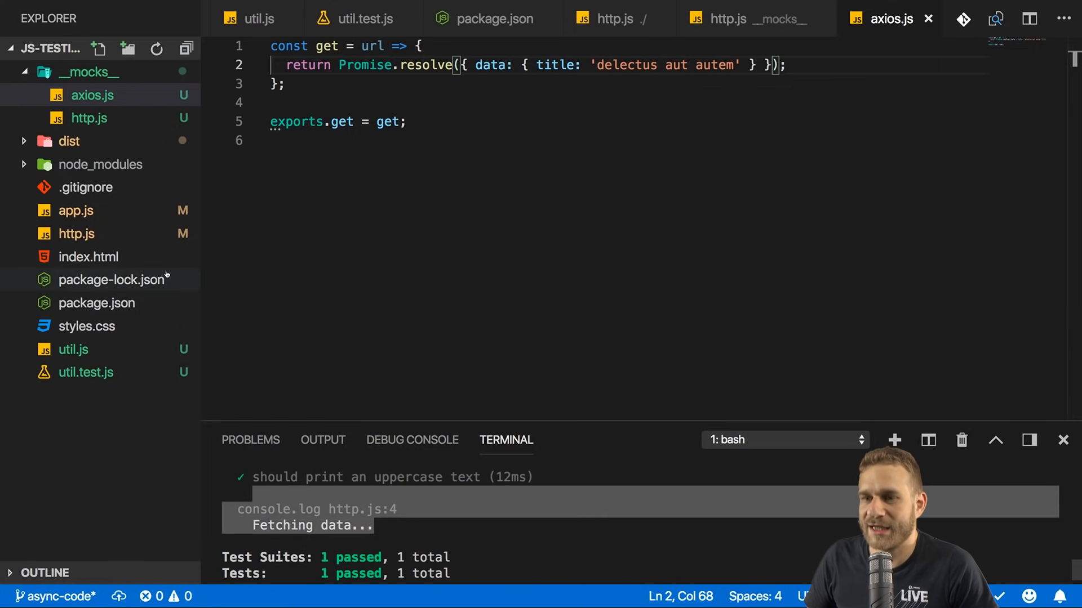
pyautogui.click(77, 234)
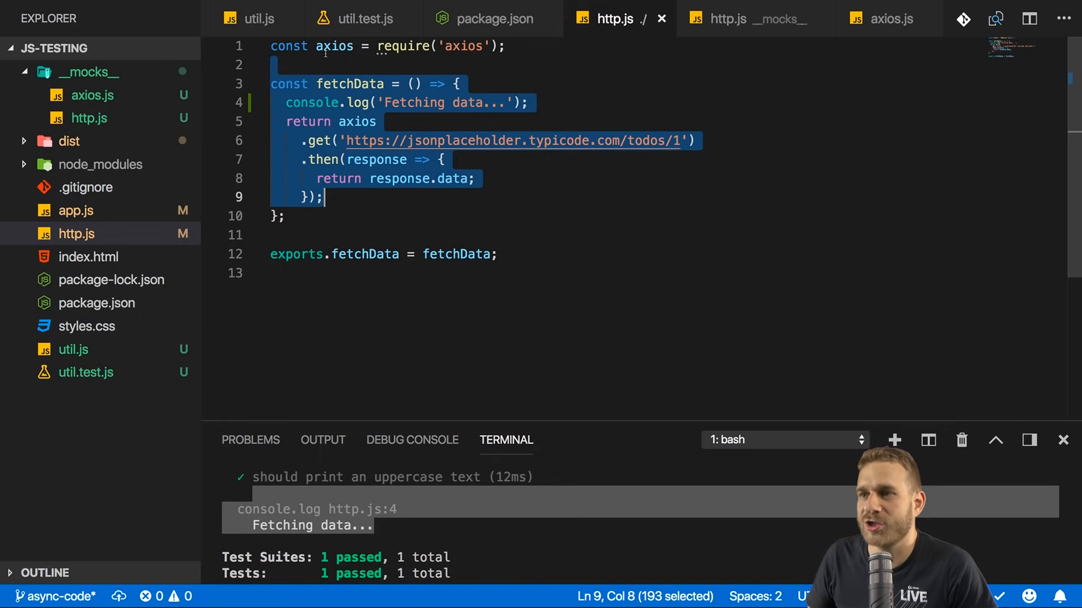
pyautogui.click(696, 141)
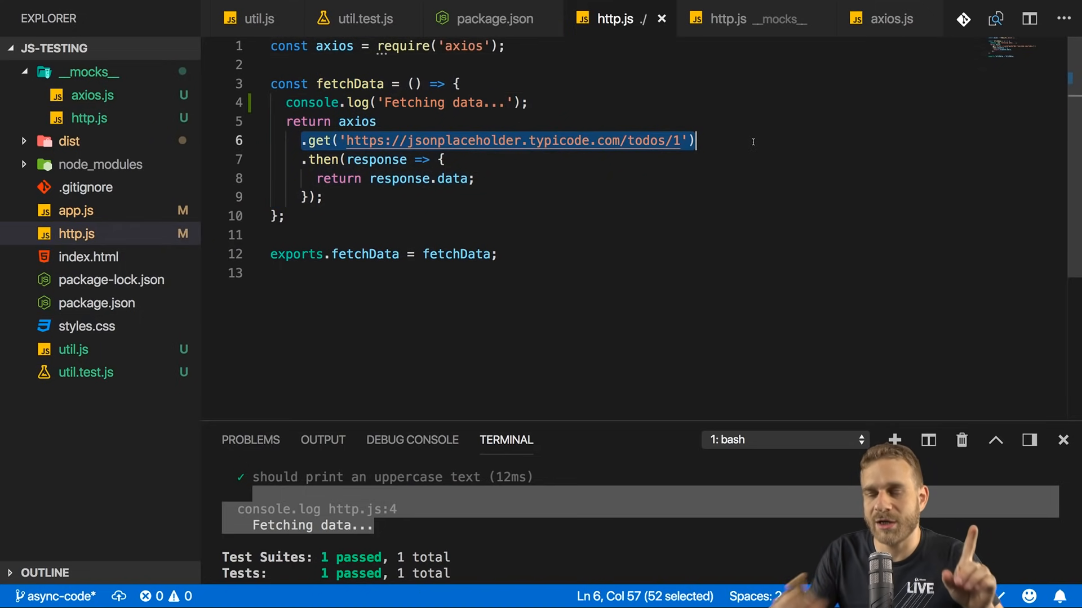
pyautogui.click(92, 95)
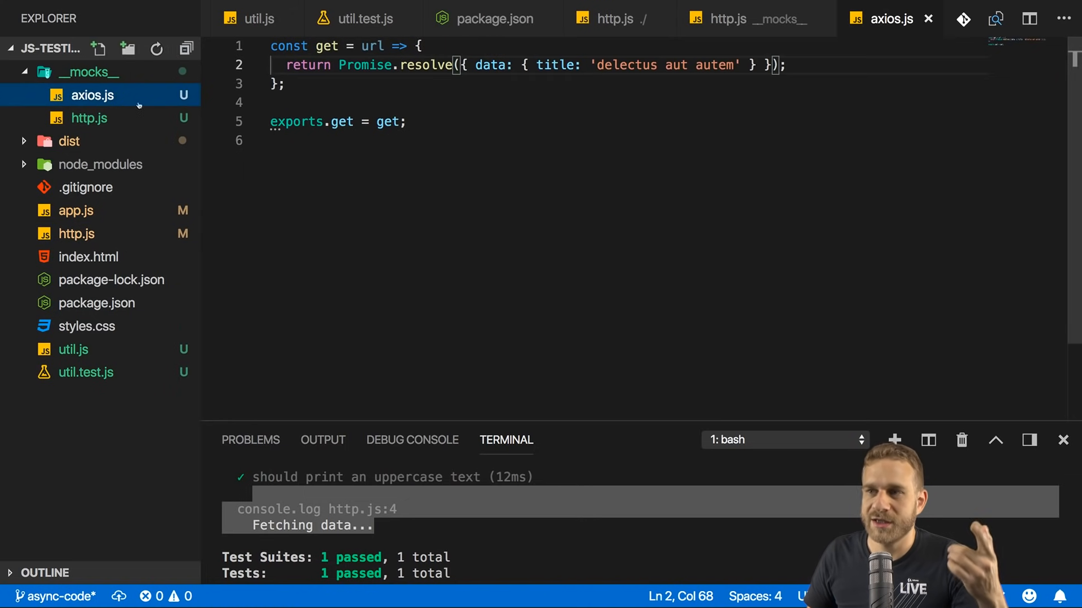